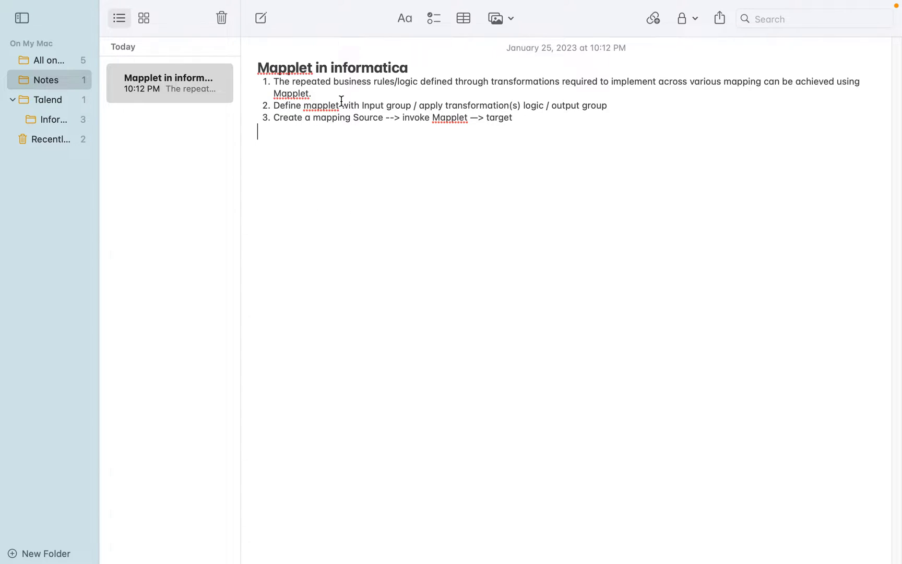
{"action": "mouse_move", "coordinate": [313, 174]}
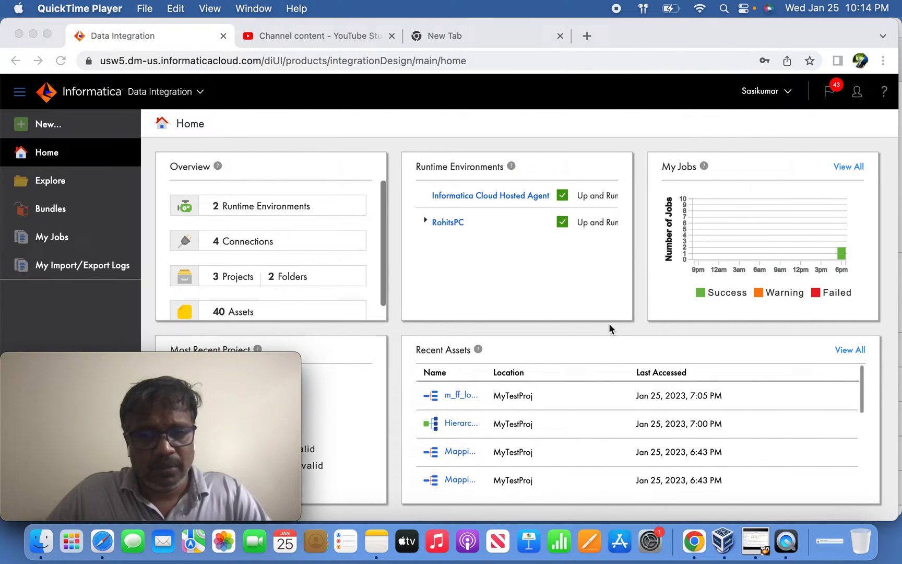
{"action": "mouse_move", "coordinate": [694, 541]}
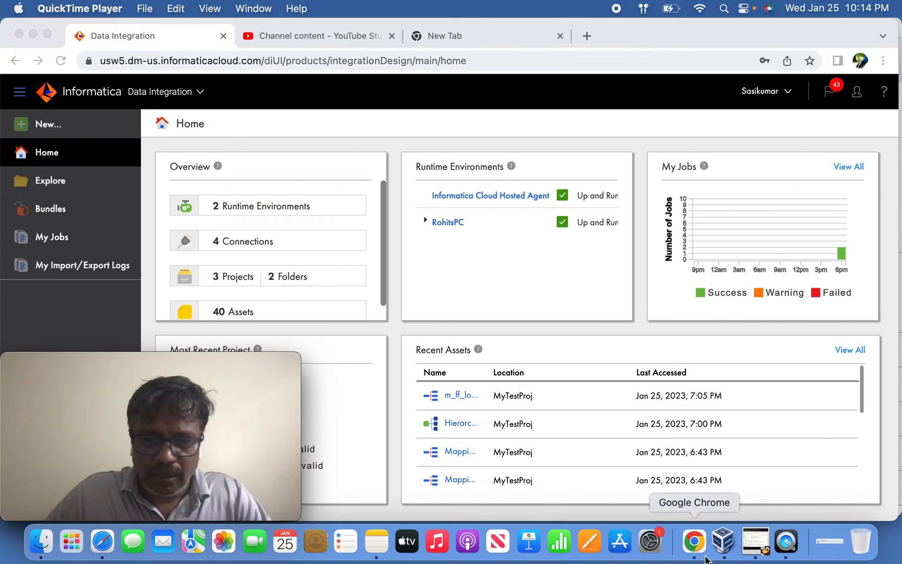
Launch the SQL database tool from a Spotlight search for 'sq'
{"action": "type", "text": "sql"}
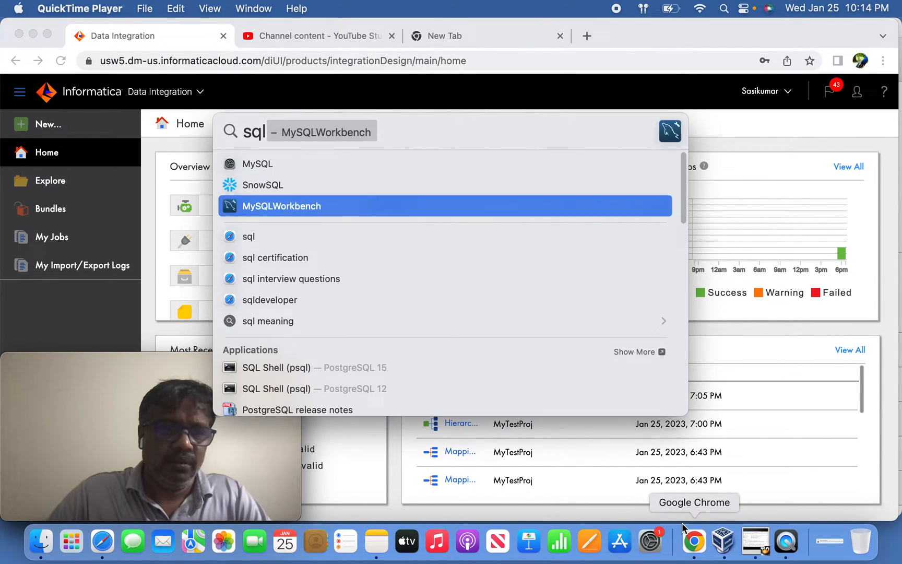
{"action": "key", "text": "Down"}
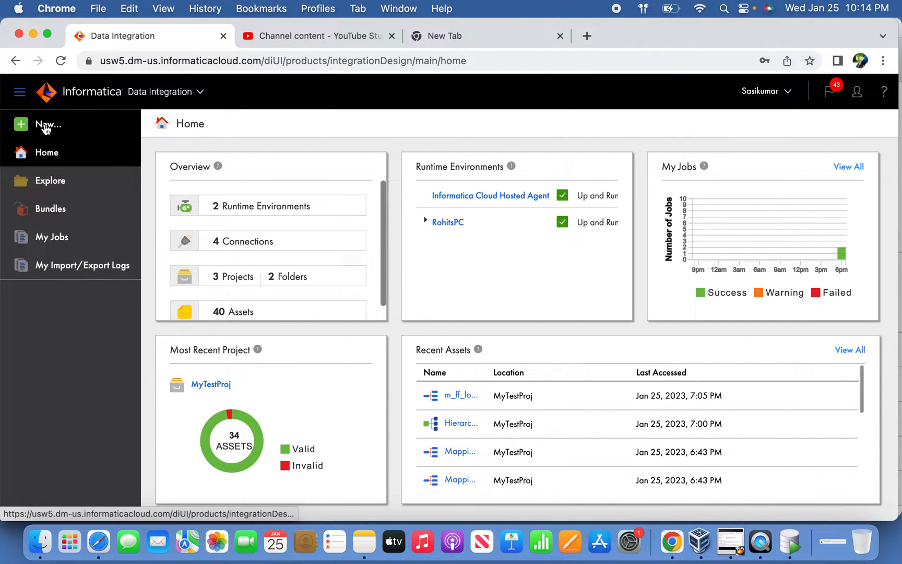
Create a new plain Mapplet asset from the New dialog
{"action": "left_click", "coordinate": [44, 125]}
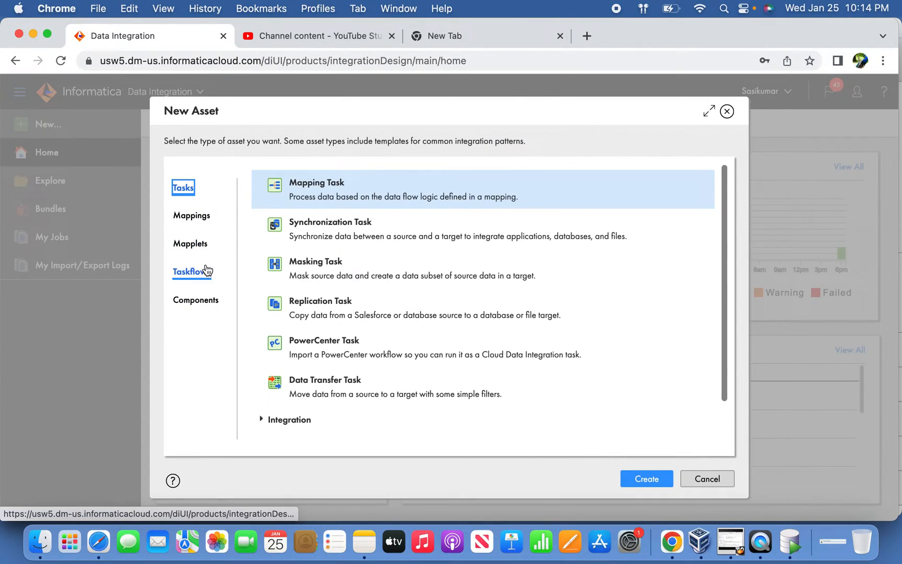
{"action": "left_click", "coordinate": [191, 243]}
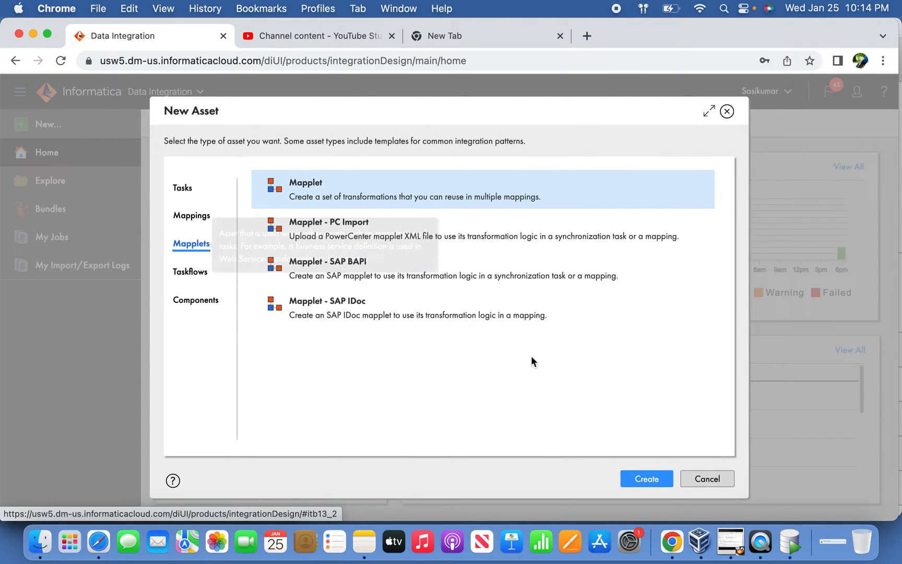
{"action": "left_click", "coordinate": [707, 479]}
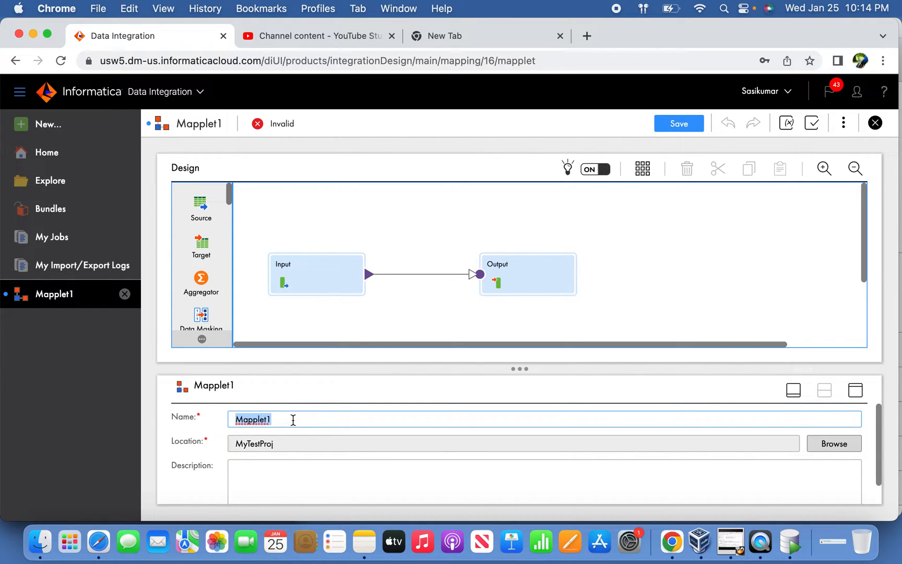
Name the new mapplet mplt_cnvtNameUpr
{"action": "type", "text": "mplt_"}
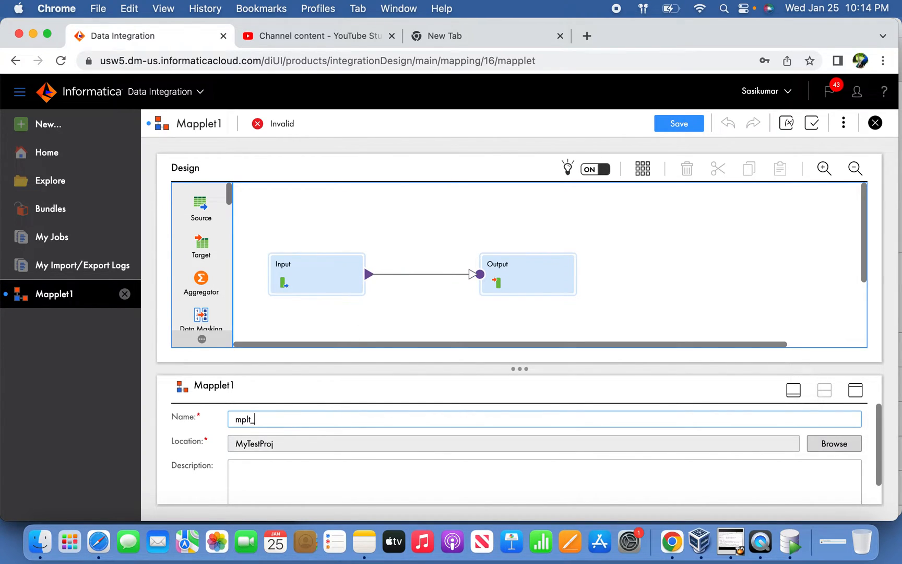
{"action": "type", "text": "cnvt"}
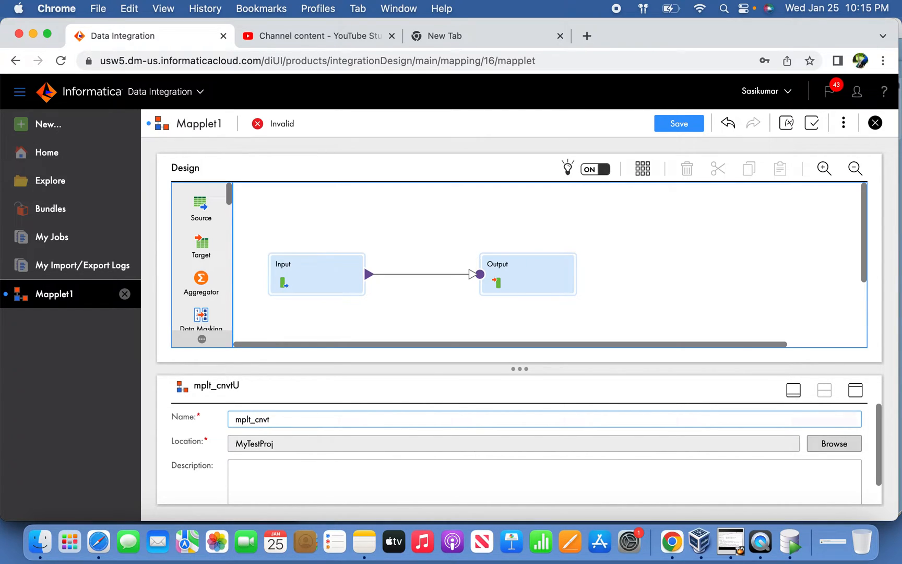
{"action": "type", "text": "NameUser"}
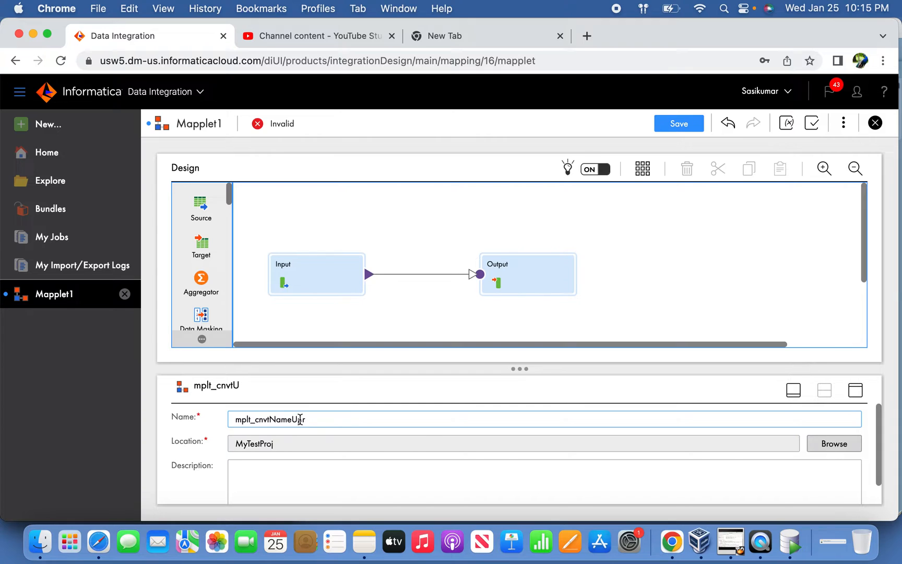
Add an IN_ENAME string field with precision 60 to the Input's input fields
{"action": "left_click", "coordinate": [316, 273]}
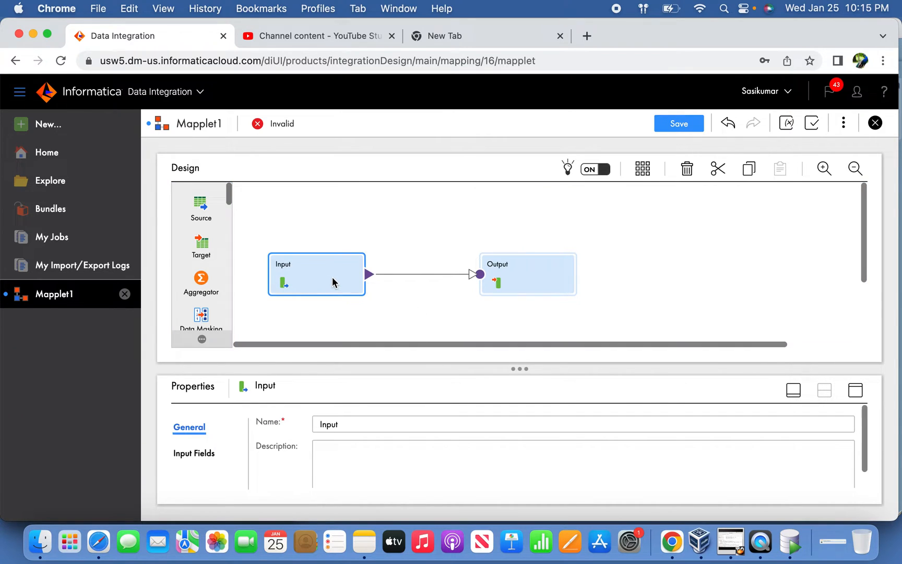
{"action": "mouse_move", "coordinate": [335, 289]}
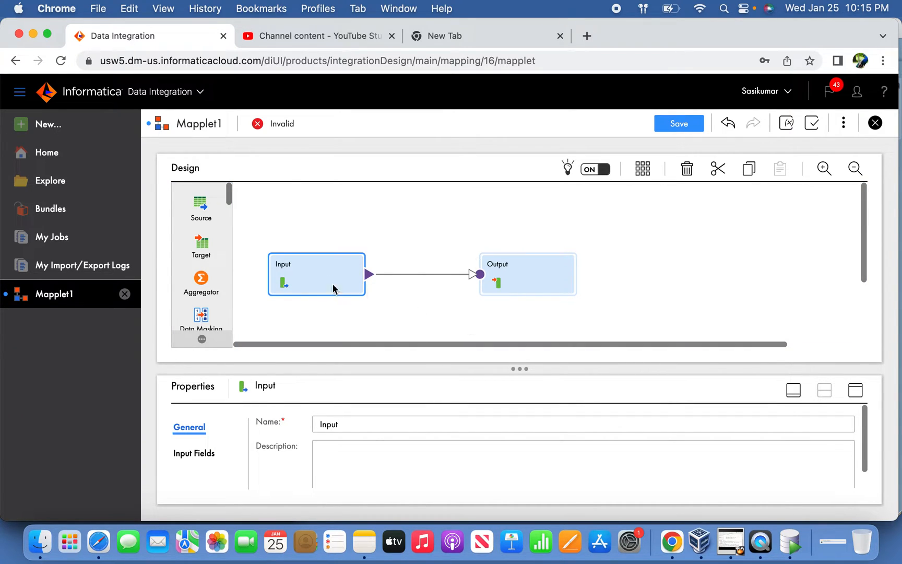
{"action": "mouse_move", "coordinate": [343, 280]}
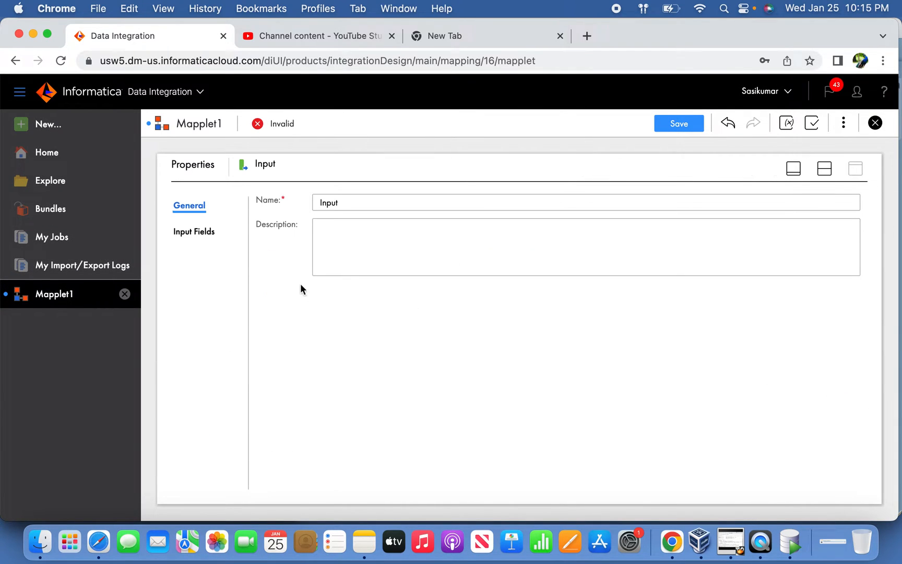
{"action": "left_click", "coordinate": [194, 232]}
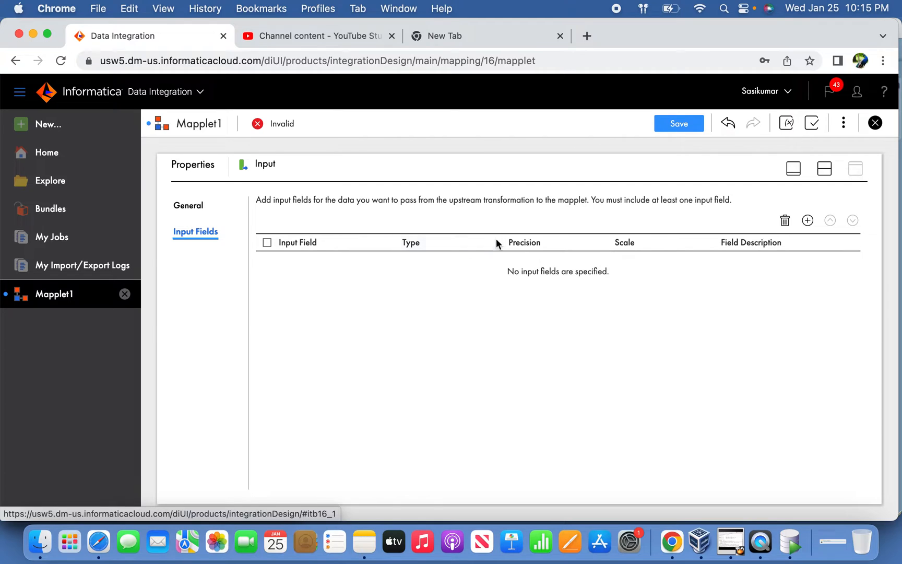
{"action": "left_click", "coordinate": [807, 221]}
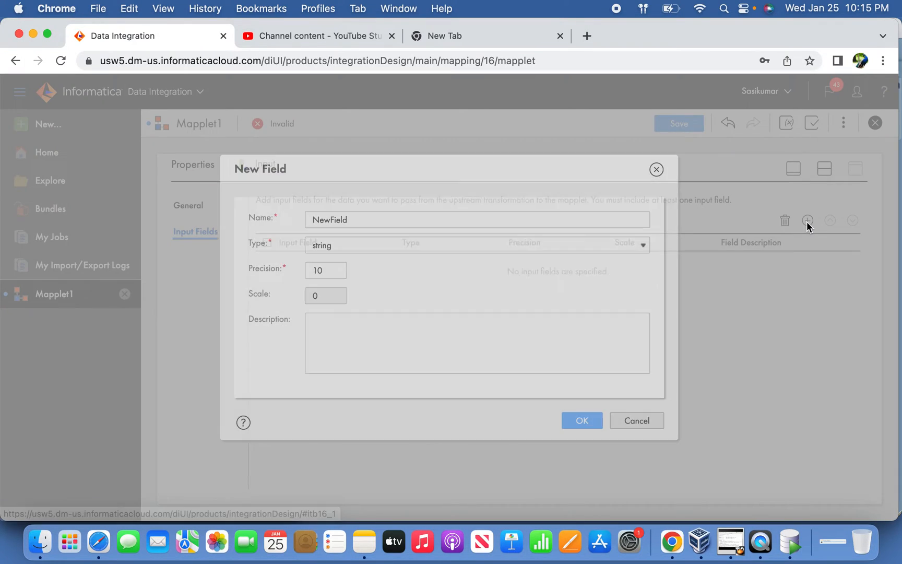
{"action": "left_click", "coordinate": [477, 219]}
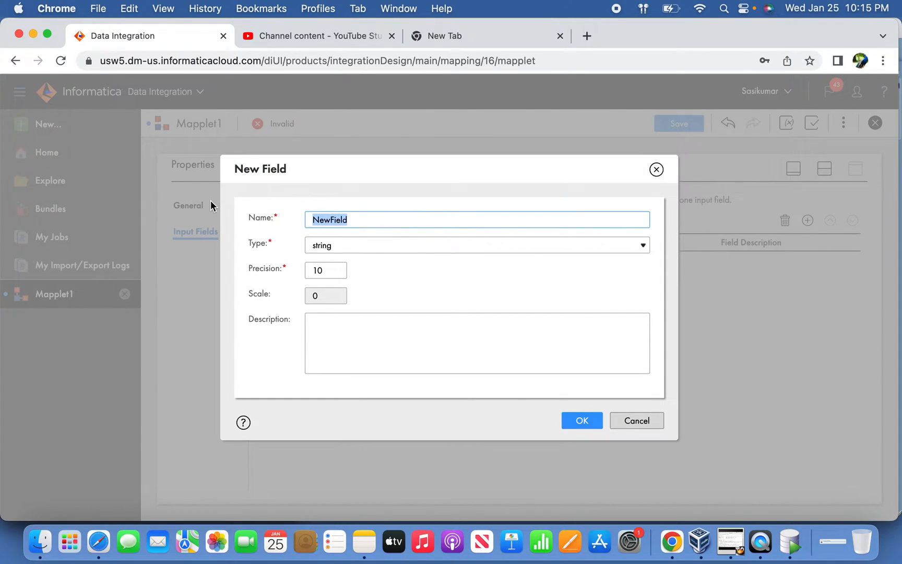
{"action": "type", "text": "IN_ENAME"}
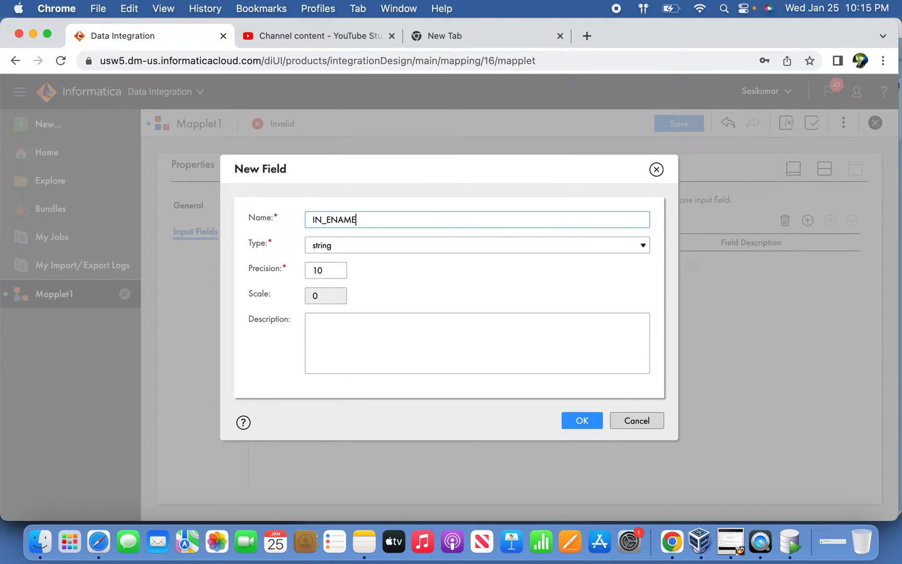
{"action": "left_click", "coordinate": [326, 271]}
{"action": "type", "text": "60"}
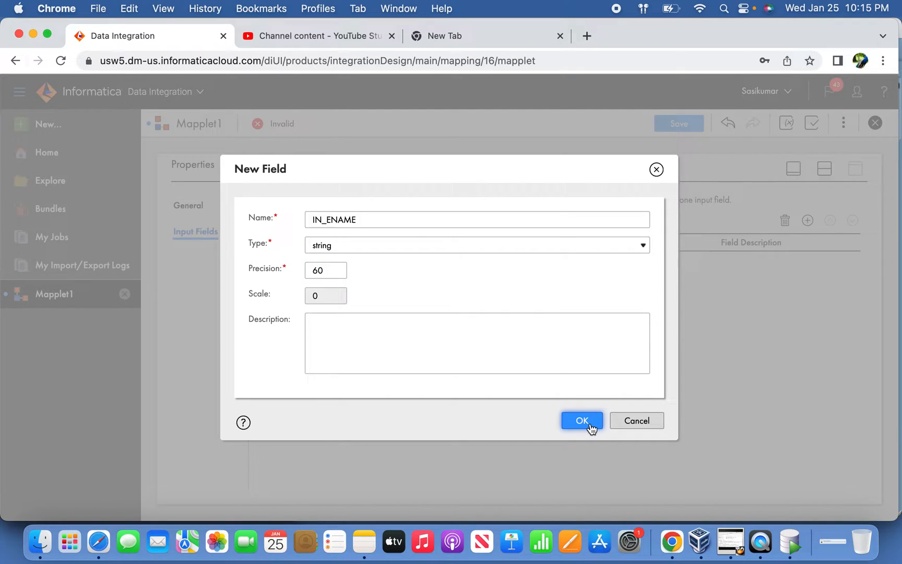
{"action": "left_click", "coordinate": [582, 420]}
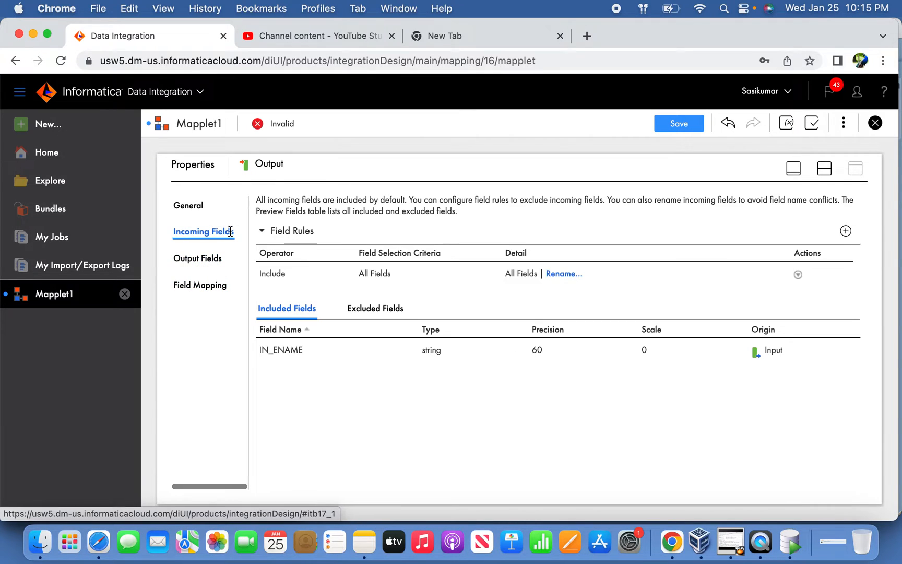
Add an OUT_ENAME string field with precision 60 to the Output's output fields
{"action": "left_click", "coordinate": [198, 258]}
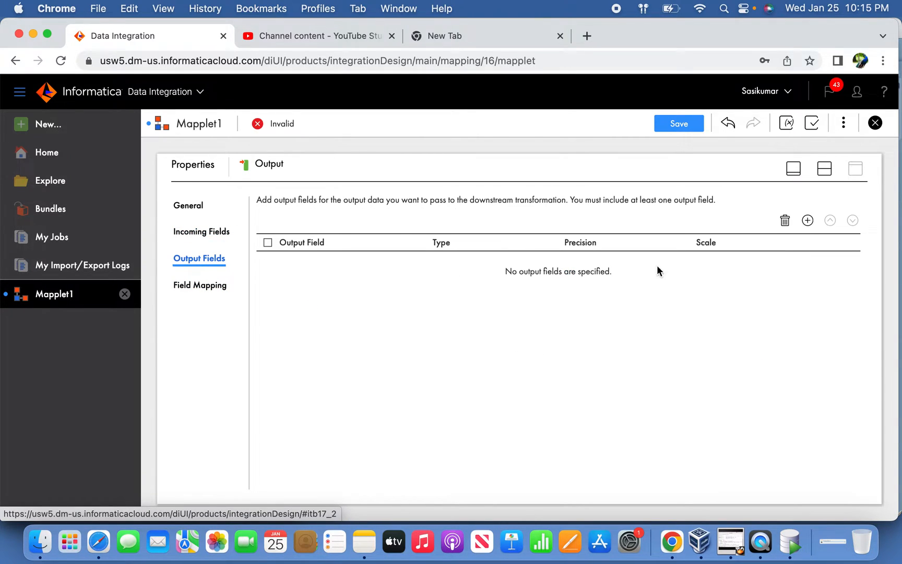
{"action": "left_click", "coordinate": [806, 220]}
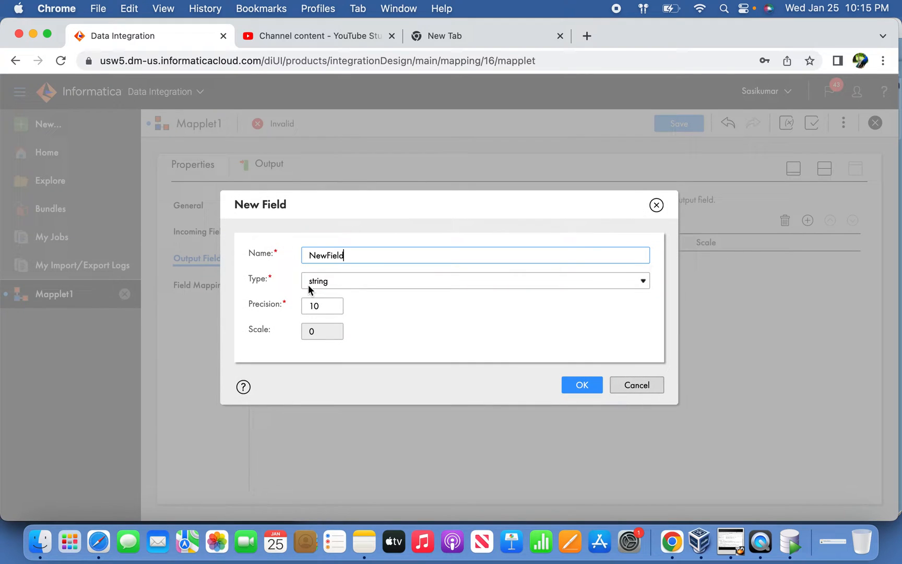
{"action": "type", "text": "out"}
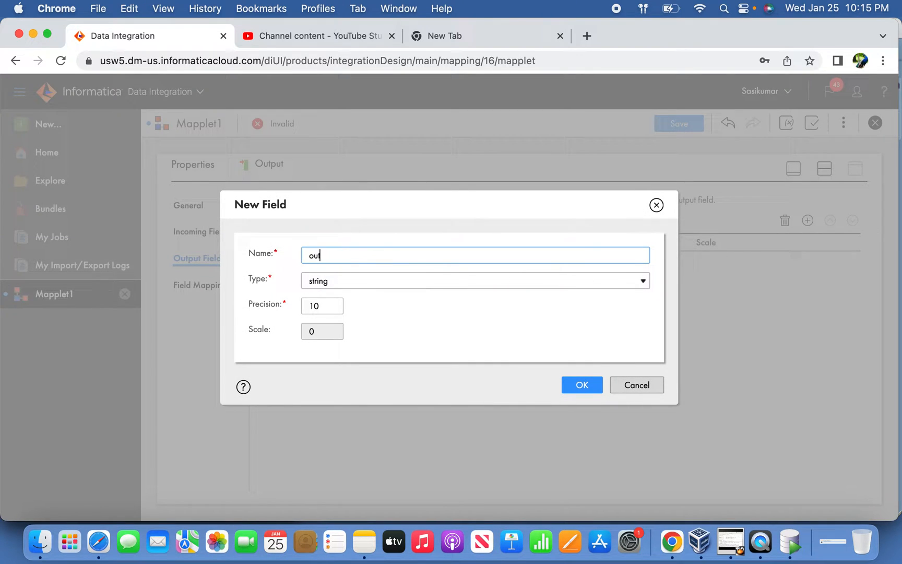
{"action": "type", "text": "OUT_ENAM"}
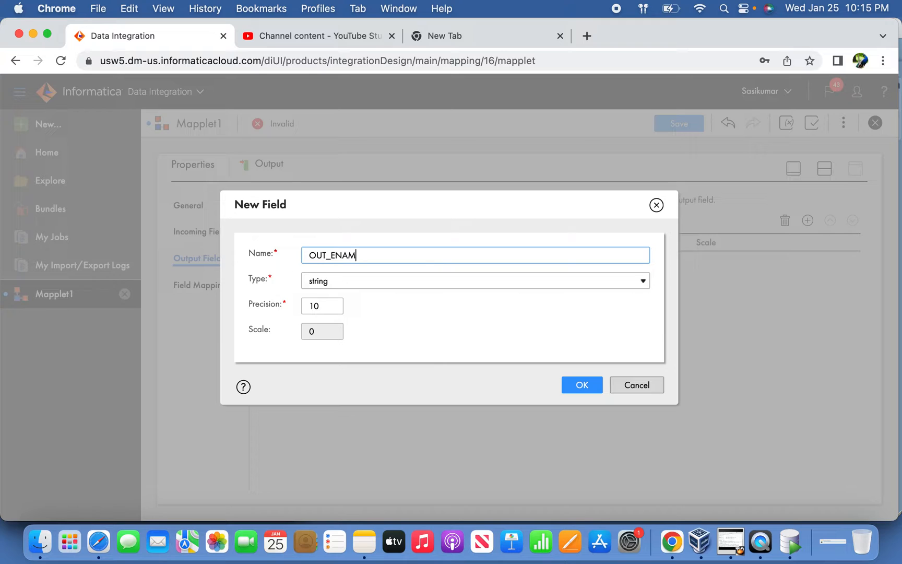
{"action": "left_click", "coordinate": [475, 281]}
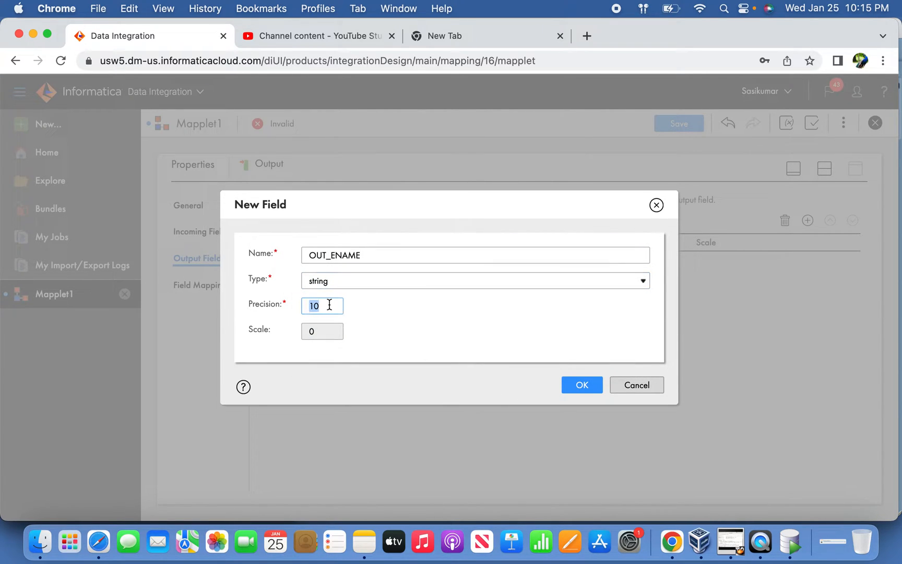
{"action": "type", "text": "60"}
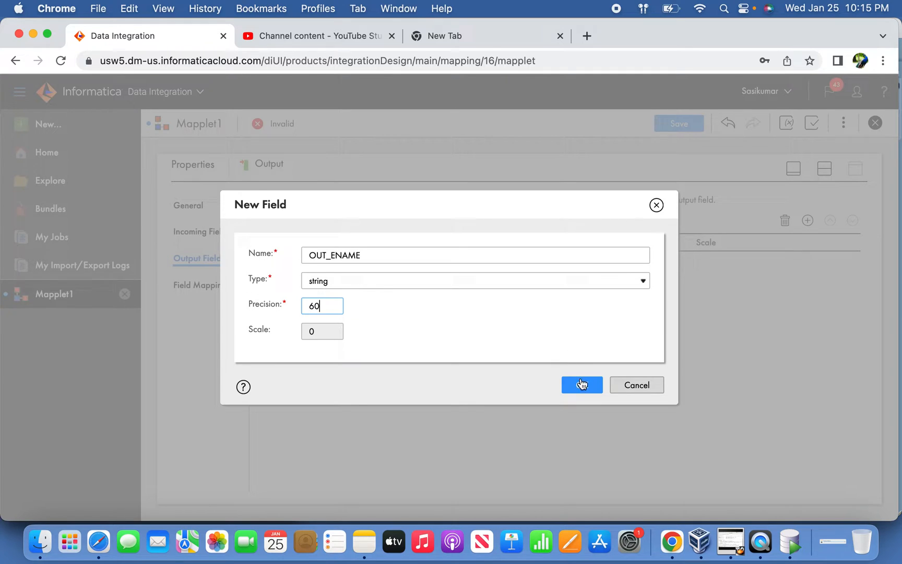
{"action": "left_click", "coordinate": [583, 385]}
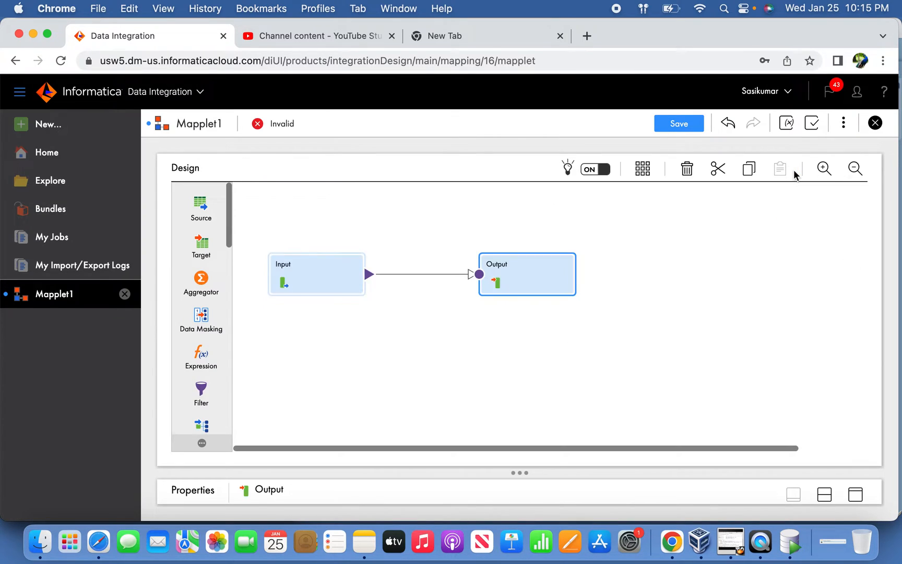
Delete the direct Input-to-Output link and scroll the transformation palette
{"action": "left_click", "coordinate": [422, 273]}
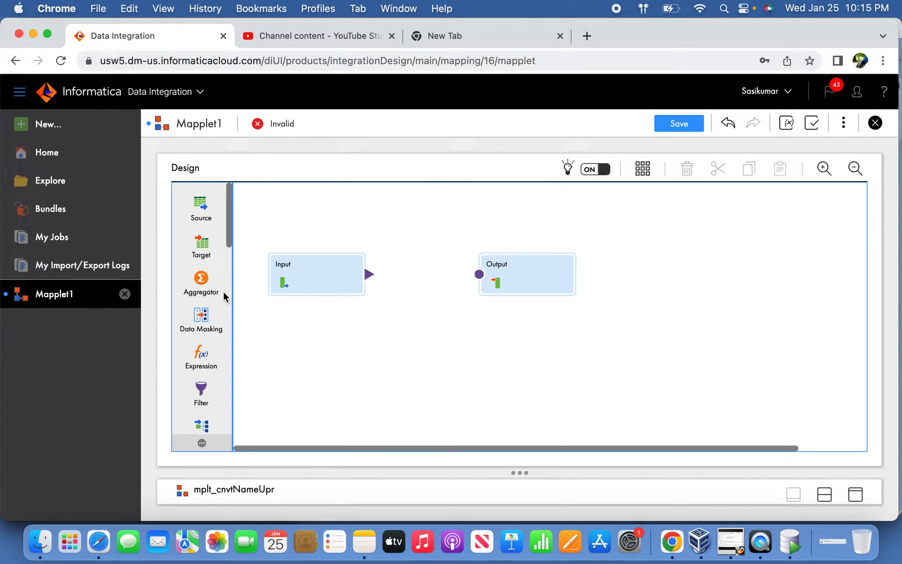
{"action": "scroll", "scroll_direction": "down", "scroll_amount": 3}
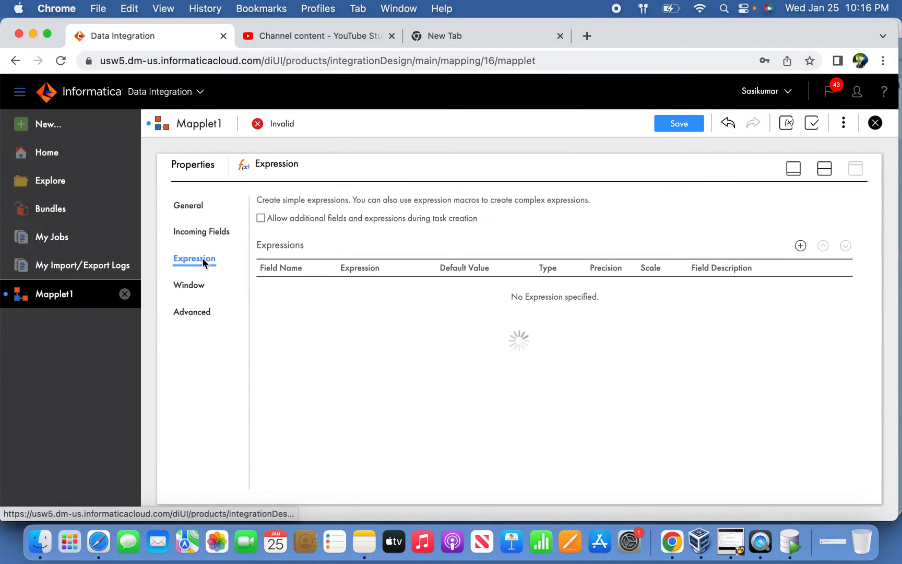
Add an O_ENAME string output field with precision 60 to the Expression
{"action": "left_click", "coordinate": [204, 232]}
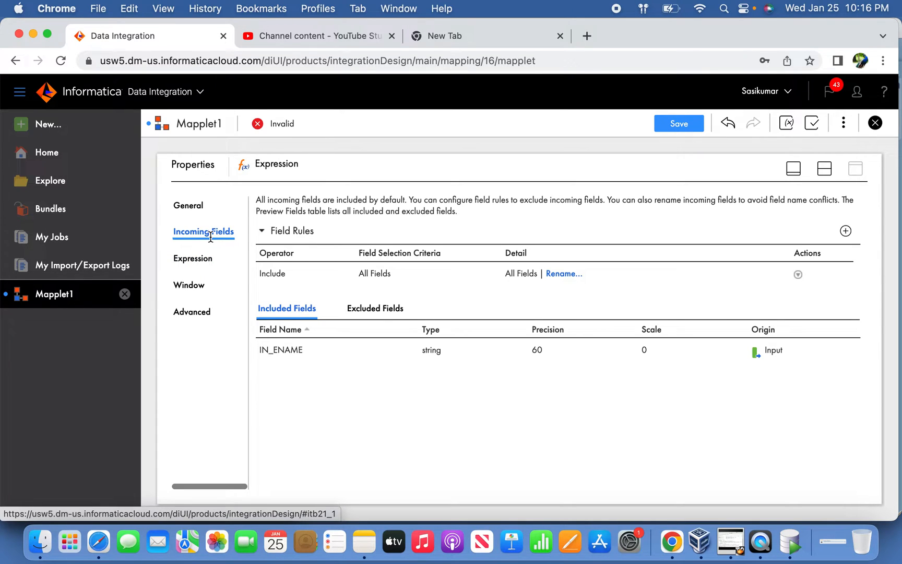
{"action": "left_click", "coordinate": [194, 259]}
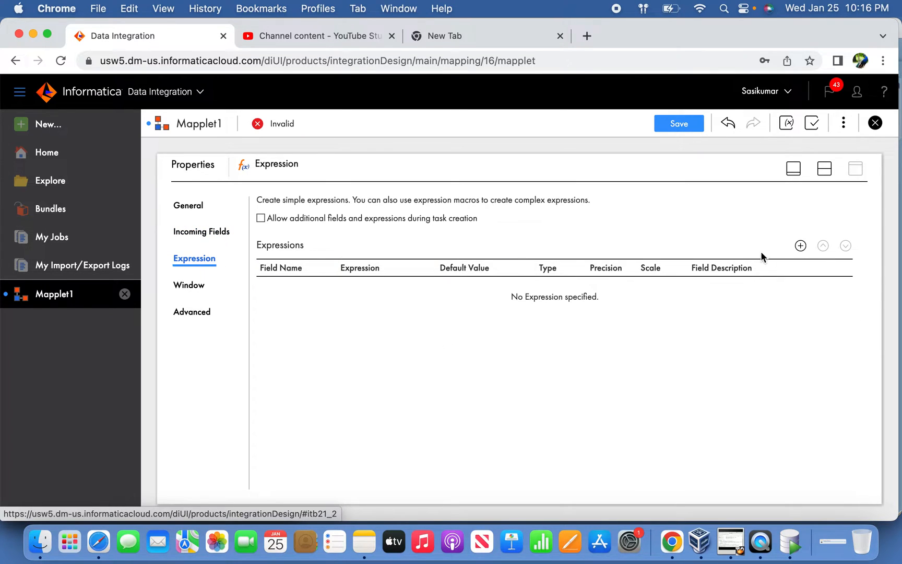
{"action": "left_click", "coordinate": [799, 246]}
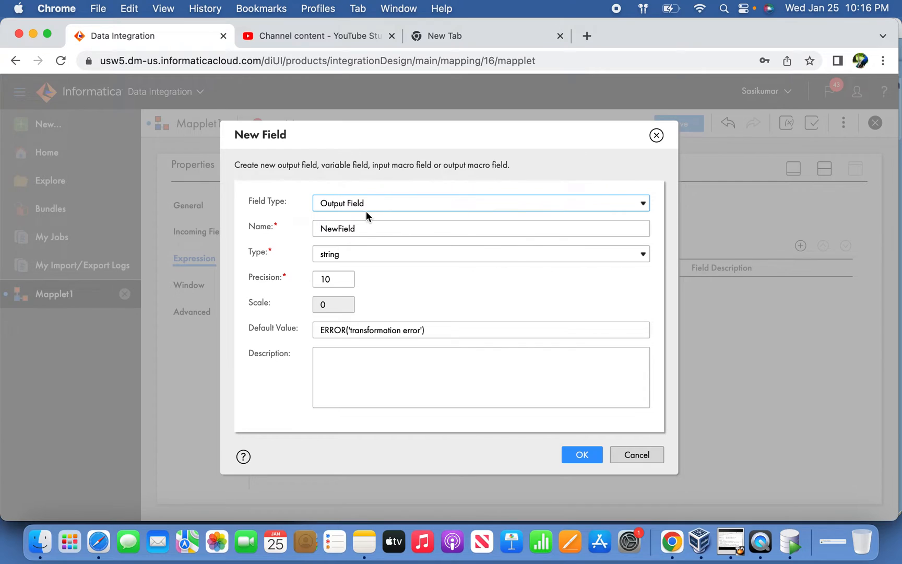
{"action": "double_click", "coordinate": [336, 229]}
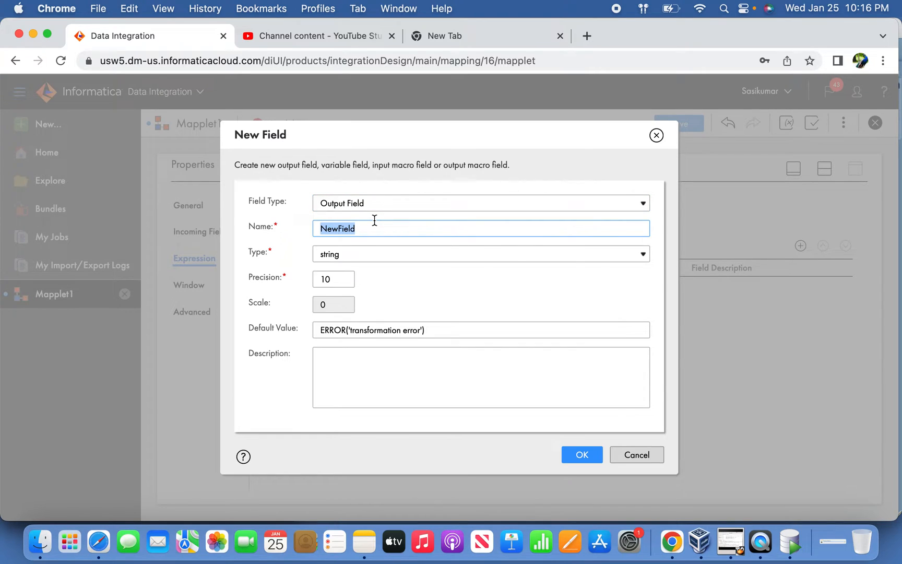
{"action": "type", "text": "O"}
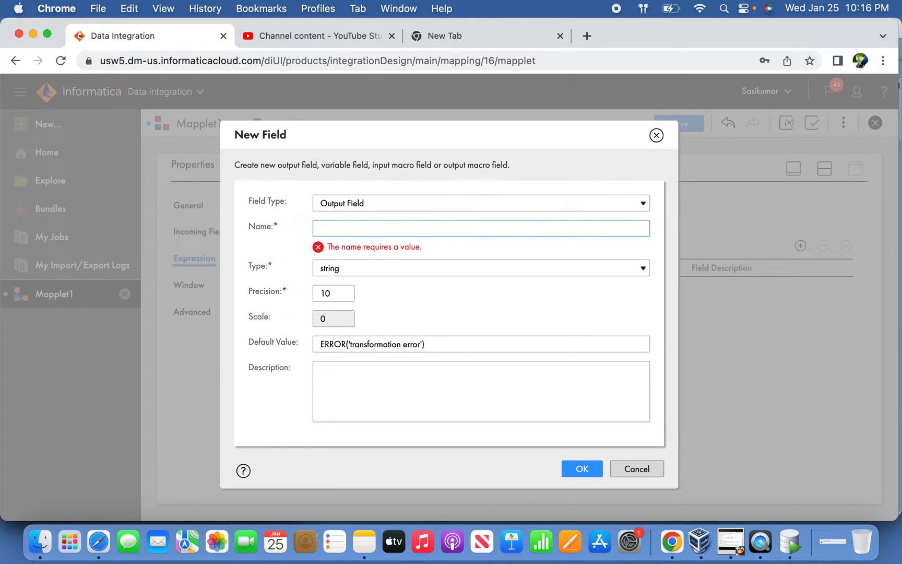
{"action": "type", "text": "expr_"}
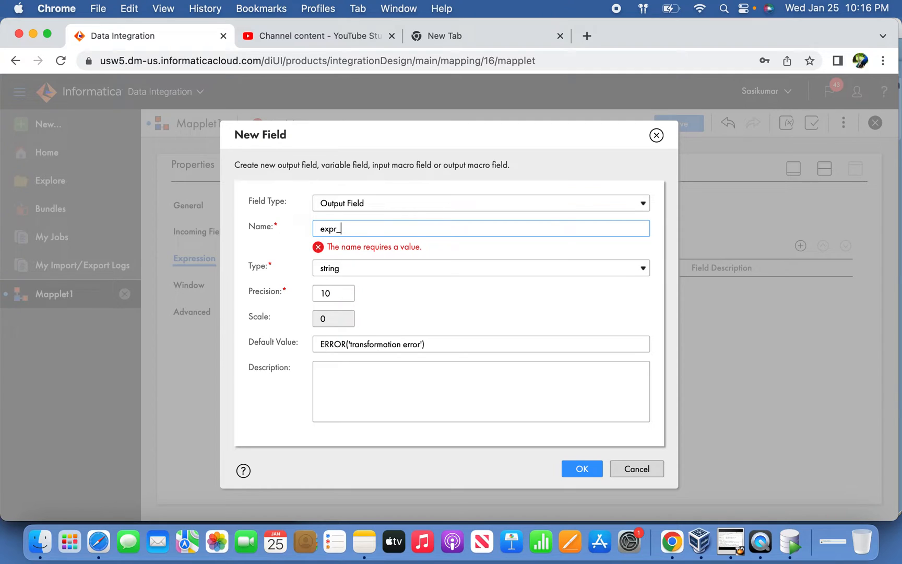
{"action": "type", "text": "EN"}
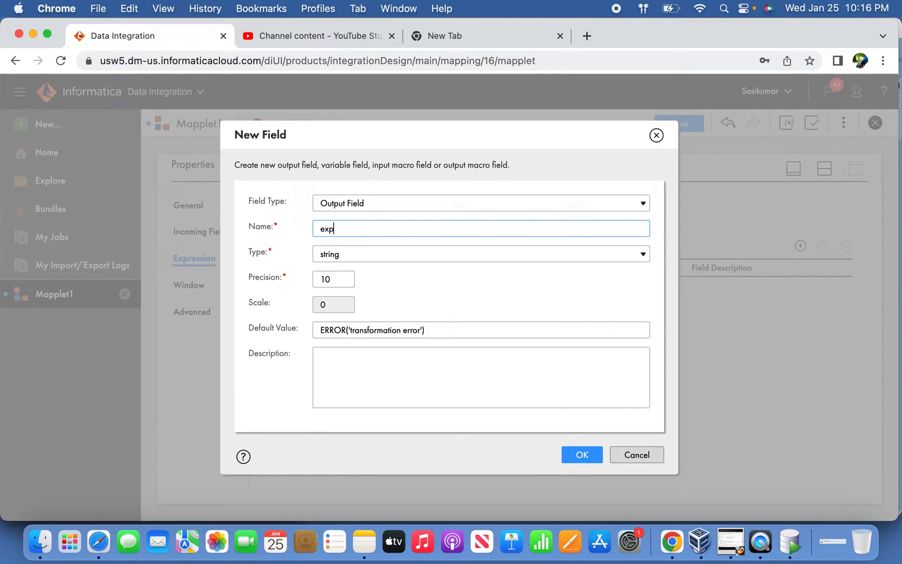
{"action": "type", "text": "O_ENAME"}
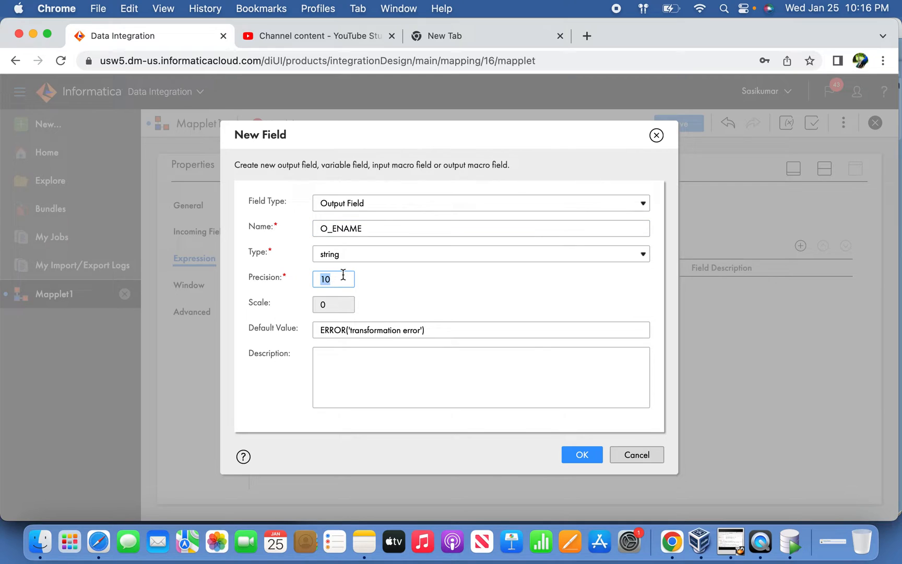
{"action": "type", "text": "60"}
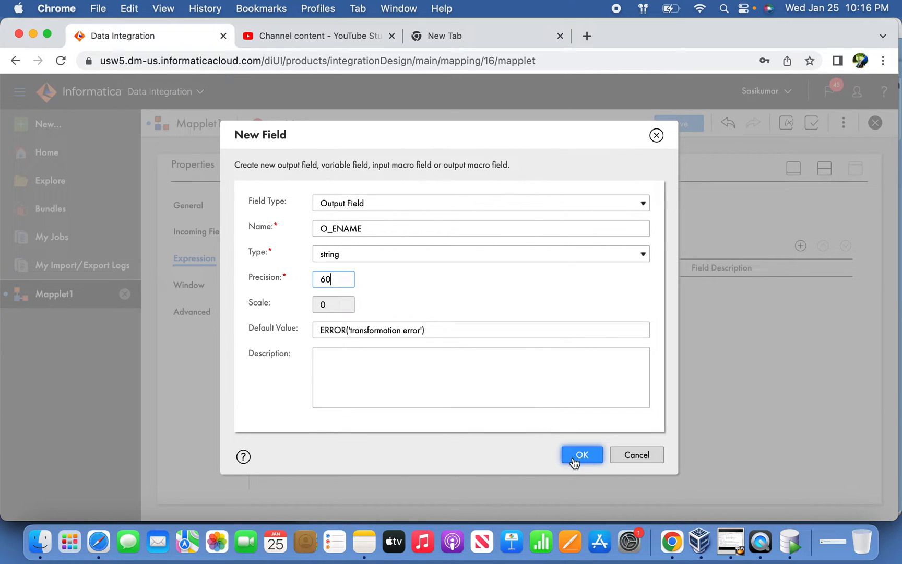
{"action": "left_click", "coordinate": [581, 455]}
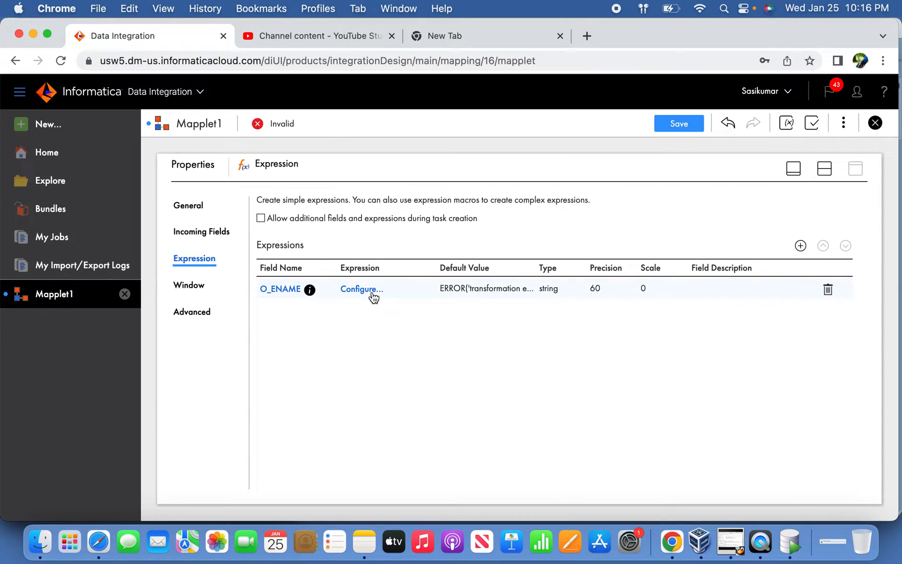
Define O_ENAME as Upper(IN_ENAME) using the String functions and accept the validated expression
{"action": "left_click", "coordinate": [361, 289]}
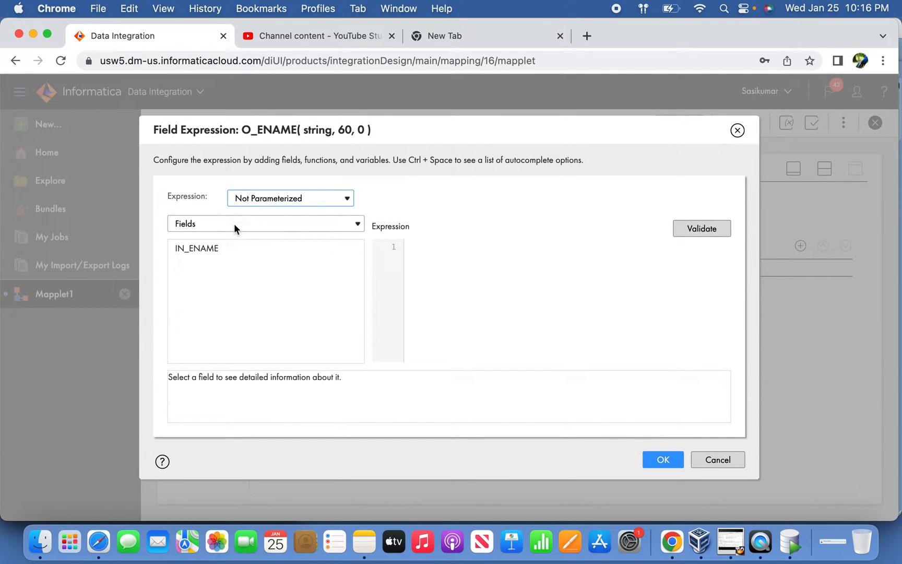
{"action": "left_click", "coordinate": [266, 224]}
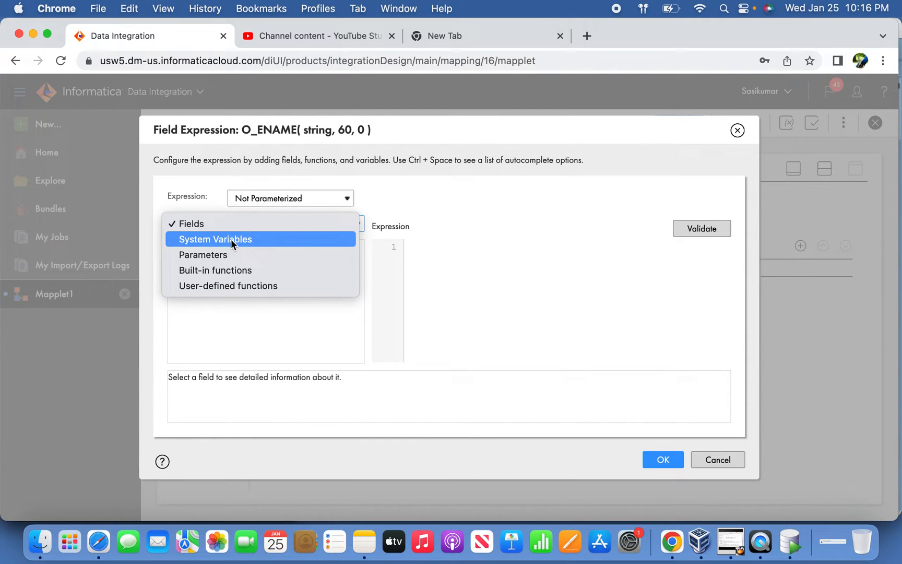
{"action": "left_click", "coordinate": [215, 269]}
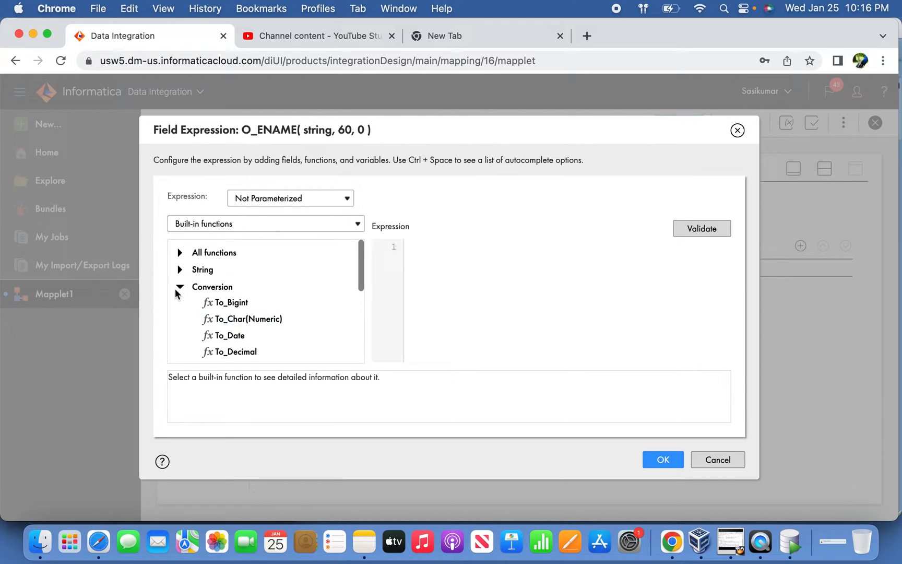
{"action": "left_click", "coordinate": [180, 287]}
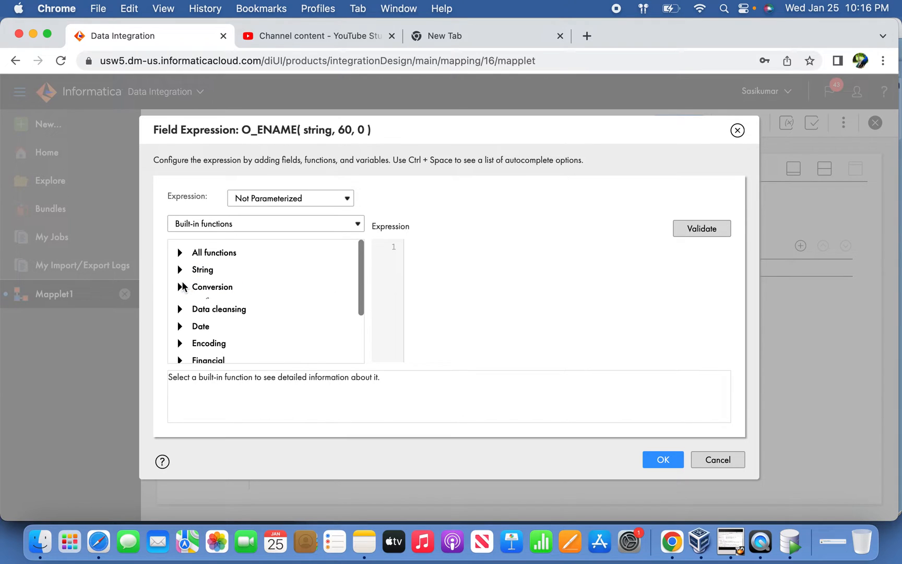
{"action": "left_click", "coordinate": [179, 270]}
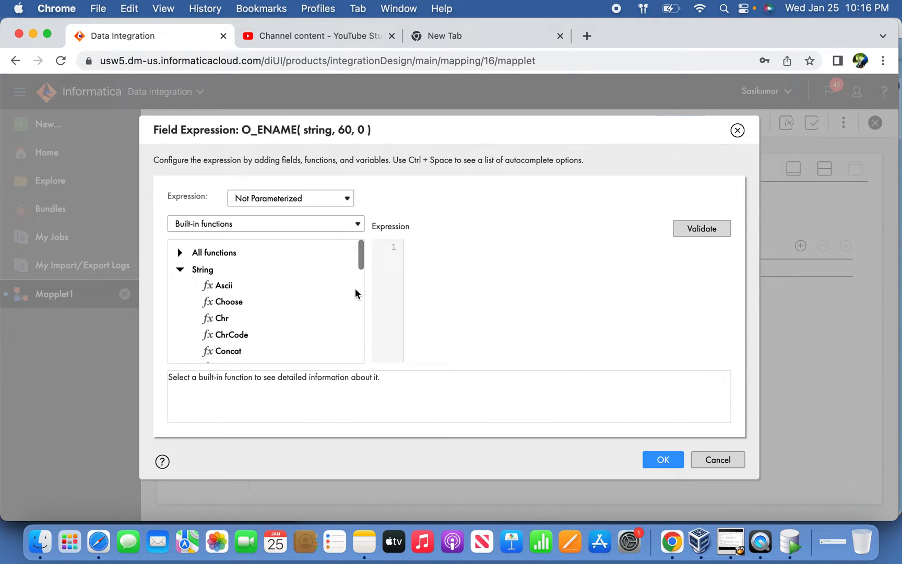
{"action": "scroll", "scroll_direction": "down", "scroll_amount": 3}
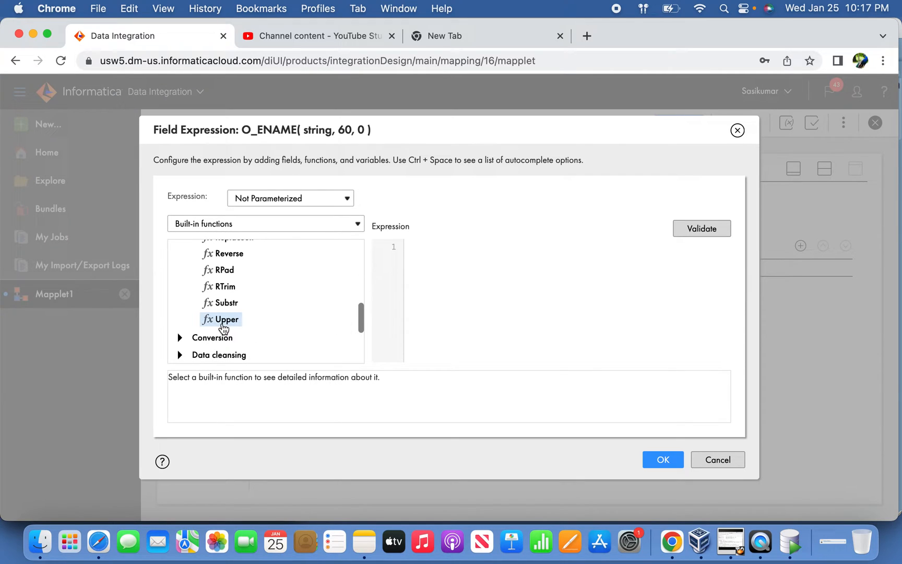
{"action": "double_click", "coordinate": [226, 320]}
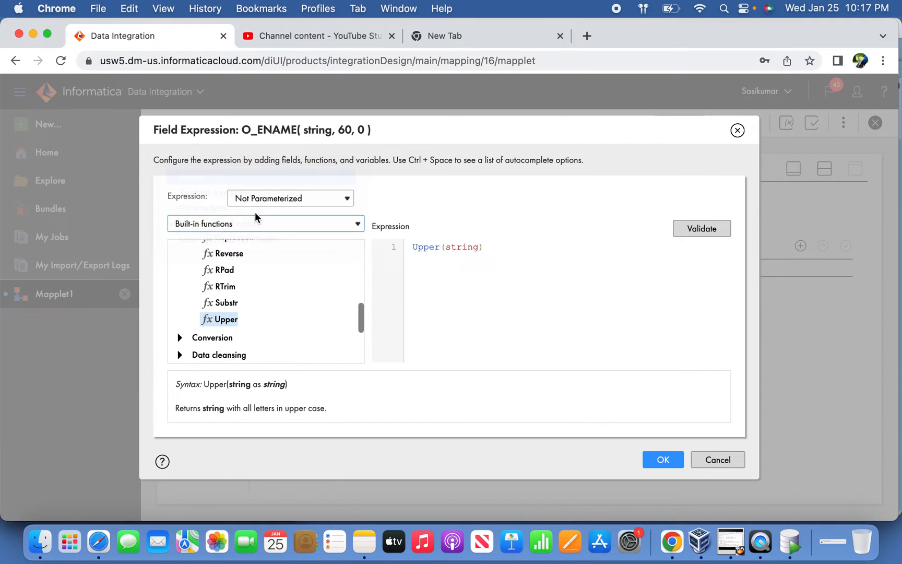
{"action": "left_click", "coordinate": [265, 224]}
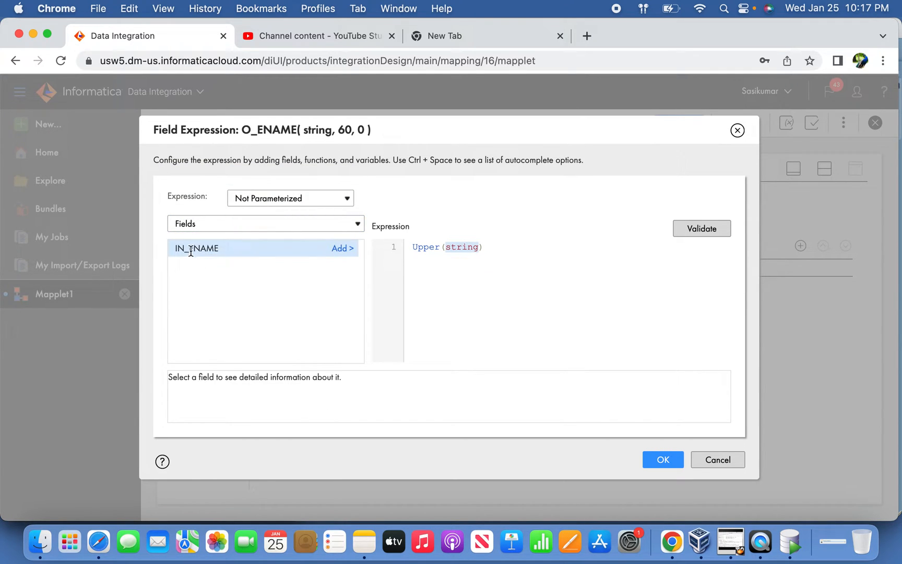
{"action": "left_click", "coordinate": [342, 249]}
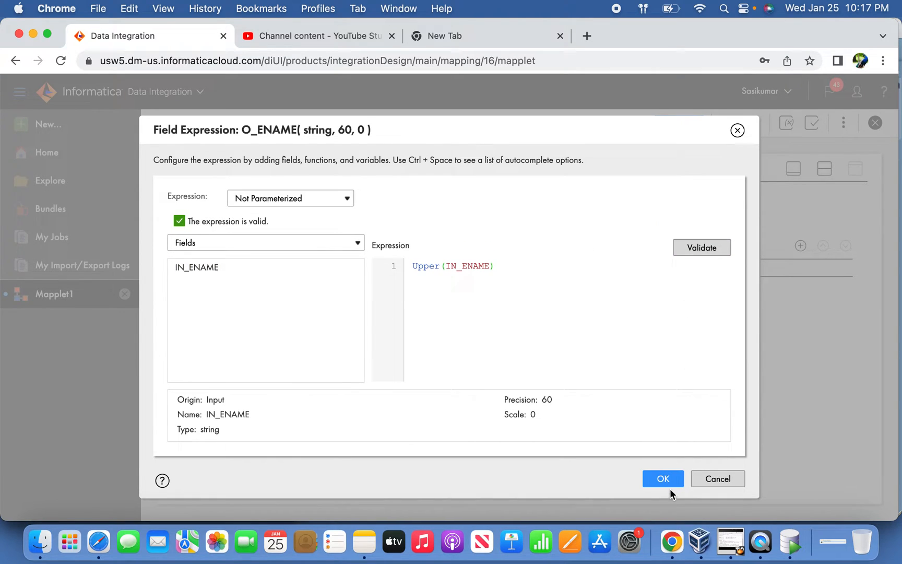
{"action": "left_click", "coordinate": [663, 478]}
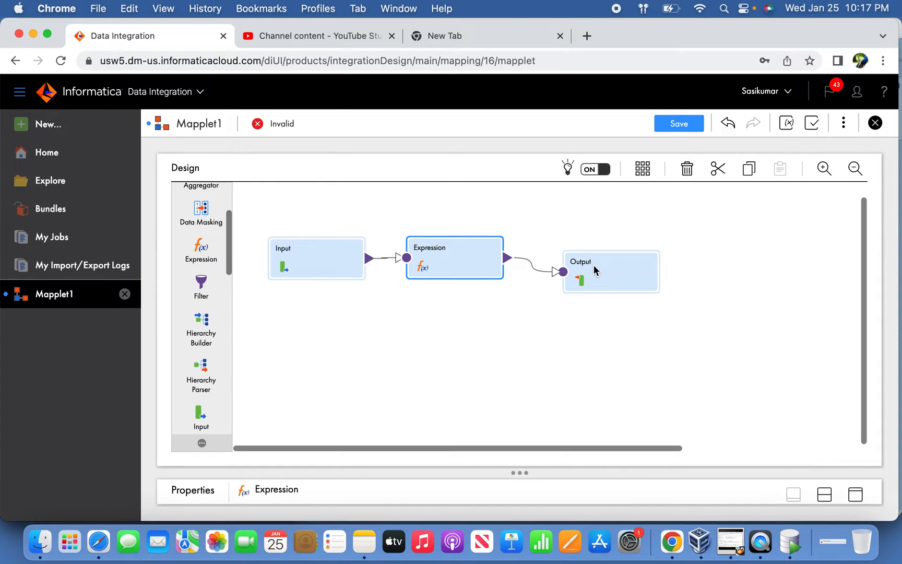
Review the Output transformation's properties and save the mapplet
{"action": "double_click", "coordinate": [611, 271]}
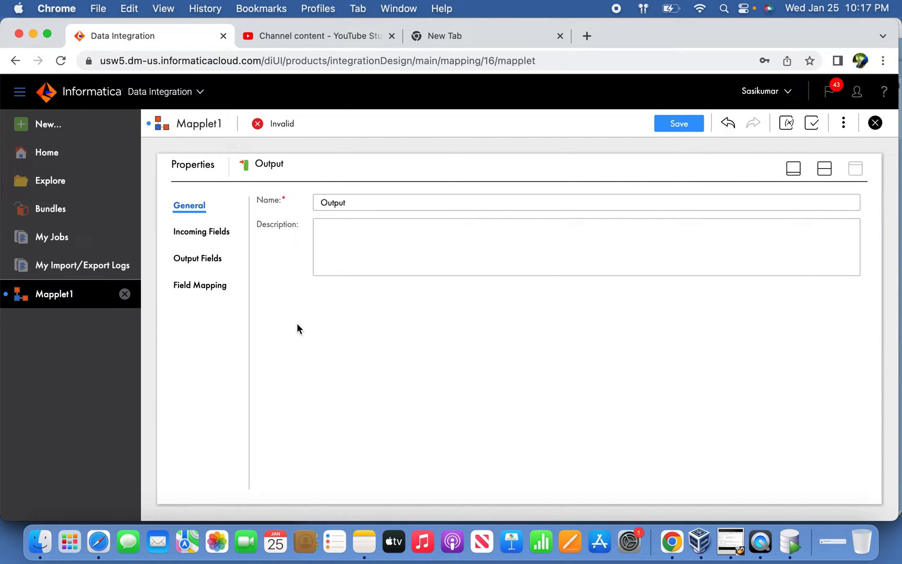
{"action": "left_click", "coordinate": [200, 285]}
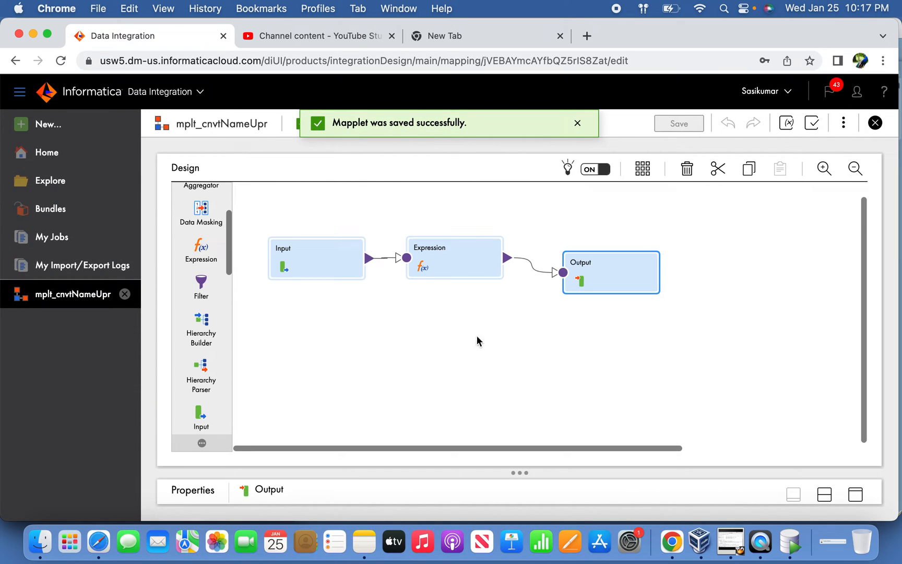
{"action": "mouse_move", "coordinate": [50, 180]}
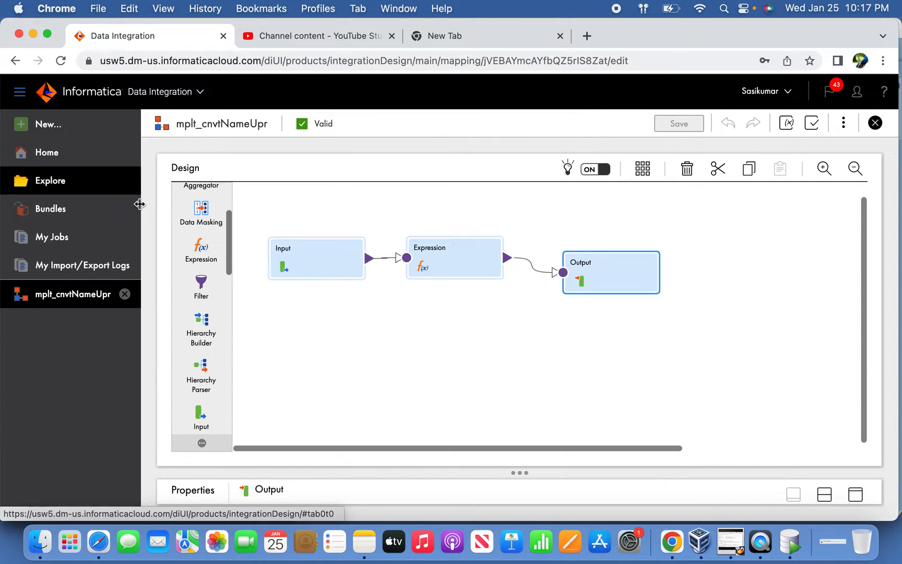
{"action": "mouse_move", "coordinate": [50, 133]}
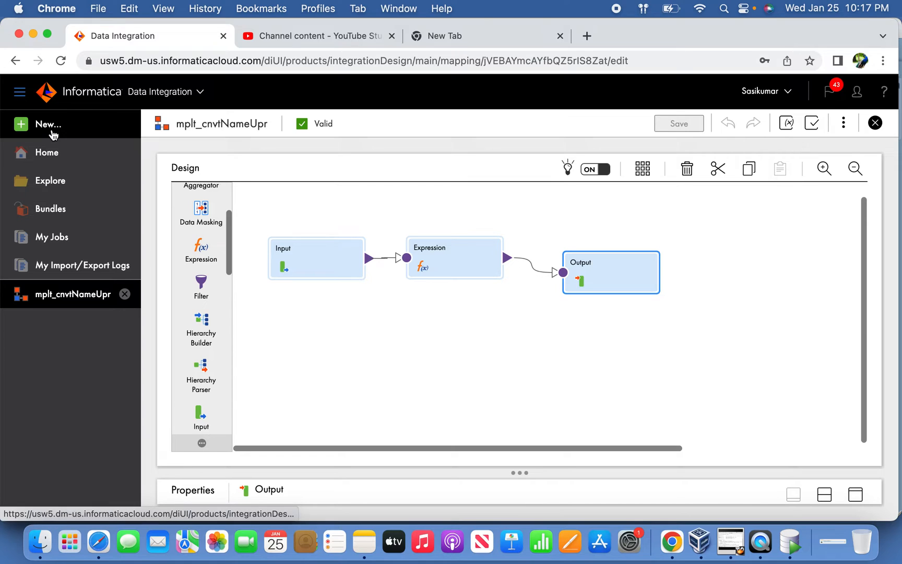
Create a new blank mapping, Mapping10
{"action": "left_click", "coordinate": [48, 124]}
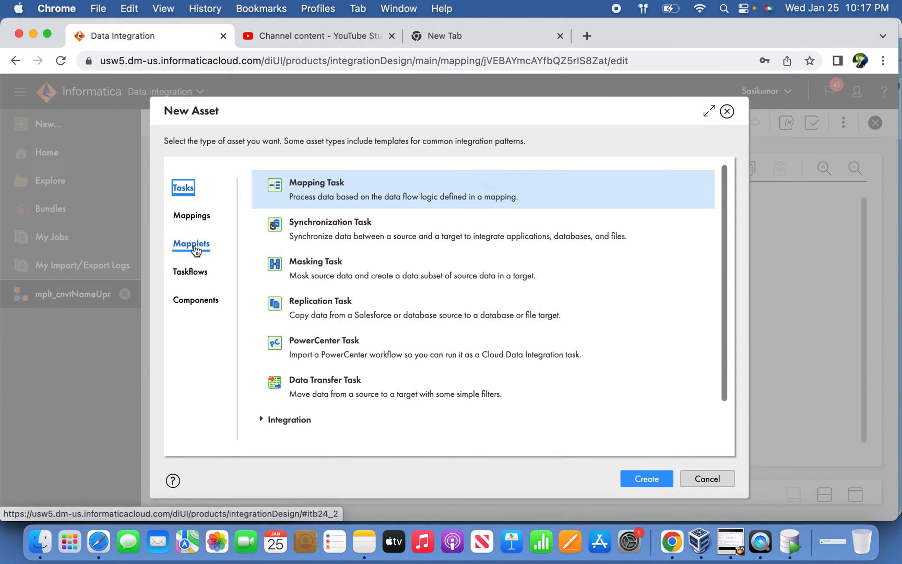
{"action": "left_click", "coordinate": [192, 215]}
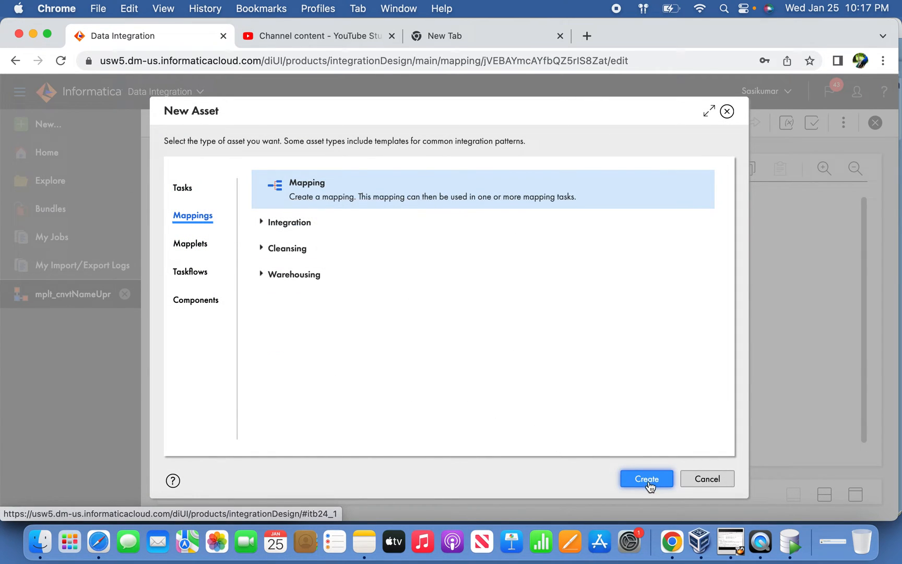
{"action": "left_click", "coordinate": [646, 479]}
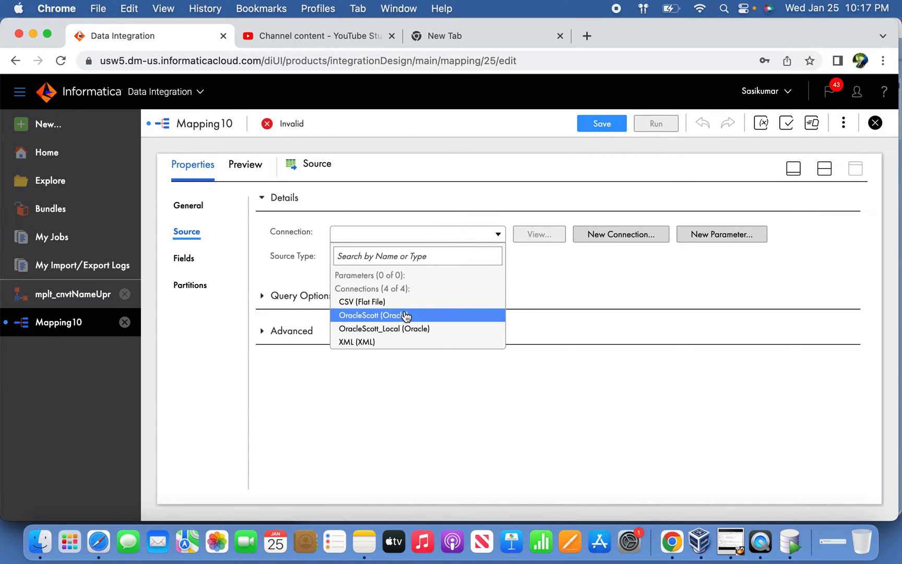
Set the Source connection to OracleScott and start browsing its tables, then switch to SQL Developer
{"action": "left_click", "coordinate": [373, 315]}
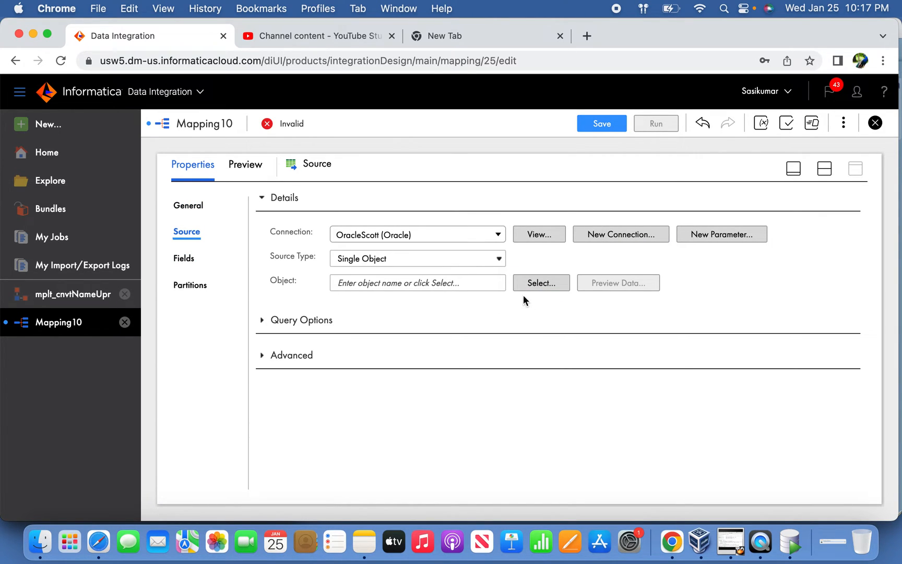
{"action": "left_click", "coordinate": [540, 283]}
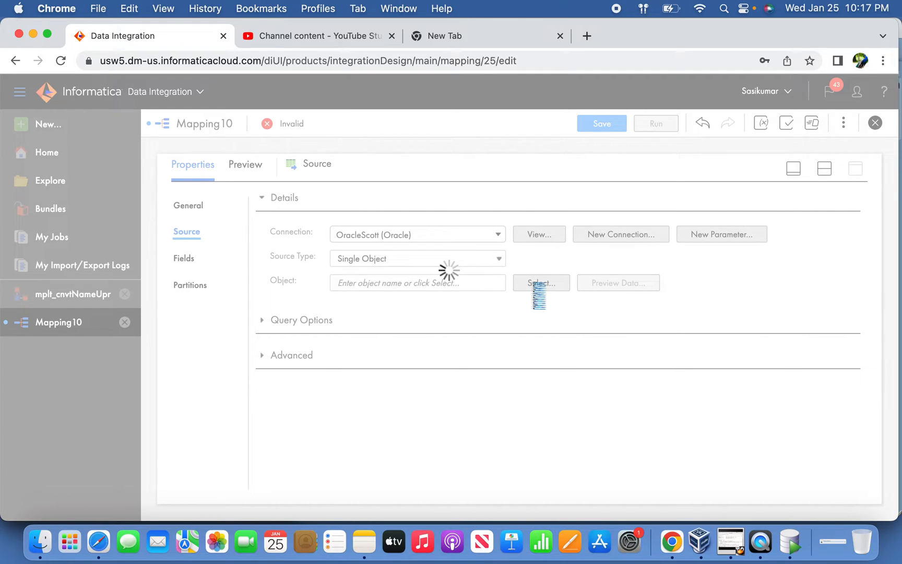
{"action": "mouse_move", "coordinate": [793, 549]}
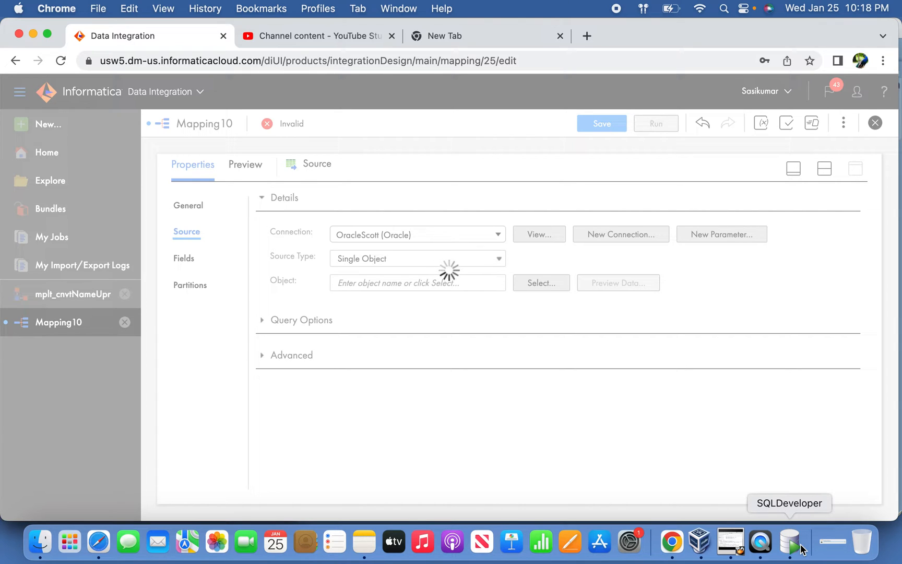
{"action": "left_click", "coordinate": [792, 542]}
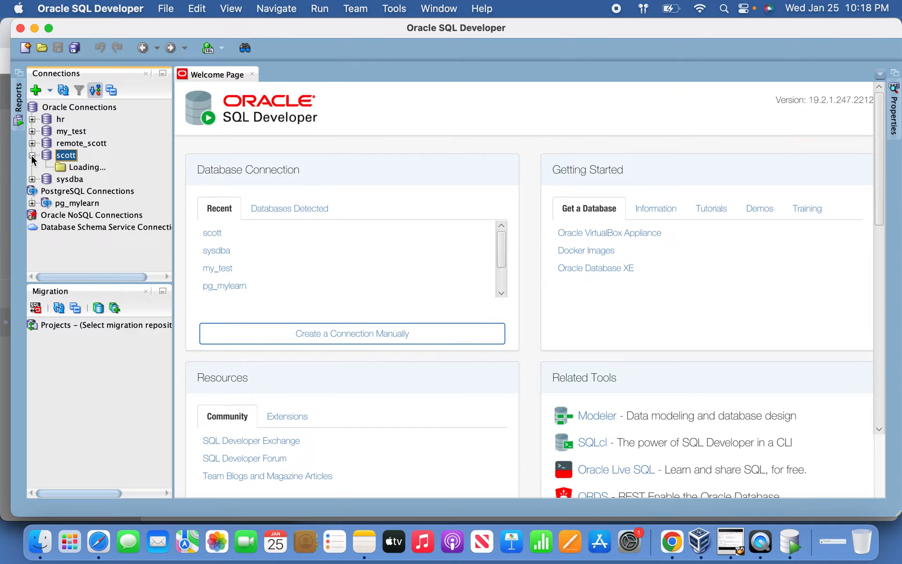
Select the EMP table as Mapping10's source object
{"action": "left_click", "coordinate": [671, 540]}
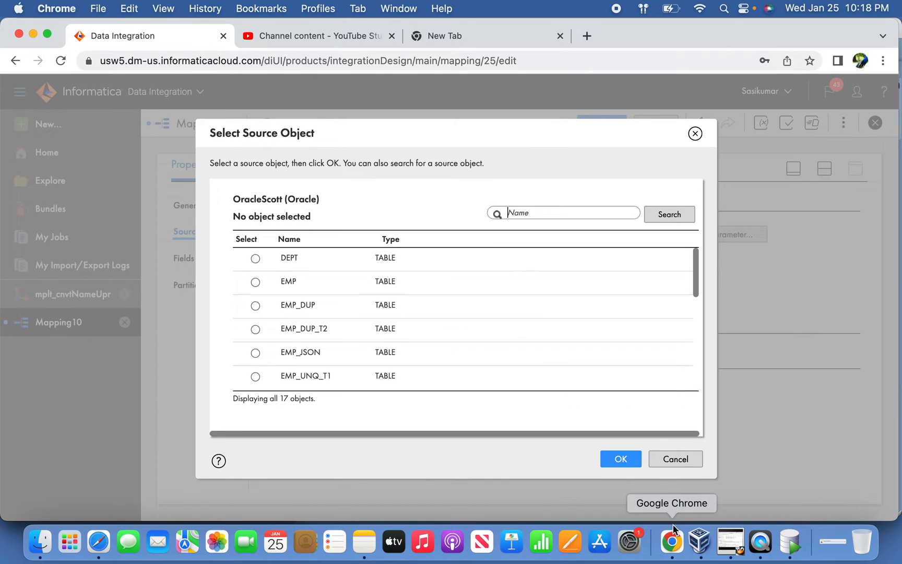
{"action": "left_click", "coordinate": [256, 282]}
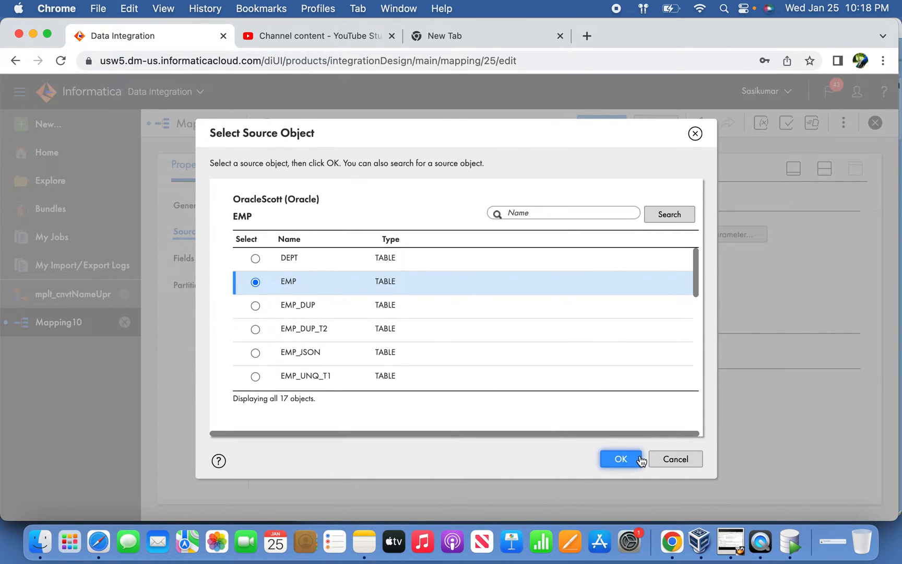
{"action": "left_click", "coordinate": [621, 459]}
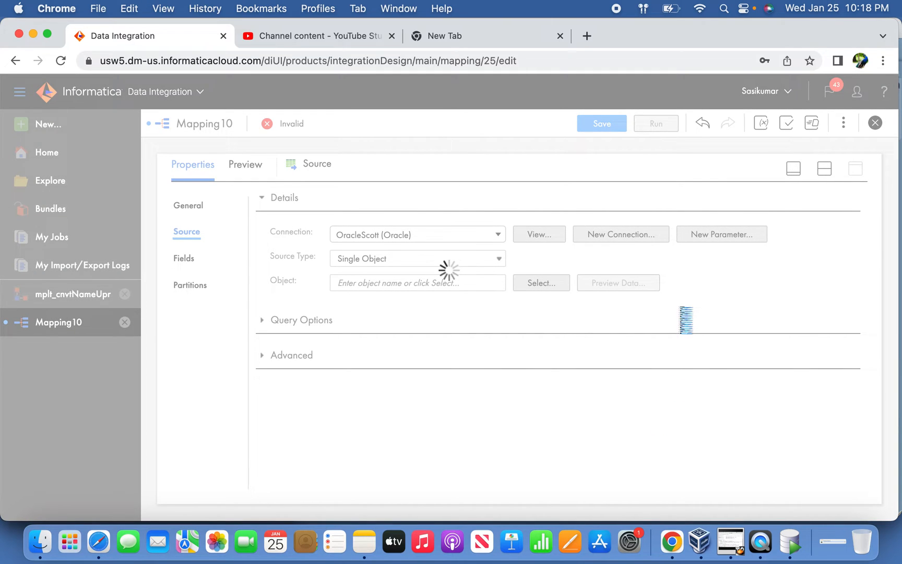
{"action": "mouse_move", "coordinate": [791, 540]}
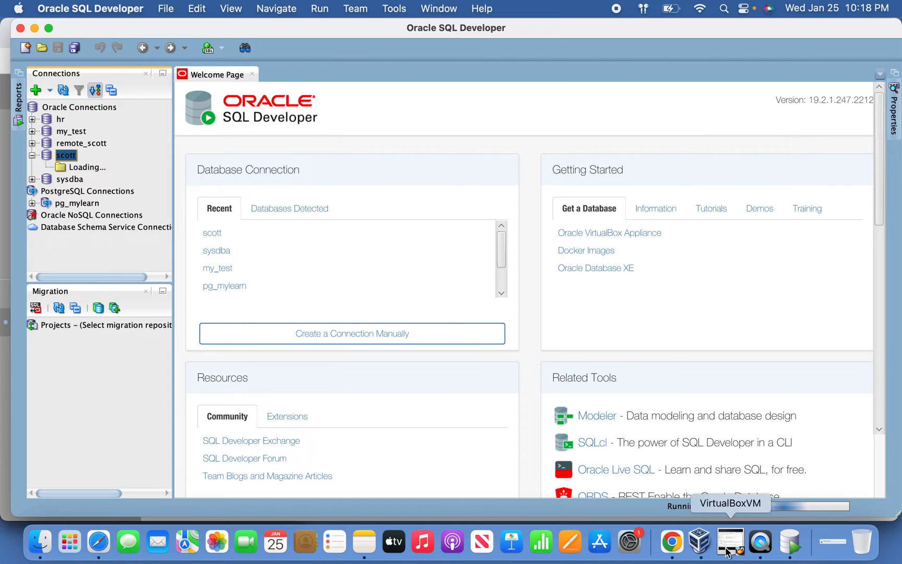
Switch between SQL Developer and the browser and close the extra empty tab
{"action": "left_click", "coordinate": [671, 541]}
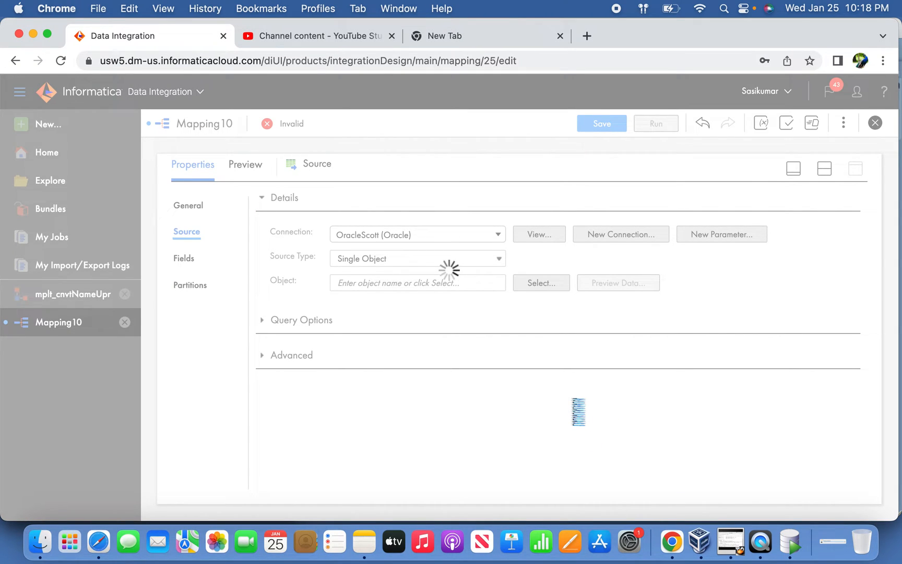
{"action": "mouse_move", "coordinate": [789, 540]}
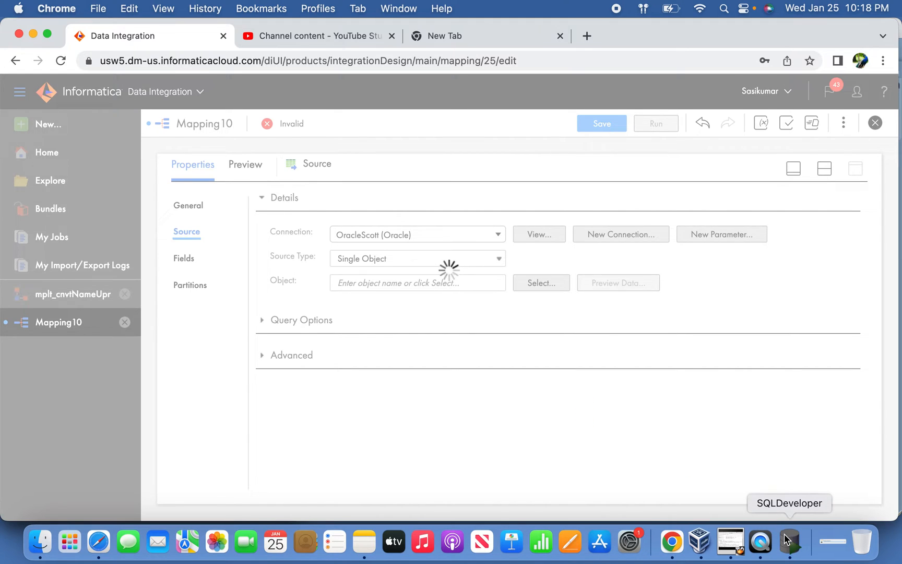
{"action": "left_click", "coordinate": [789, 540]}
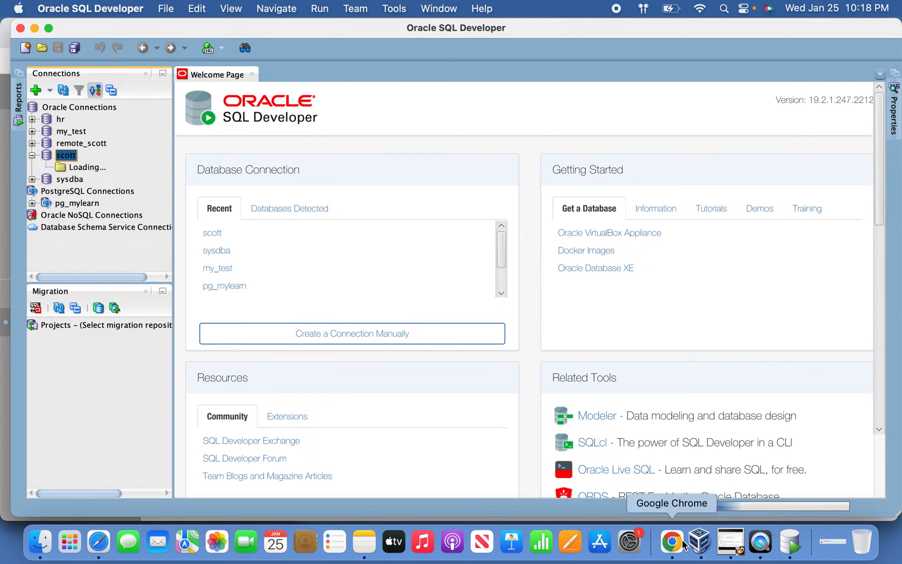
{"action": "left_click", "coordinate": [671, 540]}
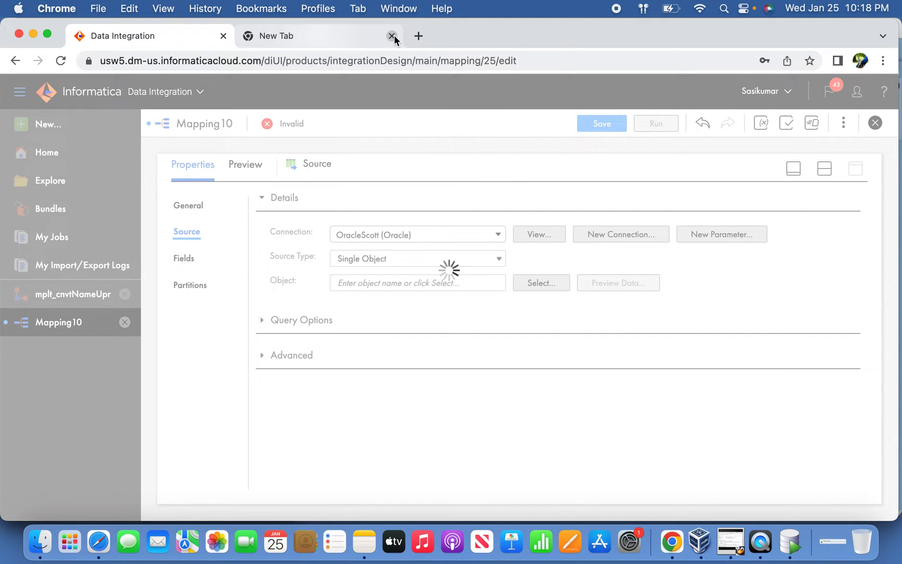
{"action": "left_click", "coordinate": [390, 36]}
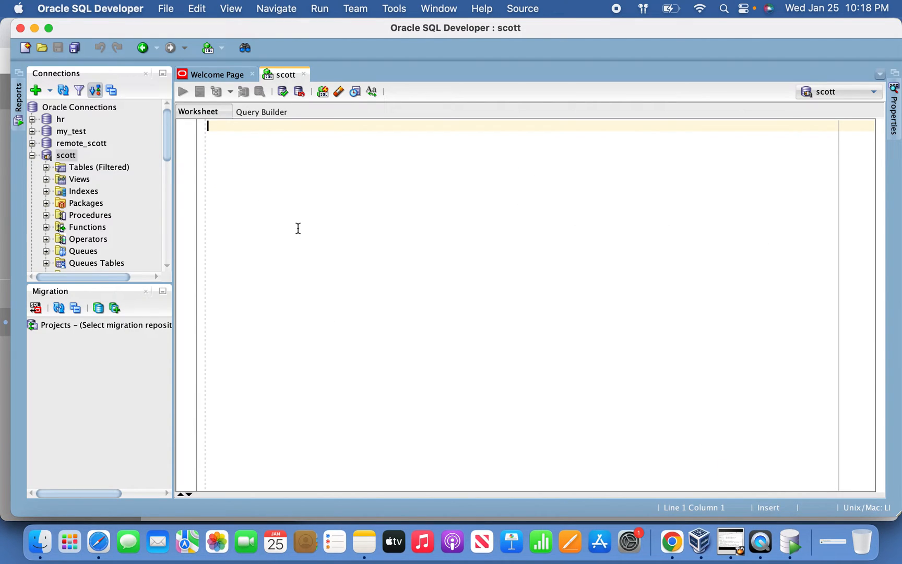
Run 'select * from emp;' in the scott worksheet to list the 14 employee rows
{"action": "type", "text": "select * from"}
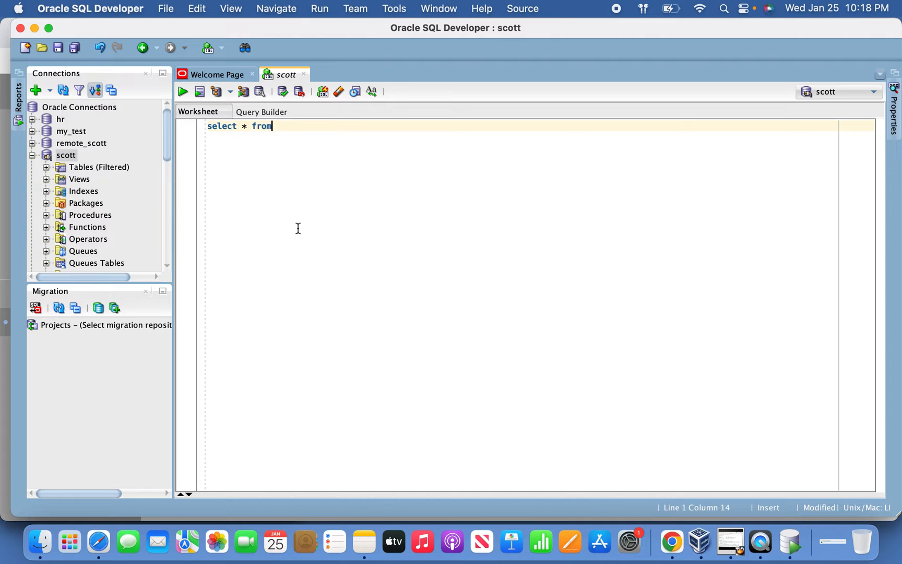
{"action": "type", "text": "emp;"}
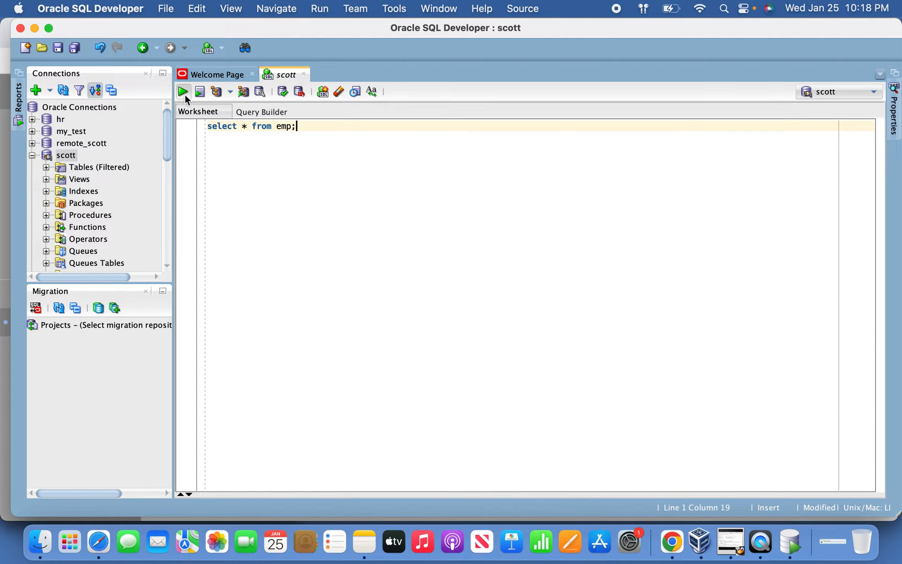
{"action": "left_click", "coordinate": [183, 92]}
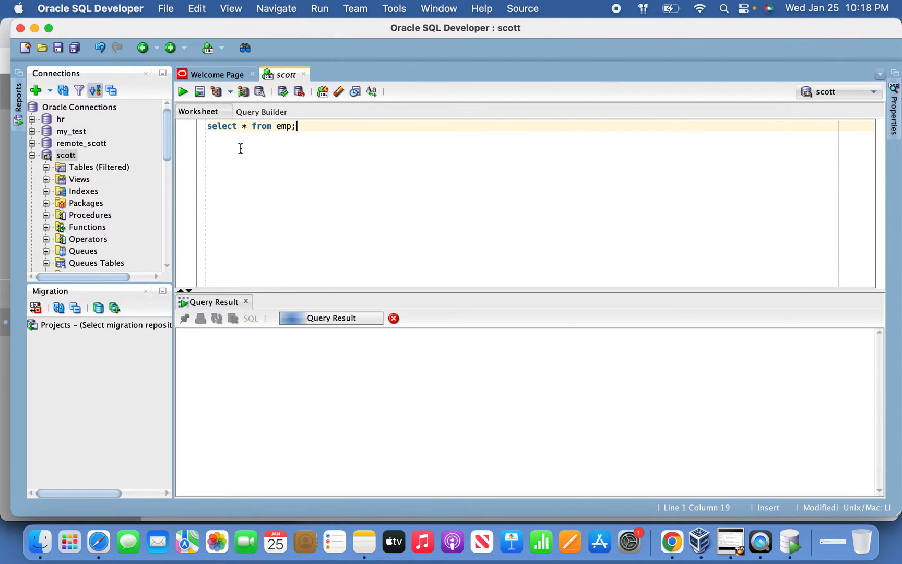
{"action": "left_click", "coordinate": [182, 92]}
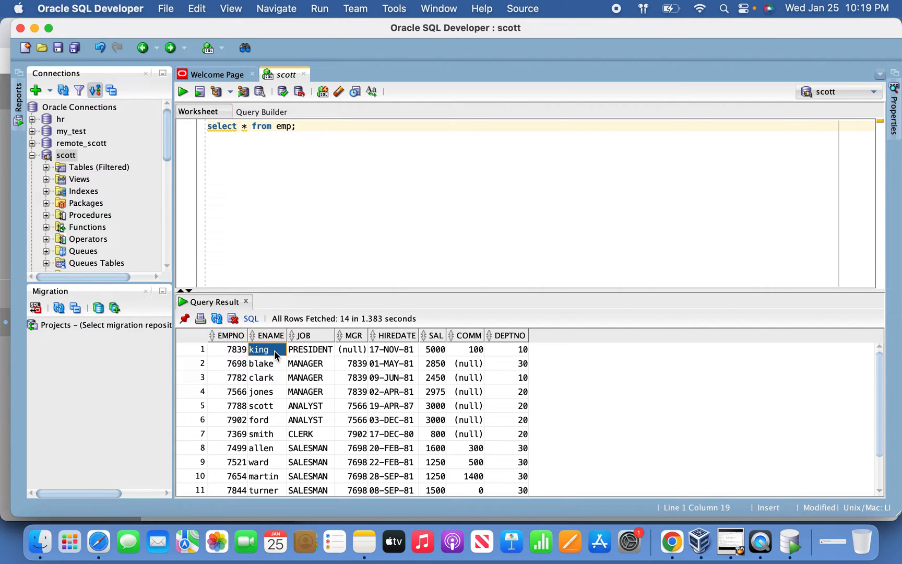
{"action": "mouse_move", "coordinate": [672, 544]}
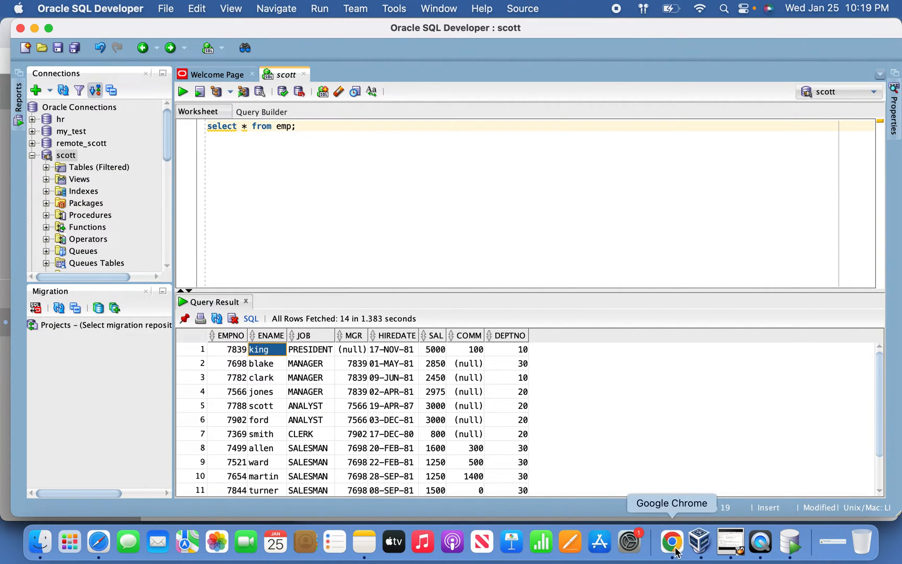
{"action": "left_click", "coordinate": [671, 541]}
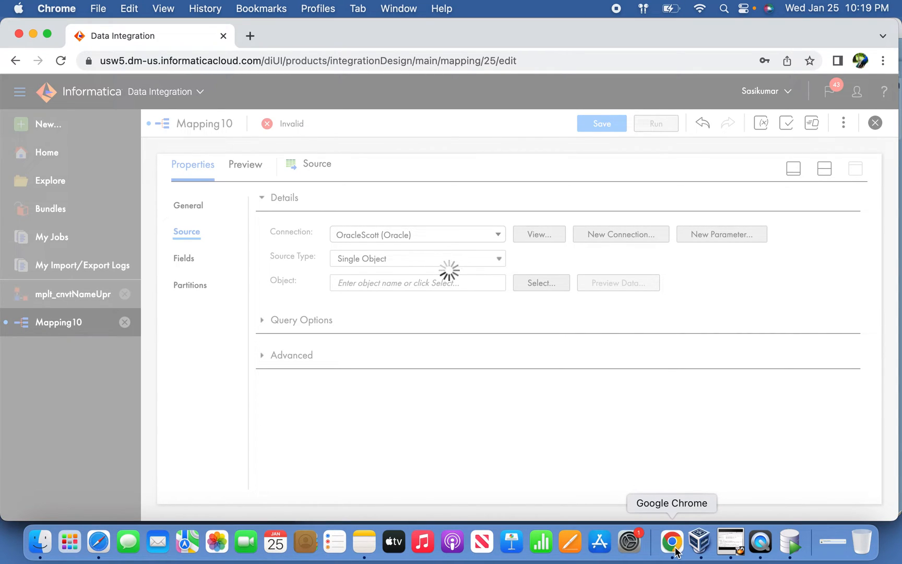
{"action": "mouse_move", "coordinate": [760, 540]}
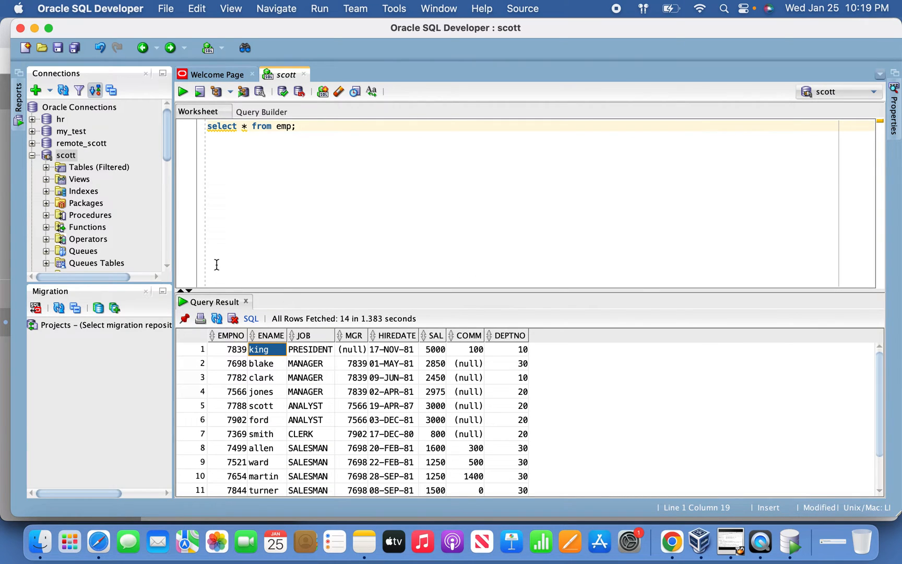
{"action": "mouse_move", "coordinate": [629, 541]}
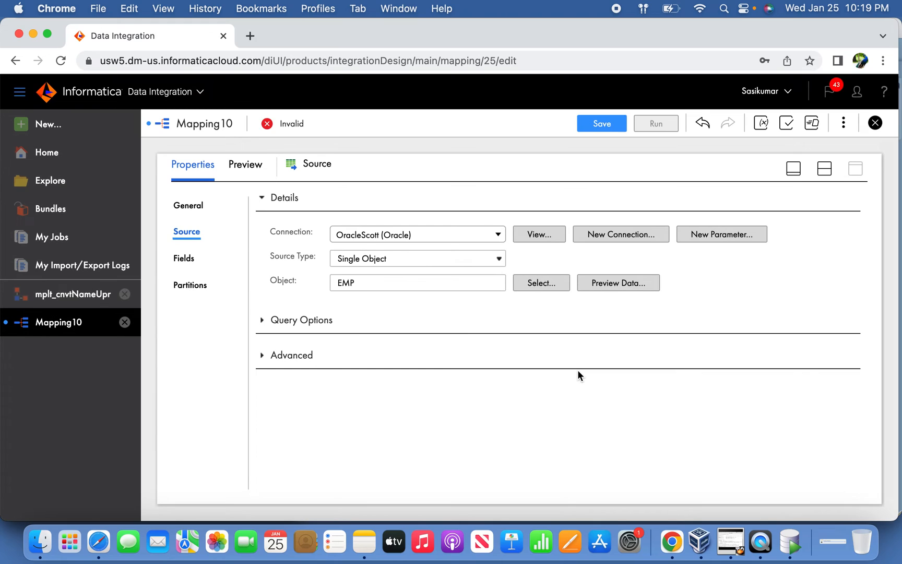
{"action": "mouse_move", "coordinate": [739, 187]}
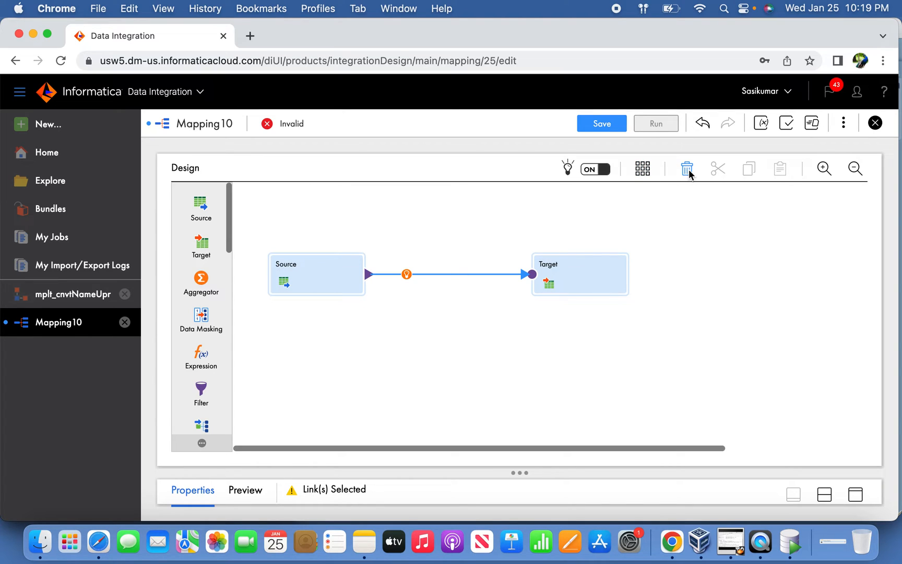
Remove the Source–Target link and assign mplt_cnvtNameUpr from MyTestProj to the new Mapplet transformation
{"action": "left_click", "coordinate": [686, 168]}
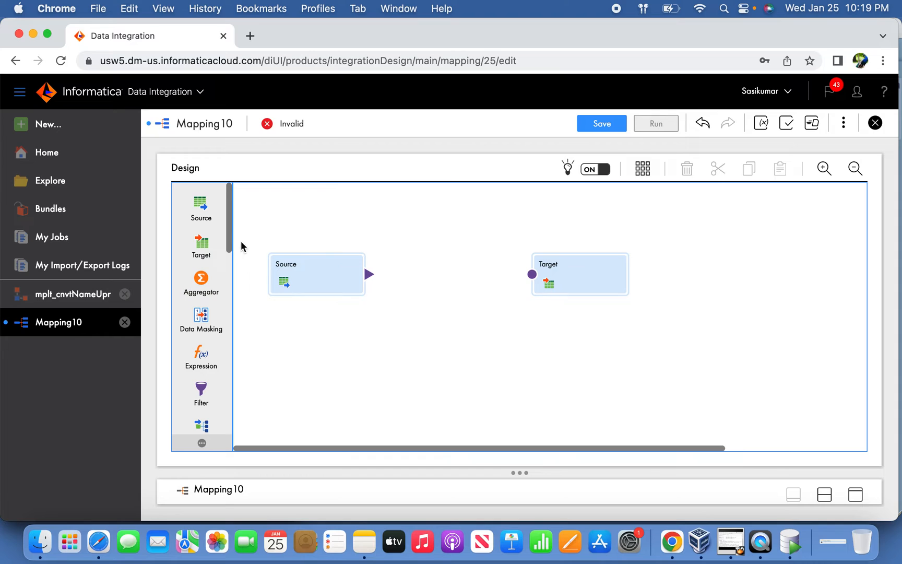
{"action": "scroll", "scroll_direction": "down", "scroll_amount": 3}
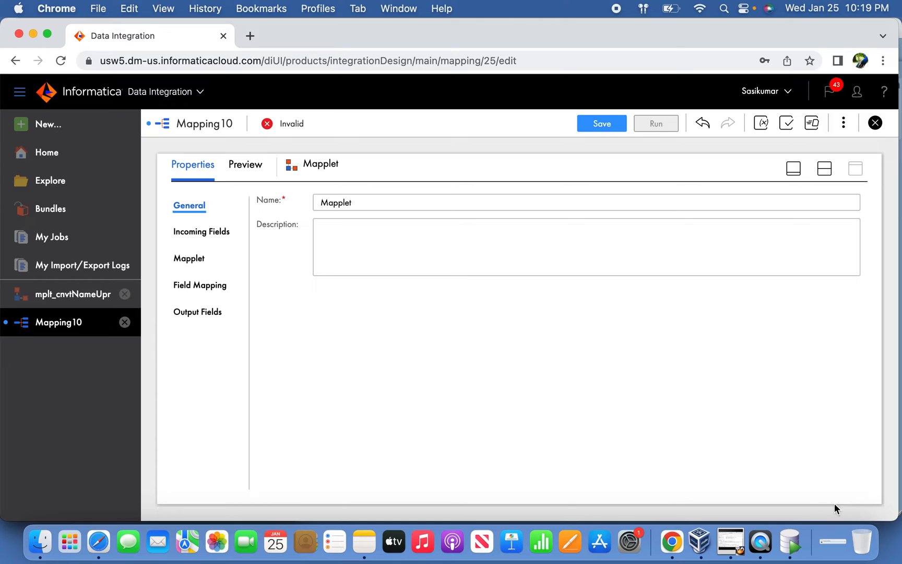
{"action": "left_click", "coordinate": [189, 259]}
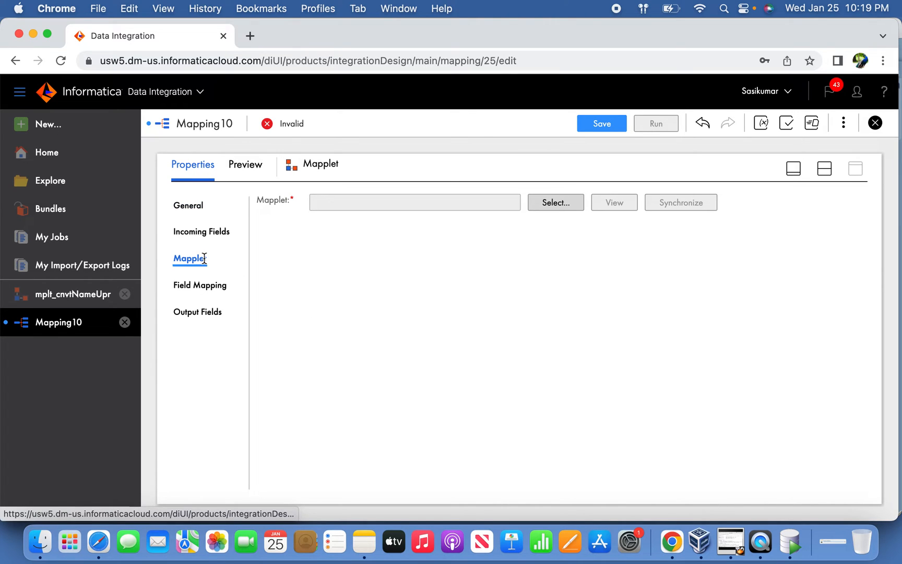
{"action": "left_click", "coordinate": [555, 203]}
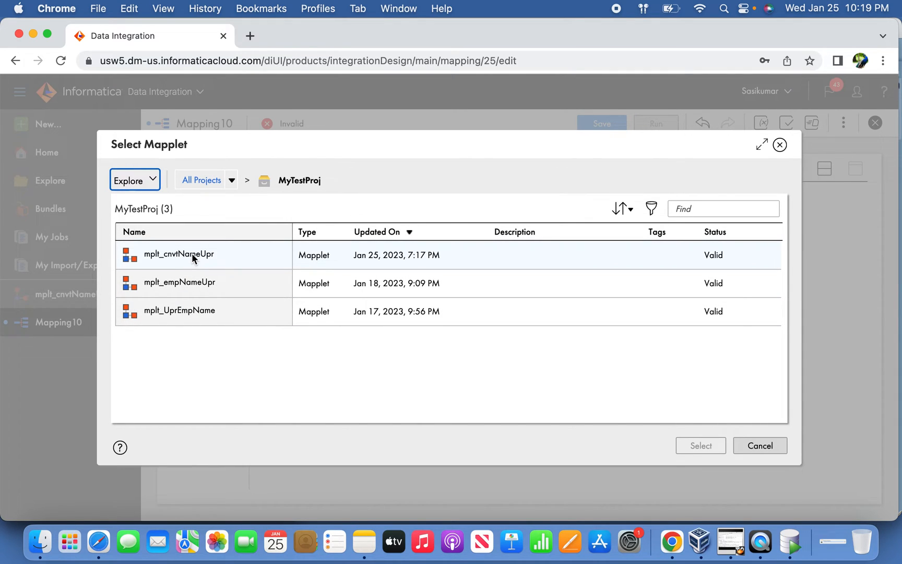
{"action": "left_click", "coordinate": [702, 444]}
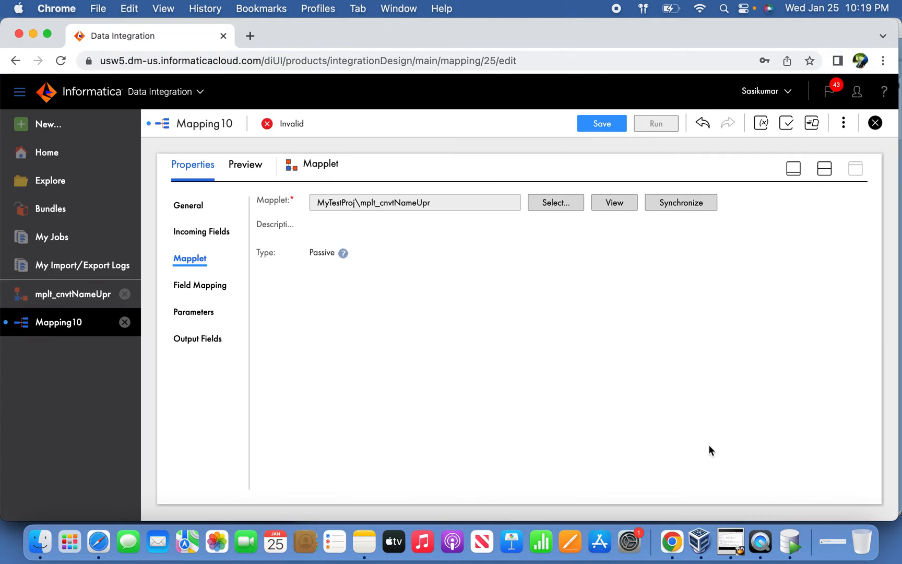
{"action": "mouse_move", "coordinate": [203, 231]}
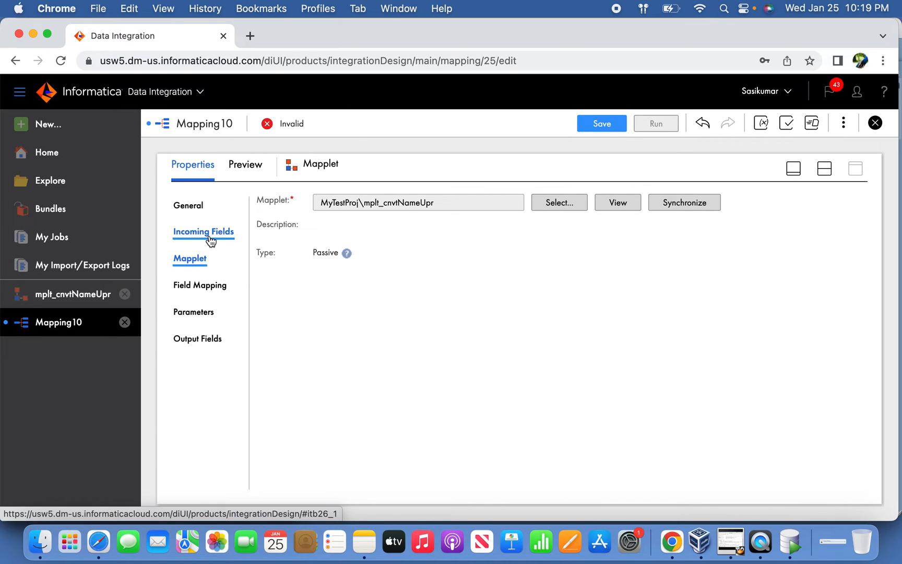
Map incoming ENAME to the mapplet input IN_ENAME and confirm OUT_ENAME as its output field
{"action": "left_click", "coordinate": [202, 231]}
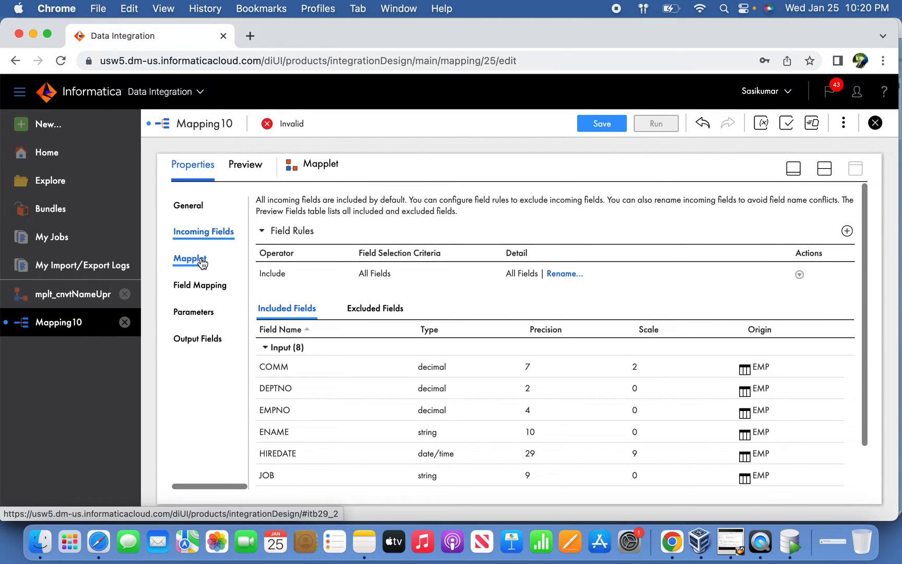
{"action": "left_click", "coordinate": [190, 259]}
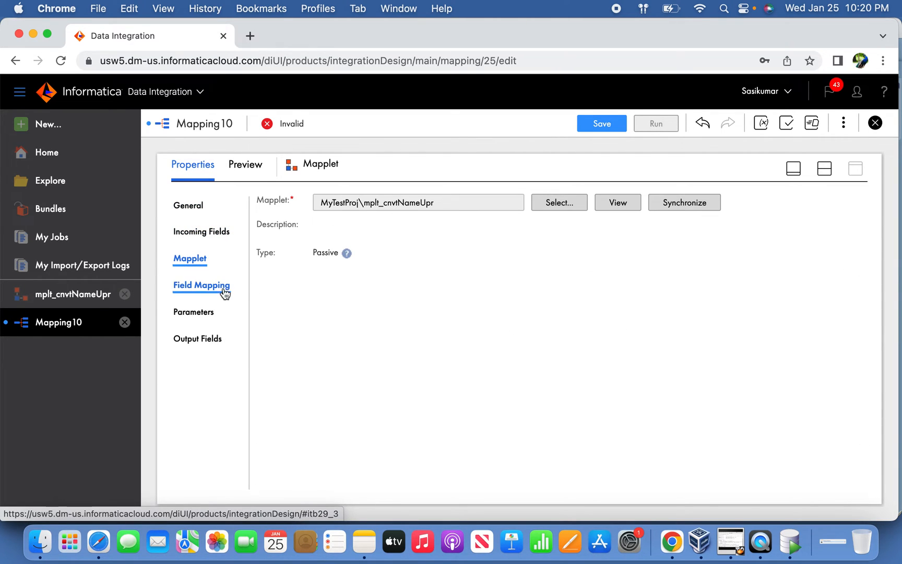
{"action": "left_click", "coordinate": [201, 285]}
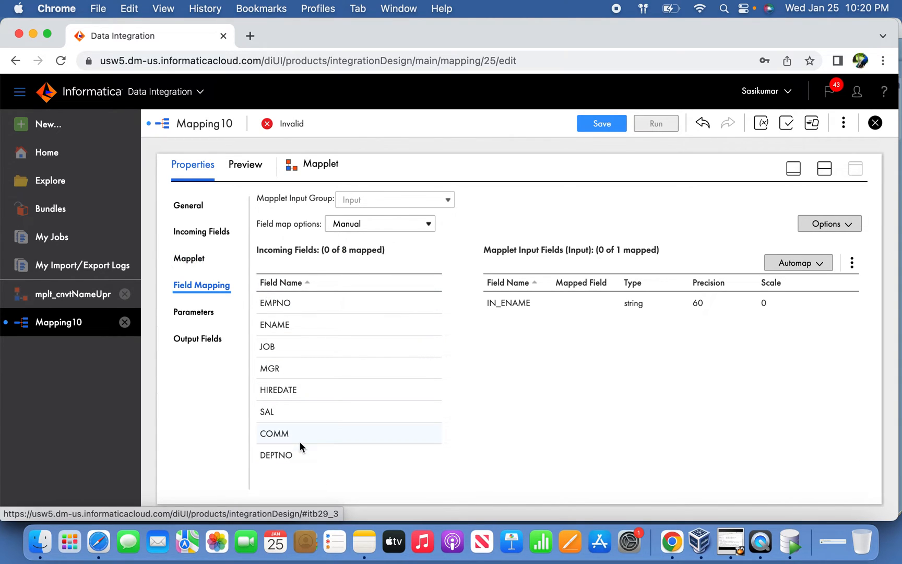
{"action": "mouse_move", "coordinate": [294, 370]}
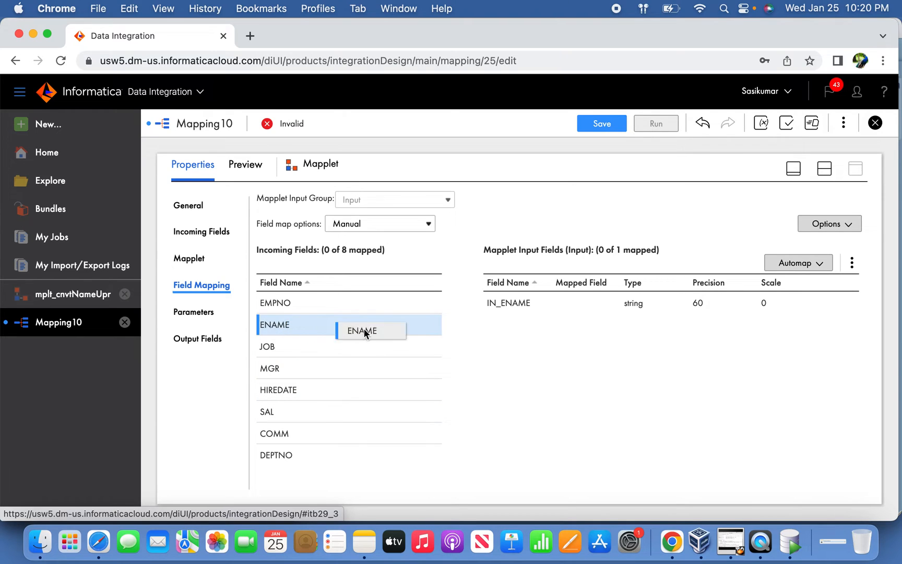
{"action": "left_click_drag", "start_coordinate": [360, 330], "coordinate": [570, 303]}
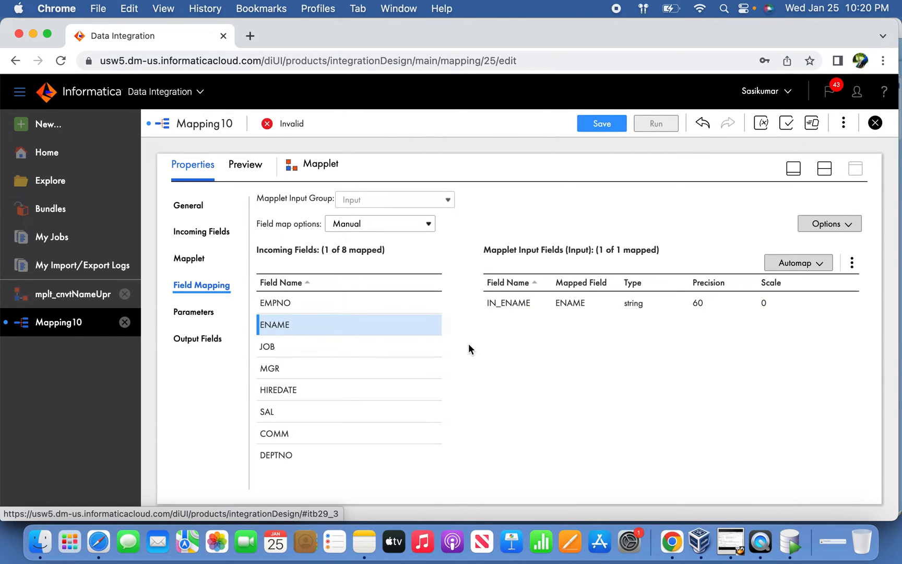
{"action": "mouse_move", "coordinate": [492, 322]}
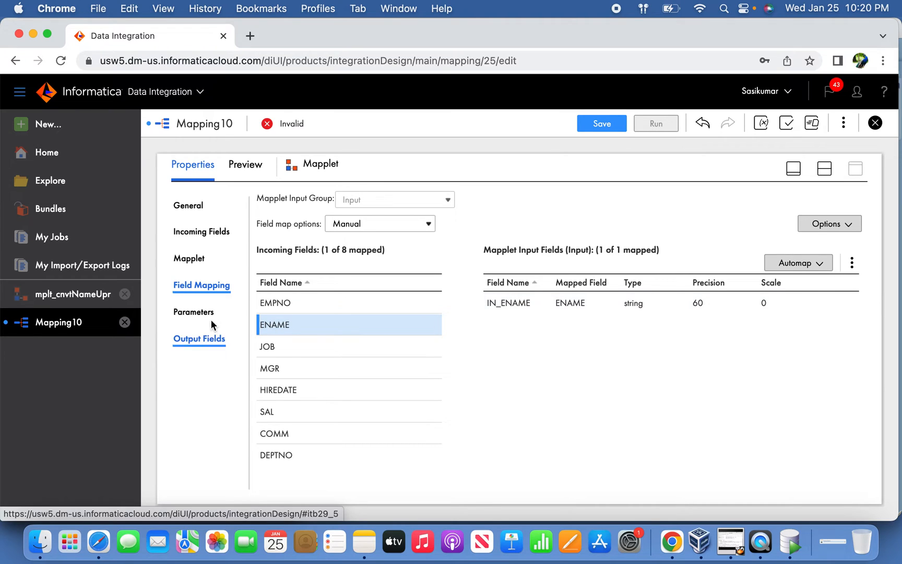
{"action": "left_click", "coordinate": [198, 338]}
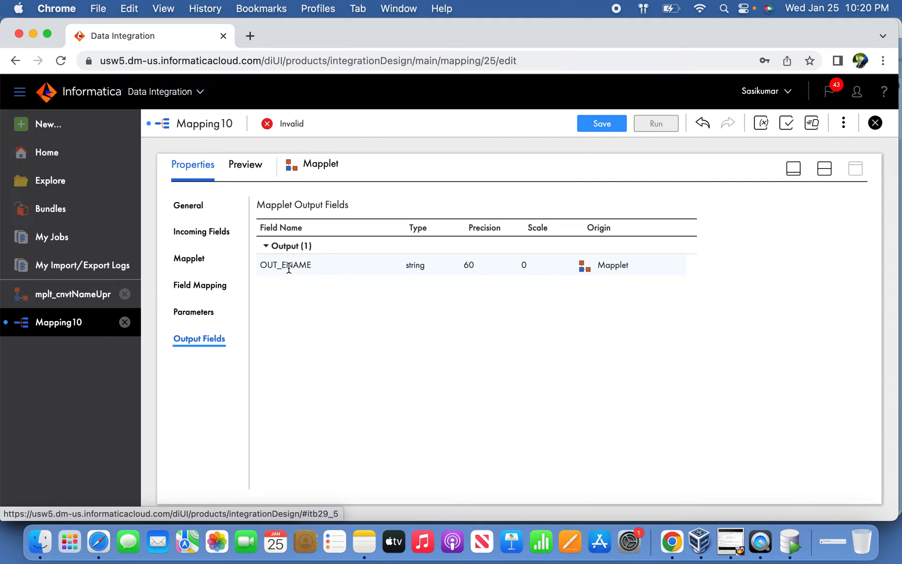
Restrict the mapplet's incoming field rule to ENAME only
{"action": "left_click", "coordinate": [202, 231]}
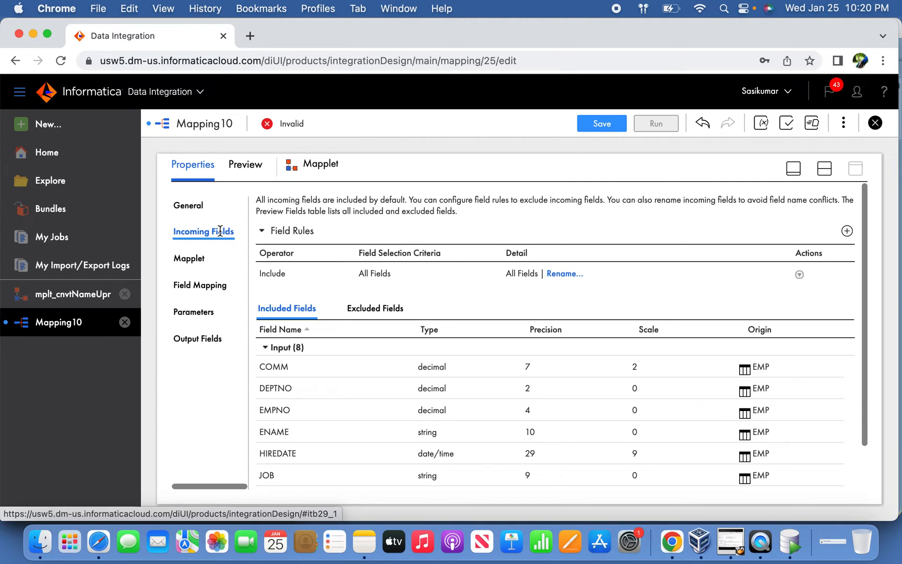
{"action": "mouse_move", "coordinate": [459, 274]}
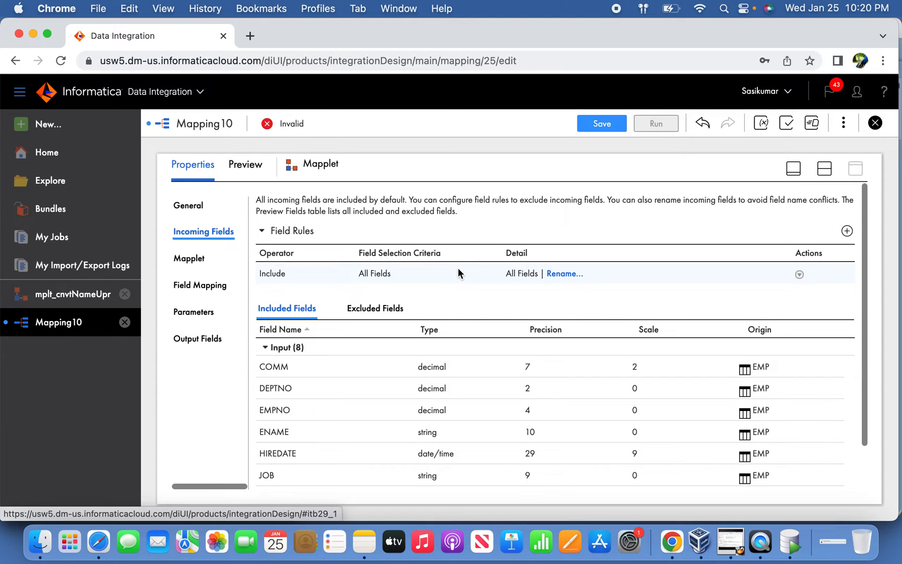
{"action": "mouse_move", "coordinate": [457, 274]}
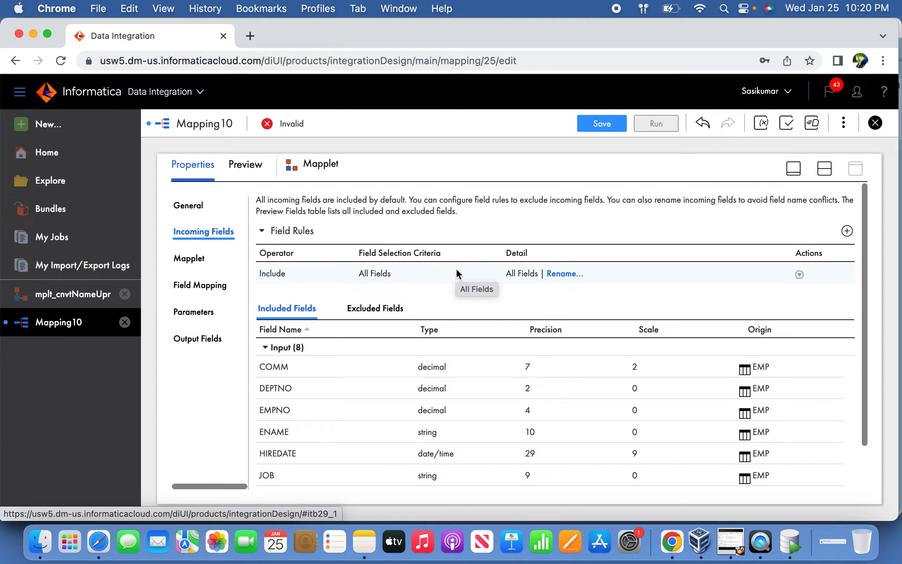
{"action": "mouse_move", "coordinate": [419, 282]}
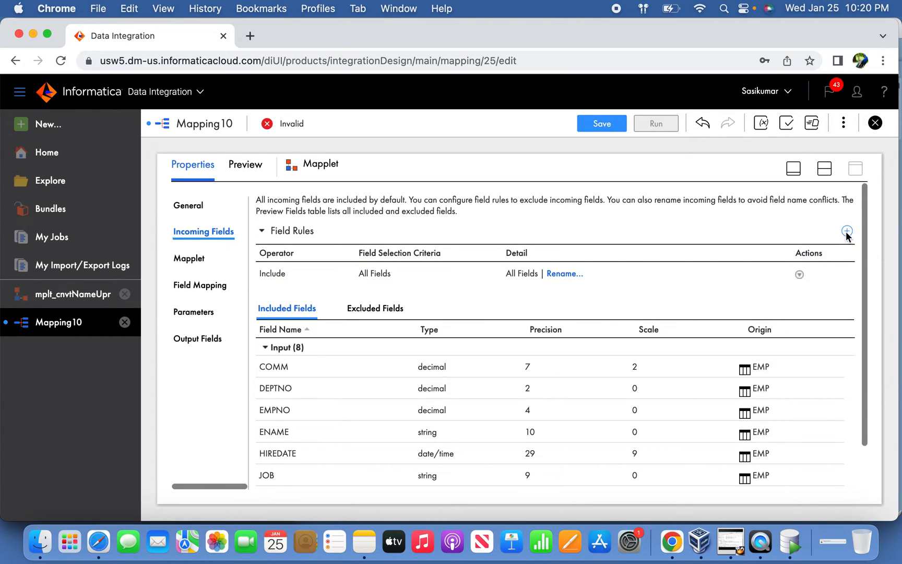
{"action": "left_click", "coordinate": [847, 230]}
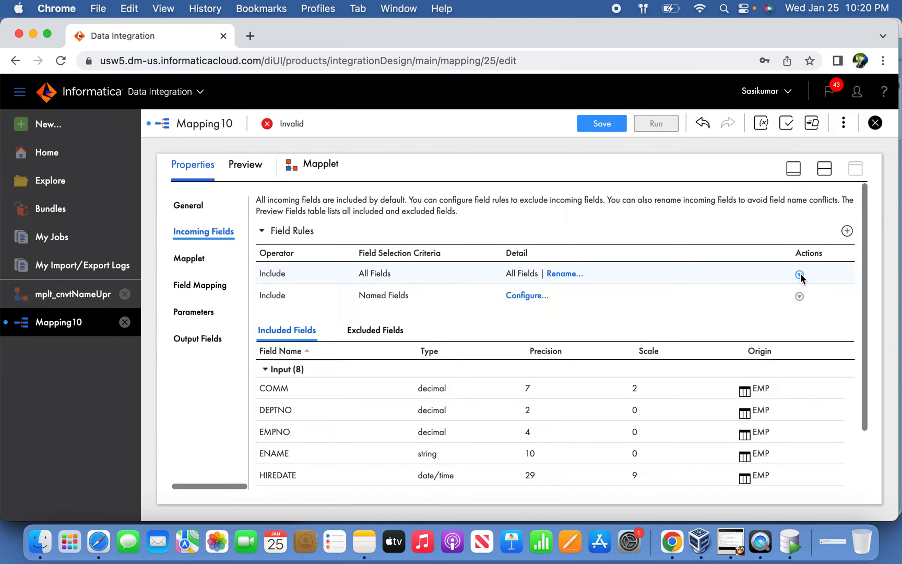
{"action": "left_click", "coordinate": [799, 274]}
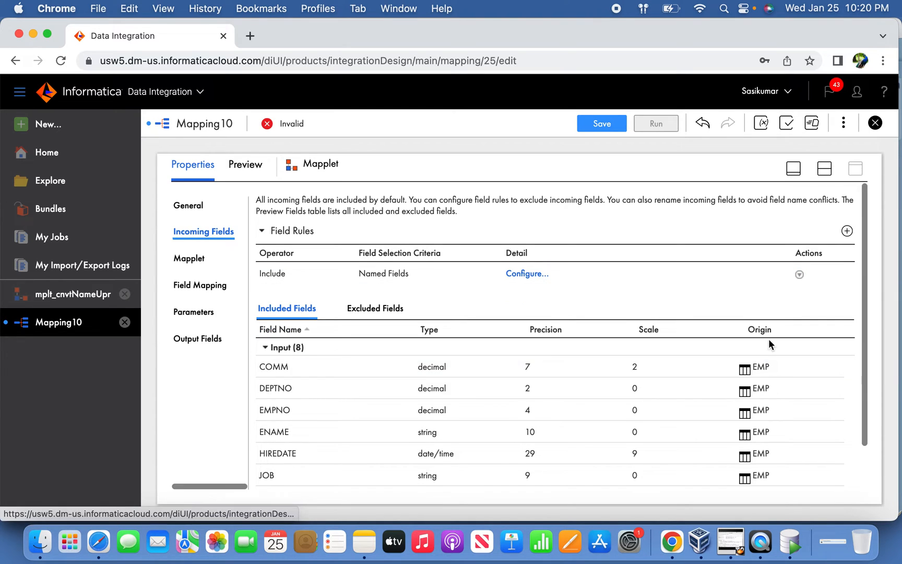
{"action": "left_click", "coordinate": [527, 274]}
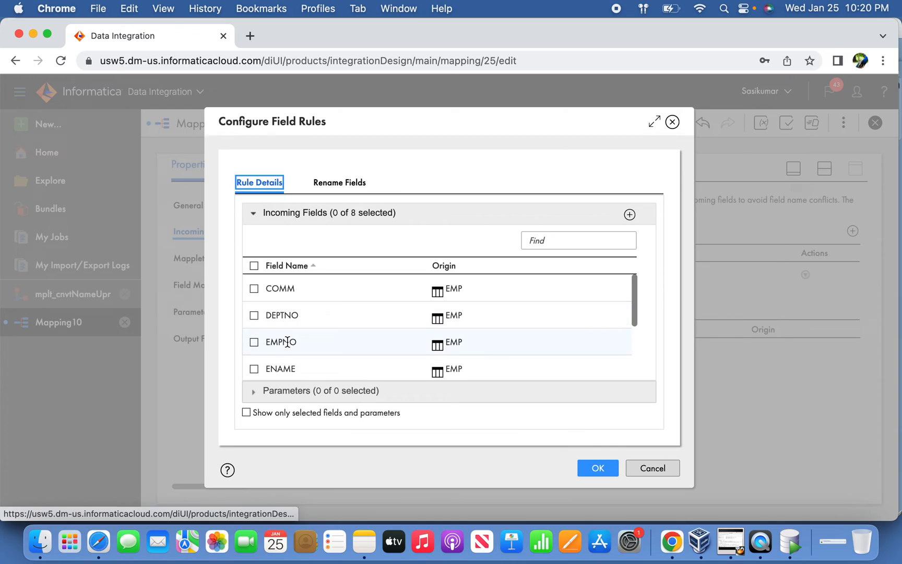
{"action": "left_click", "coordinate": [253, 266]}
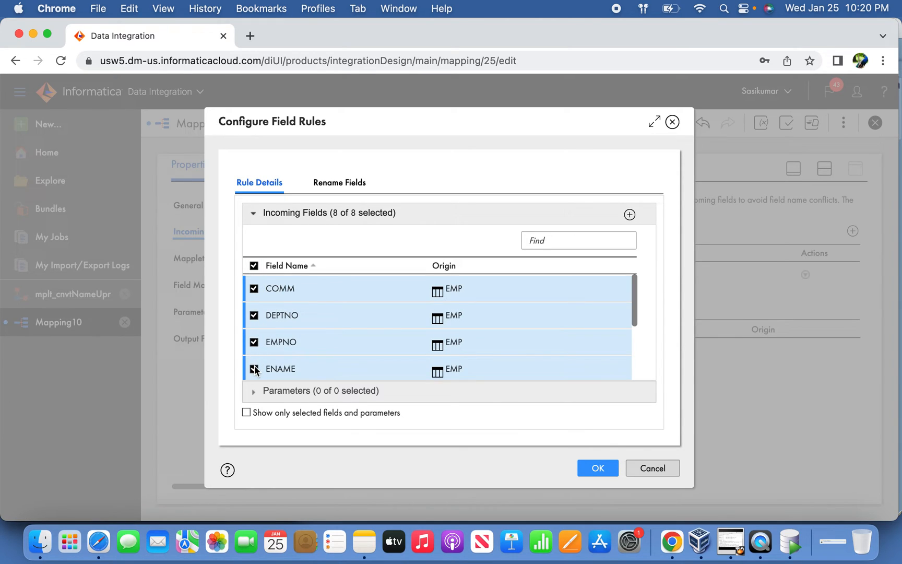
{"action": "left_click", "coordinate": [252, 265]}
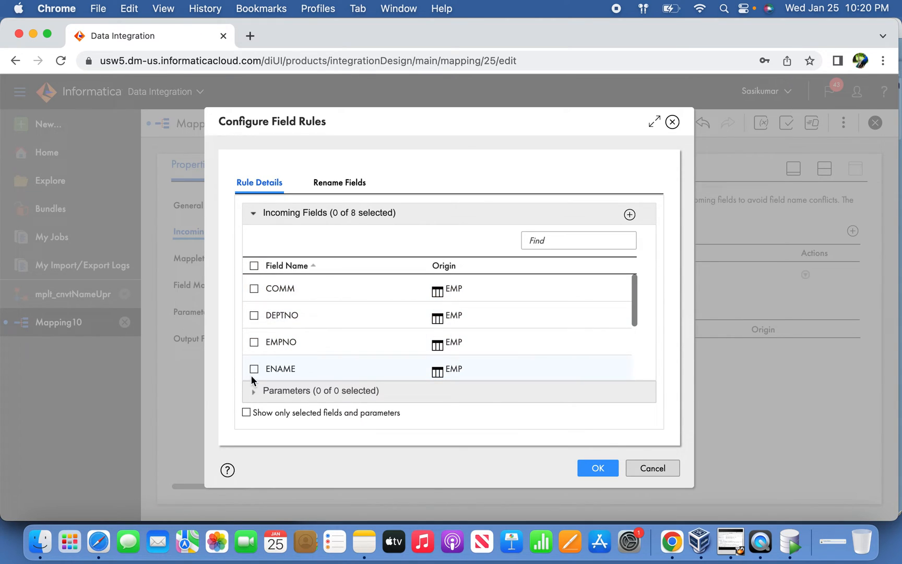
{"action": "left_click", "coordinate": [598, 468]}
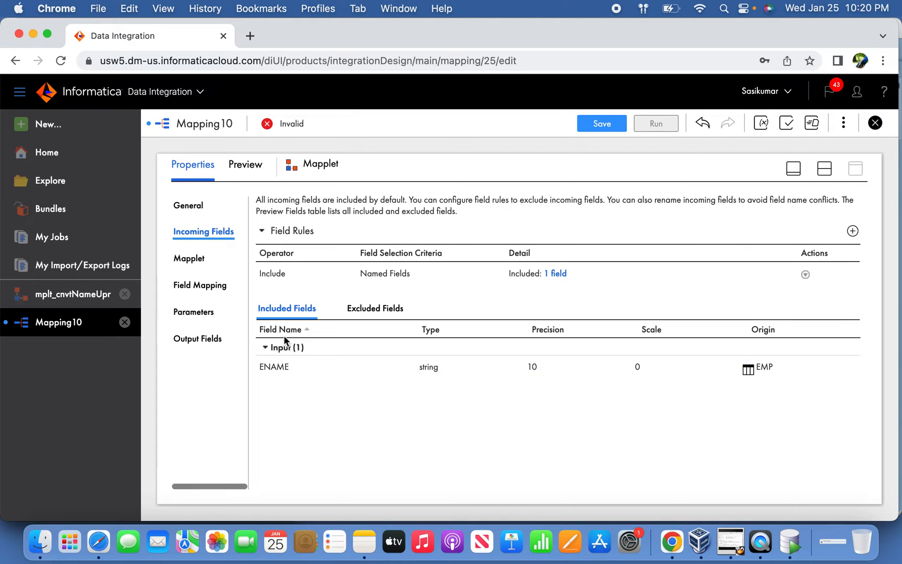
Confirm ENAME still maps to IN_ENAME and save Mapping10
{"action": "left_click", "coordinate": [190, 259]}
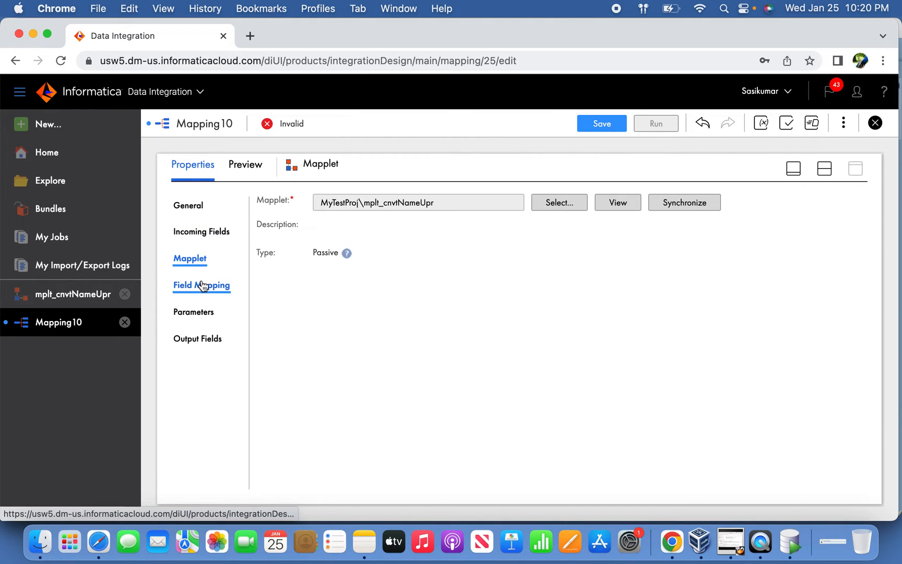
{"action": "left_click", "coordinate": [202, 285]}
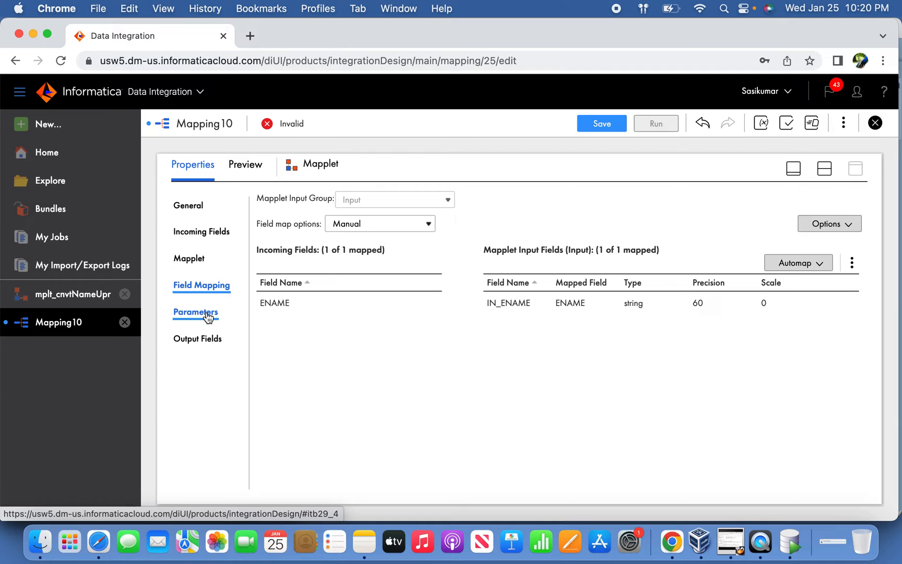
{"action": "left_click", "coordinate": [198, 338]}
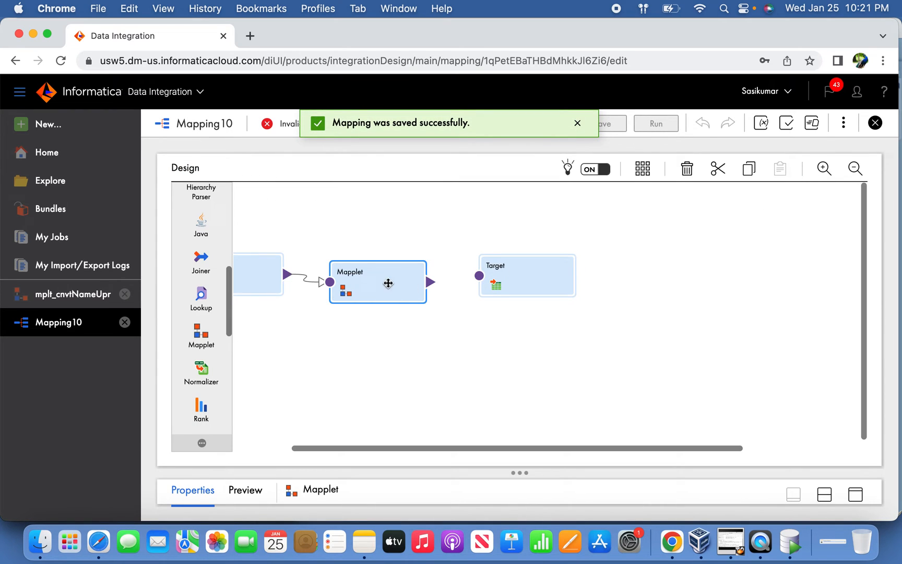
Link the mapplet output to Target so it receives EMP fields plus OUT_ENAME, then go to SQL Developer
{"action": "left_click_drag", "start_coordinate": [378, 282], "coordinate": [395, 217]}
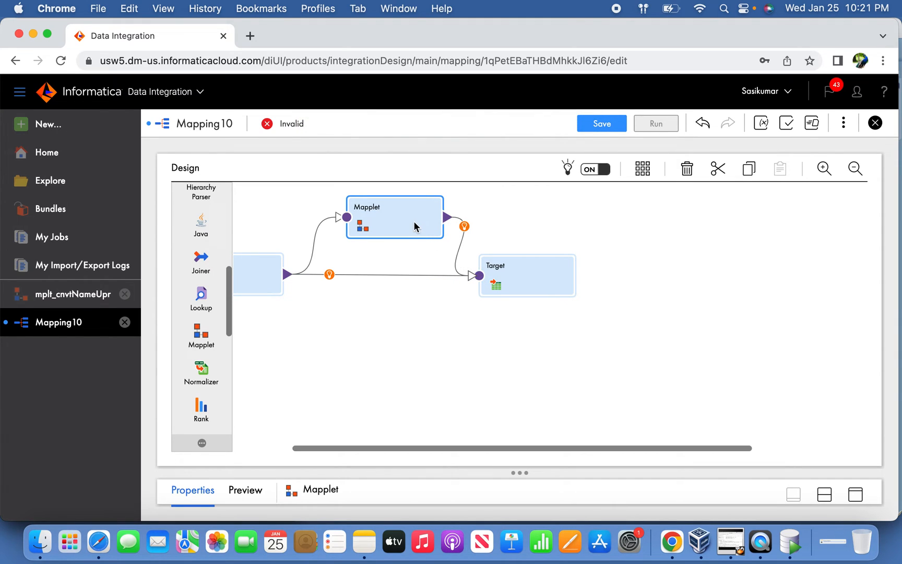
{"action": "mouse_move", "coordinate": [473, 301]}
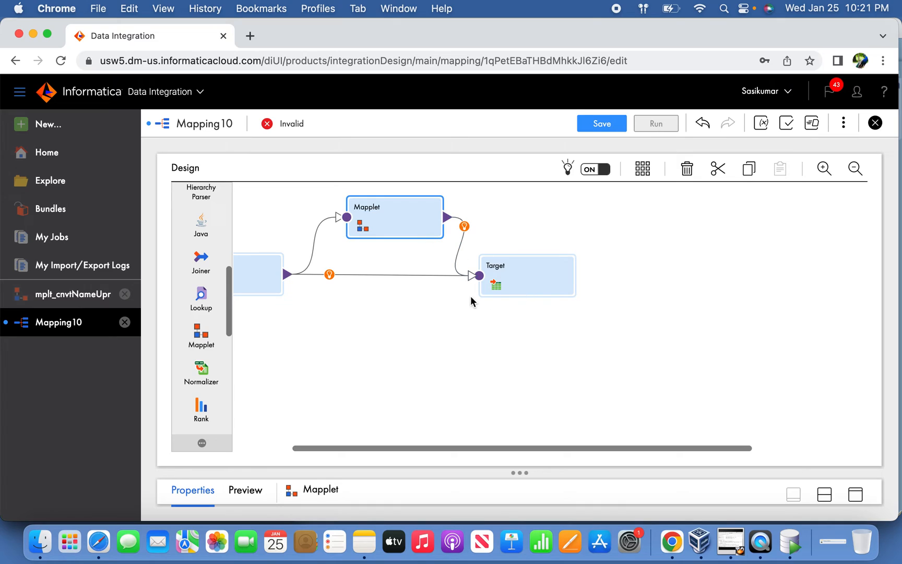
{"action": "mouse_move", "coordinate": [442, 224]}
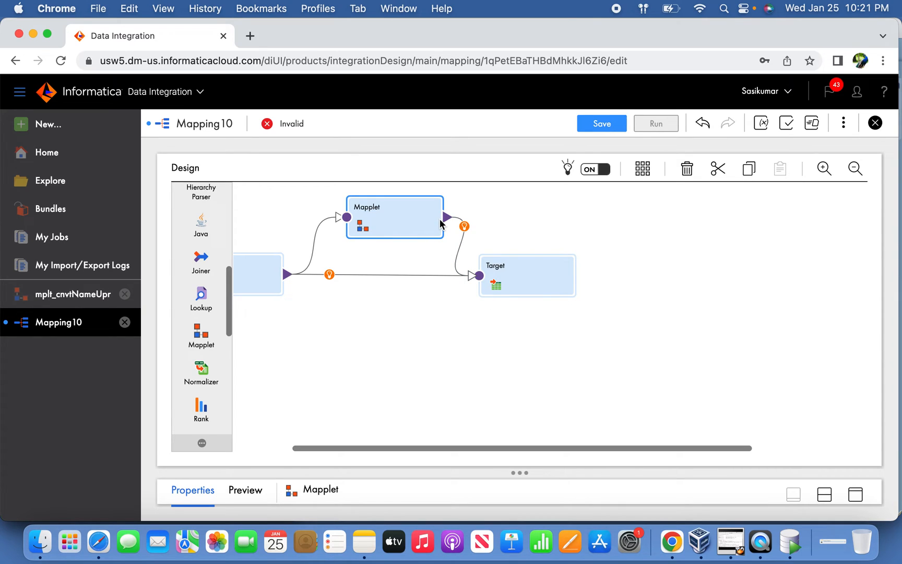
{"action": "mouse_move", "coordinate": [402, 227]}
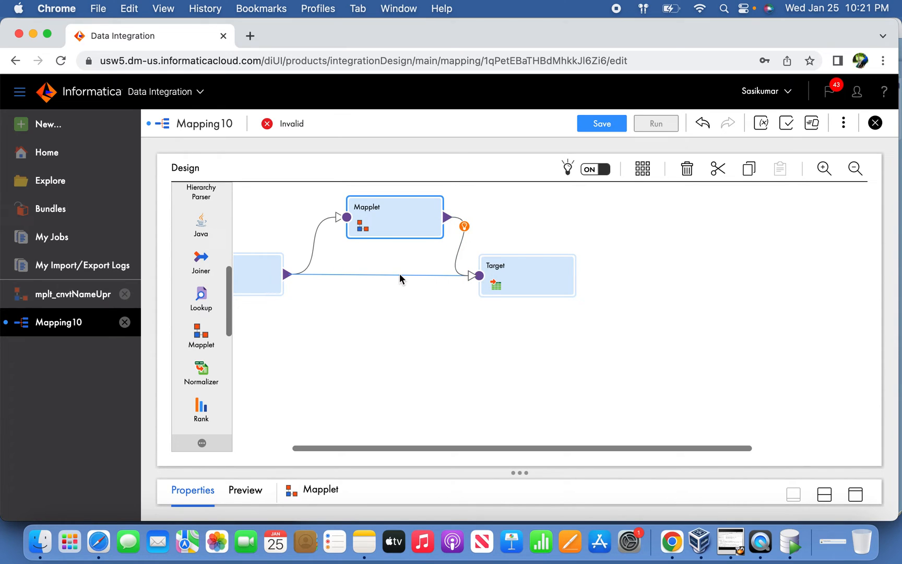
{"action": "left_click", "coordinate": [527, 275]}
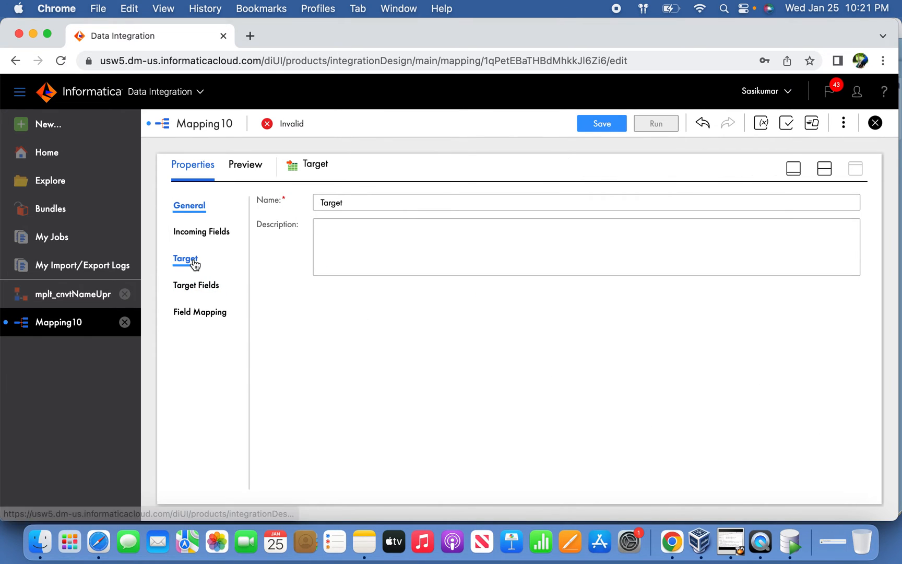
{"action": "left_click", "coordinate": [201, 232]}
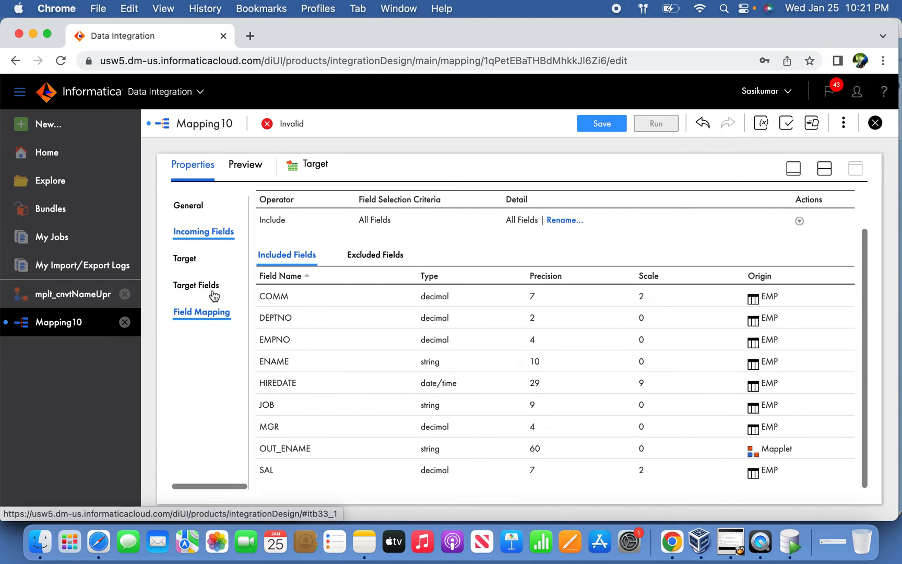
{"action": "left_click", "coordinate": [196, 285]}
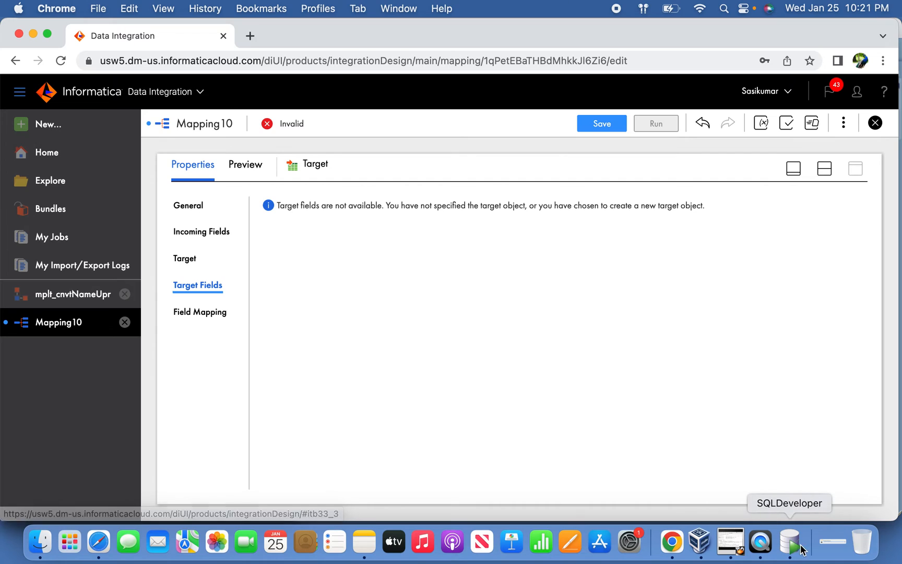
{"action": "left_click", "coordinate": [791, 543]}
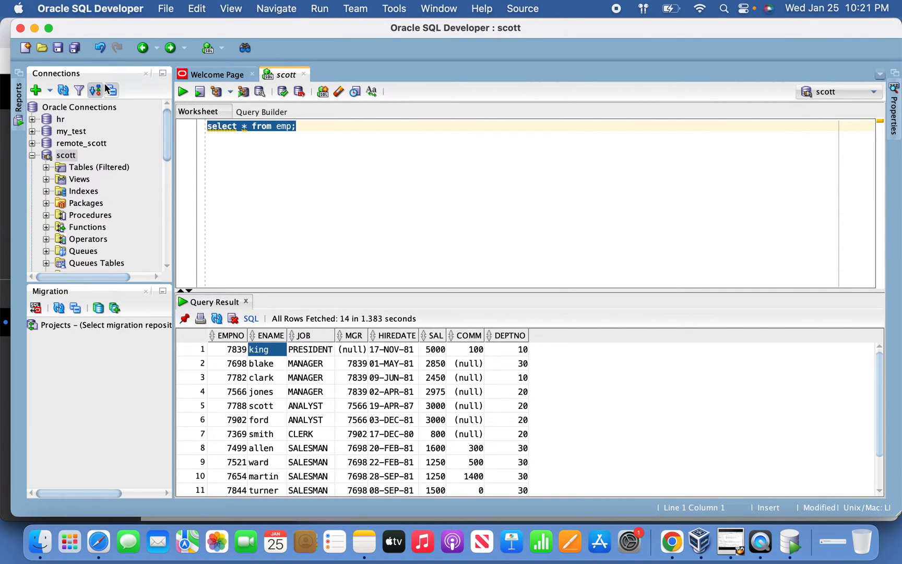
Run 'create table t_emp_upr as select * from emp where 1=2;' to create an empty EMP copy
{"action": "type", "text": "create tab"}
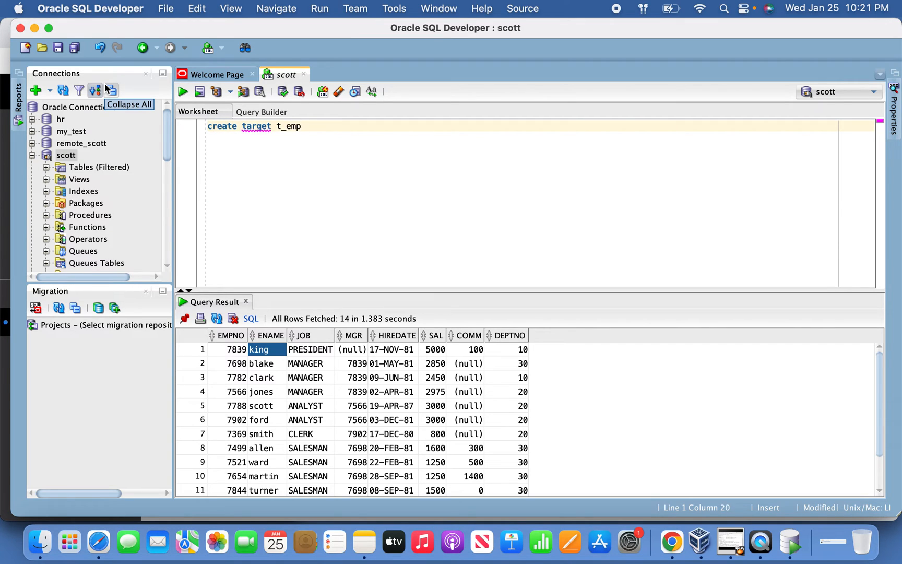
{"action": "type", "text": "_upr"}
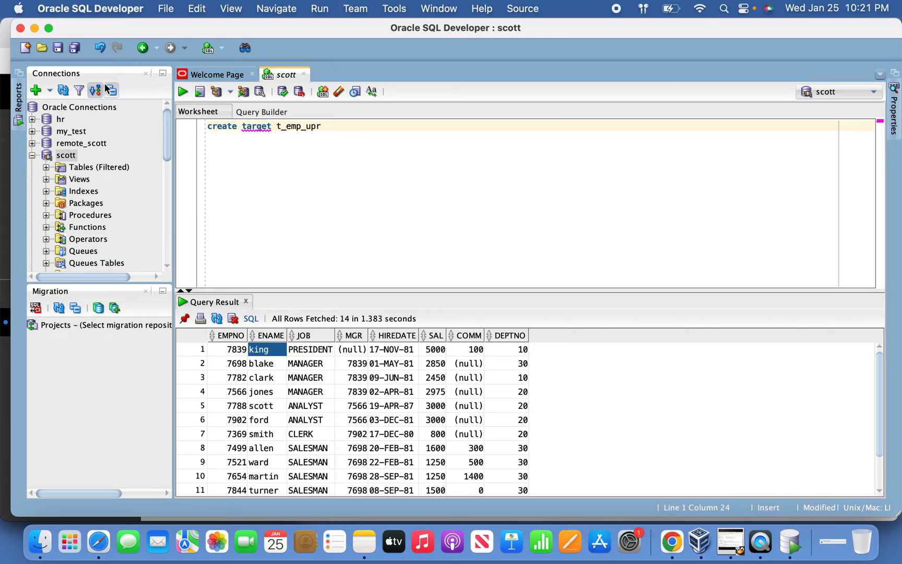
{"action": "key", "text": "backspace"}
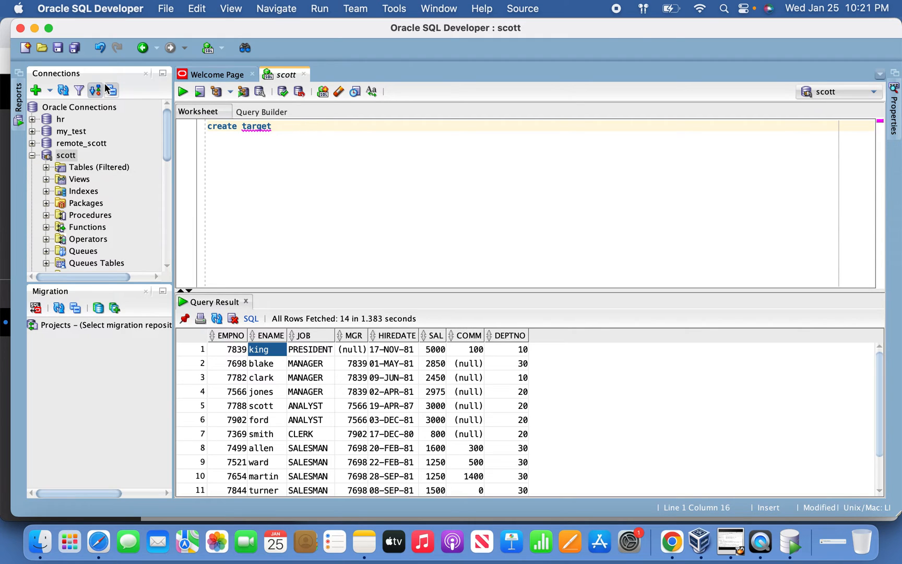
{"action": "type", "text": "table"}
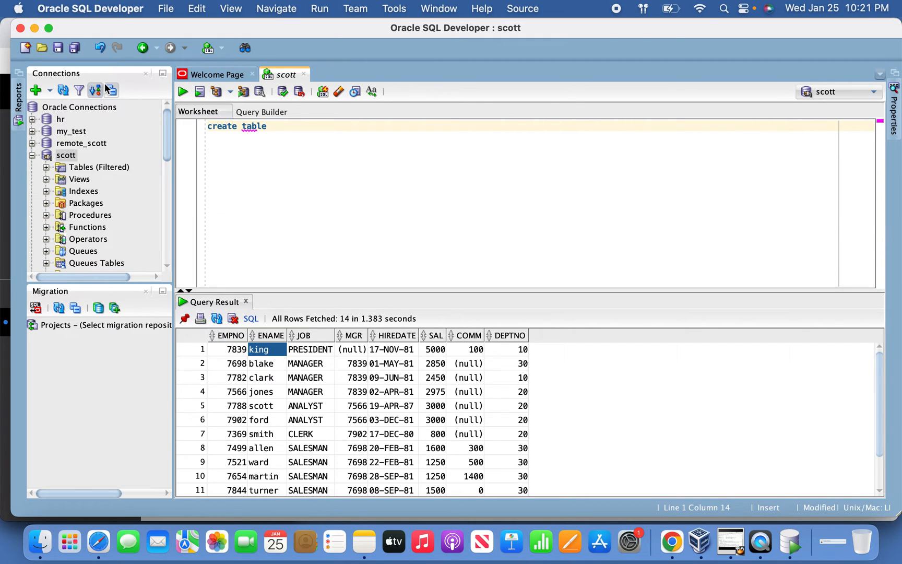
{"action": "type", "text": "t_emp_t"}
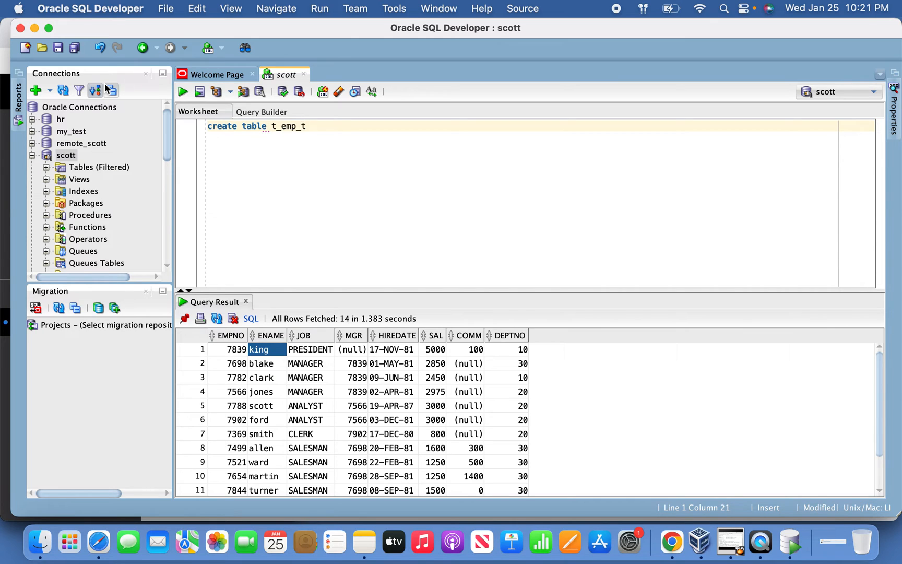
{"action": "type", "text": "upr as select"}
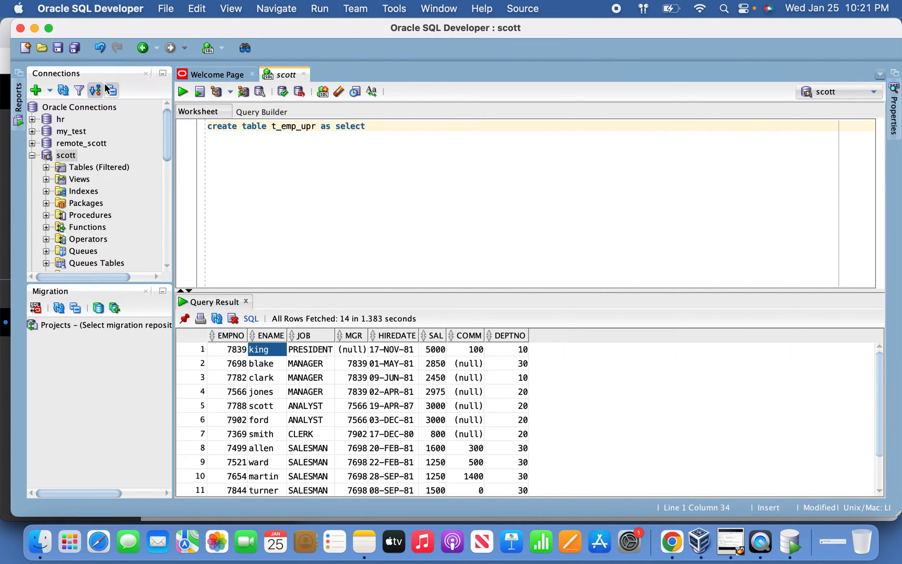
{"action": "type", "text": "* from emp wher"}
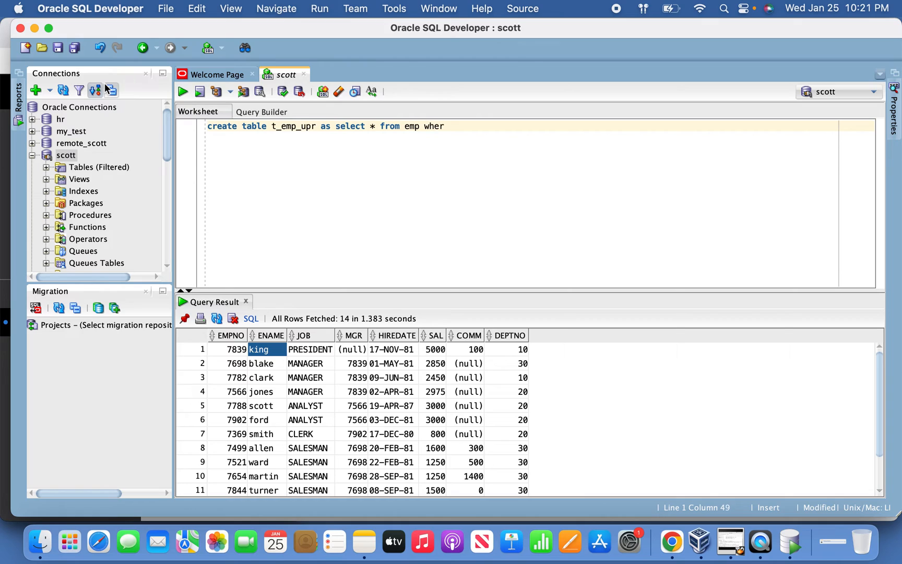
{"action": "type", "text": "e 1=2;"}
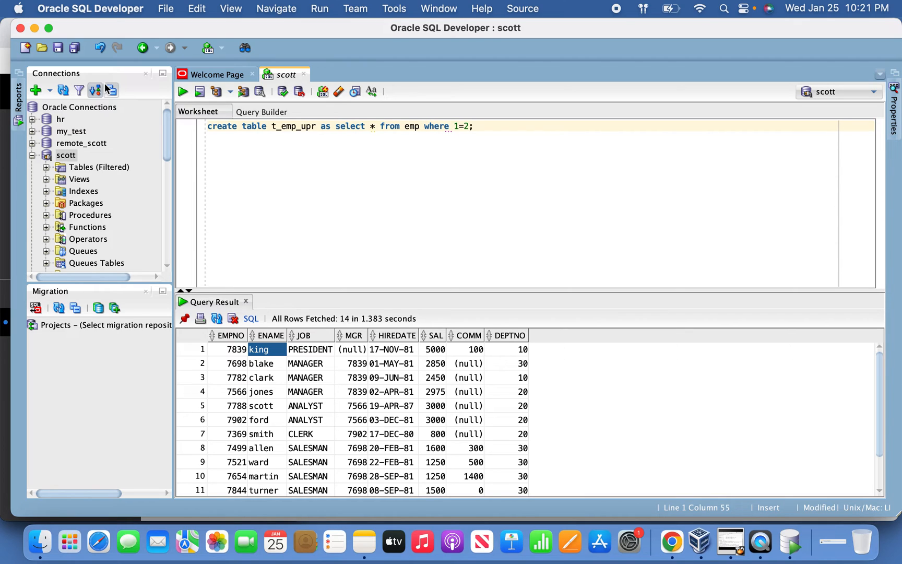
{"action": "left_click", "coordinate": [199, 92]}
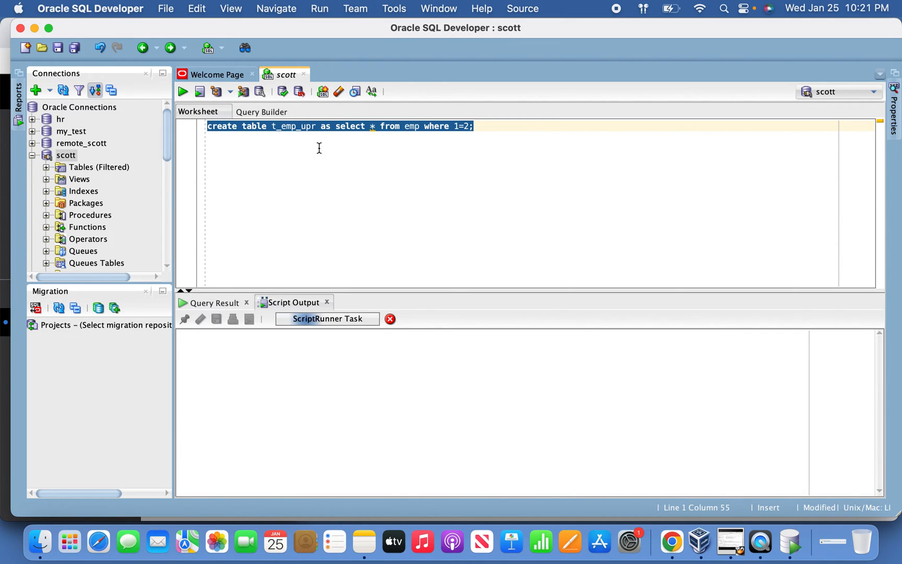
{"action": "left_click", "coordinate": [198, 92]}
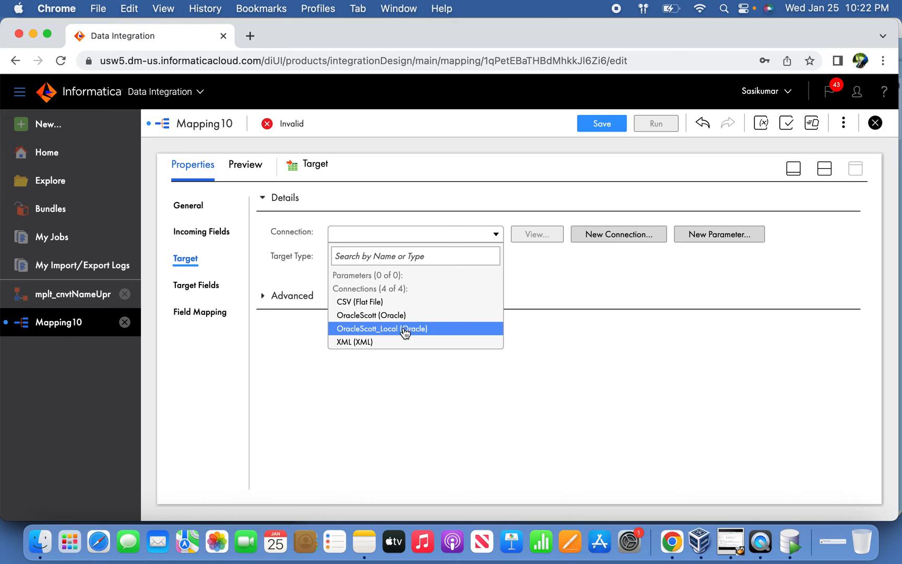
Set the target to connection OracleScott with object T_EMP_UPR, operation Insert
{"action": "left_click", "coordinate": [371, 315]}
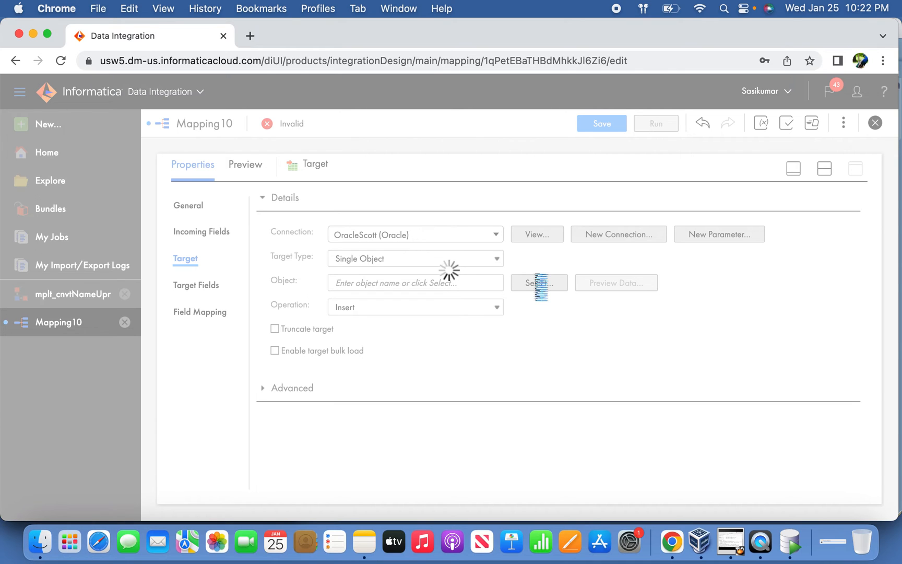
{"action": "left_click", "coordinate": [538, 283]}
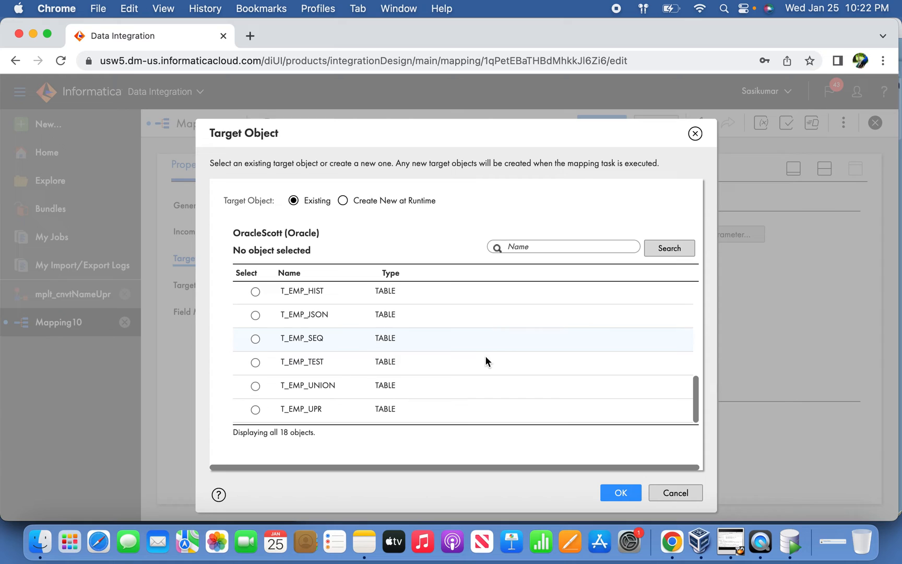
{"action": "left_click", "coordinate": [254, 409]}
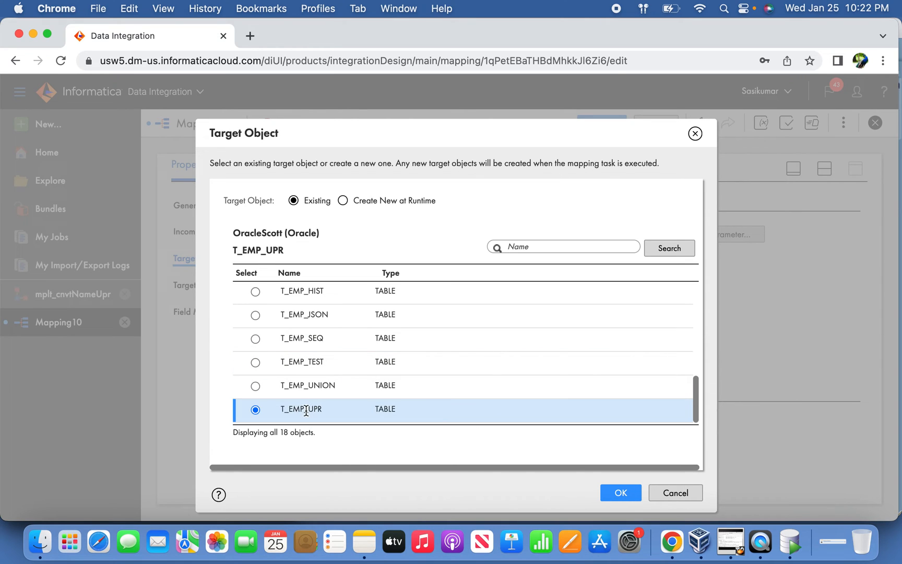
{"action": "left_click", "coordinate": [621, 493]}
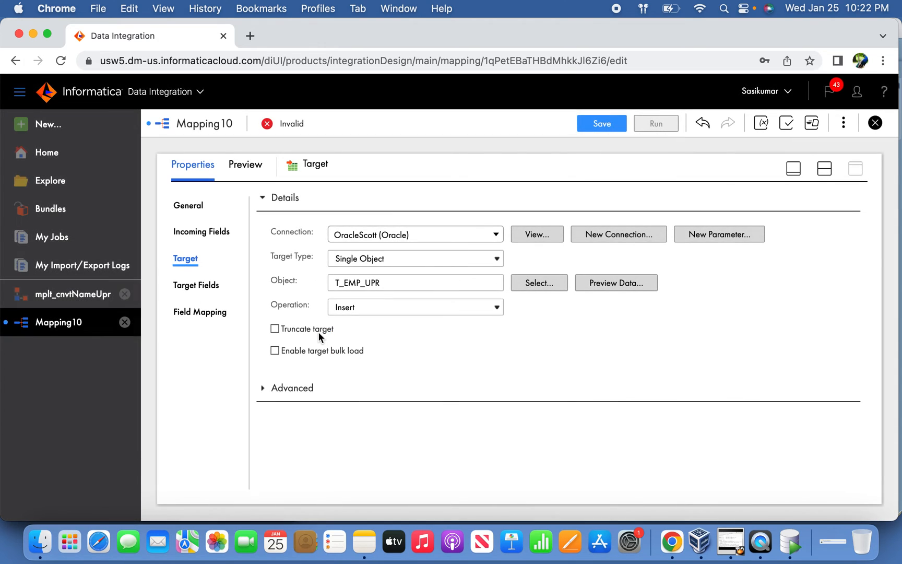
{"action": "left_click", "coordinate": [196, 285]}
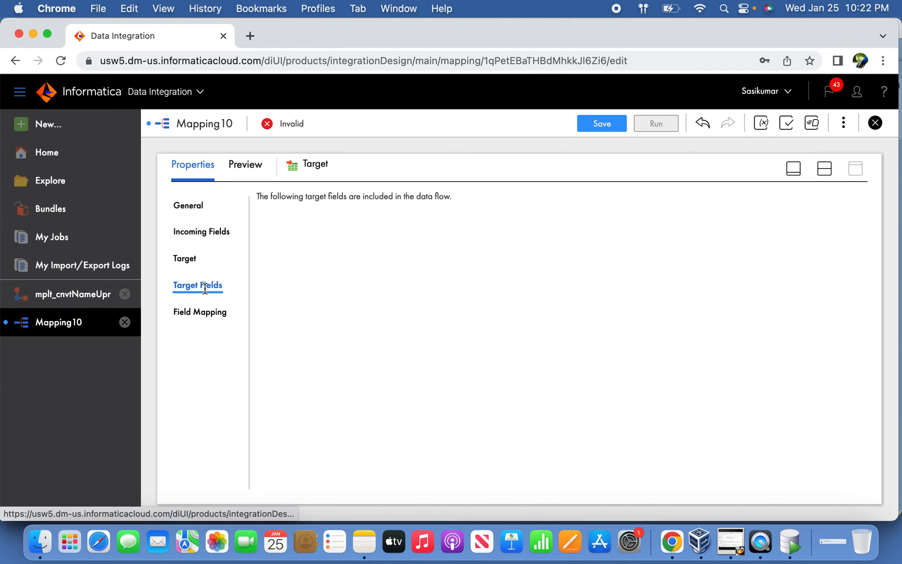
Smart Map all 8 target fields, remap target ENAME to OUT_ENAME, and save Mapping10
{"action": "left_click", "coordinate": [201, 312]}
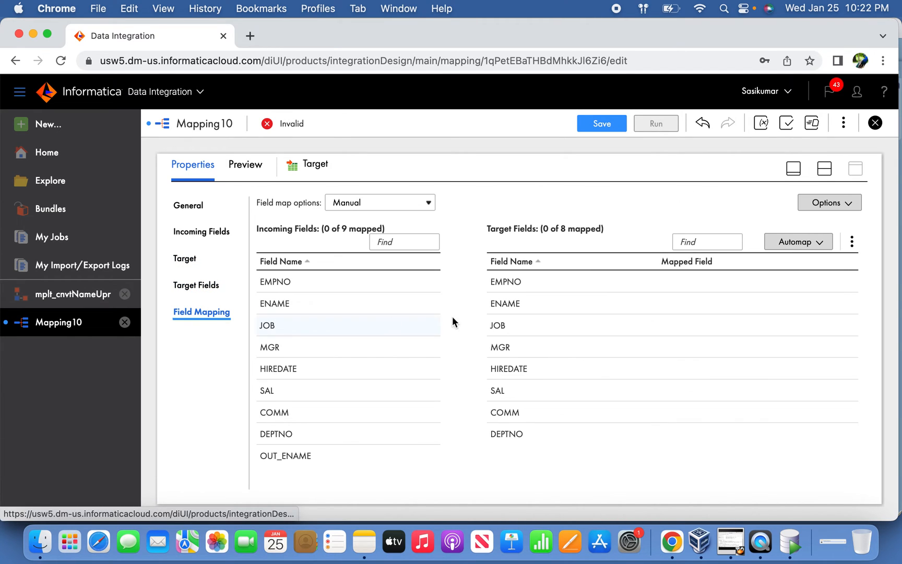
{"action": "left_click", "coordinate": [797, 243]}
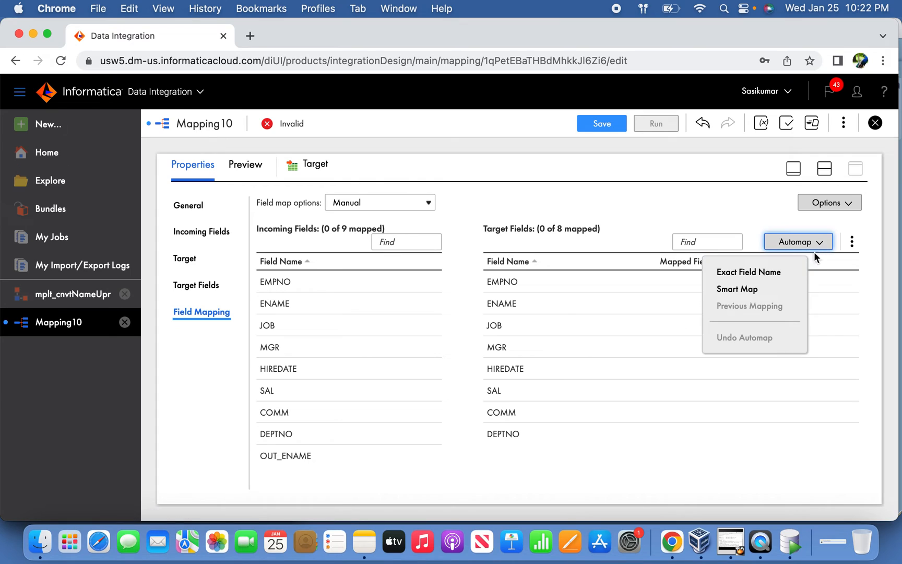
{"action": "left_click", "coordinate": [736, 289]}
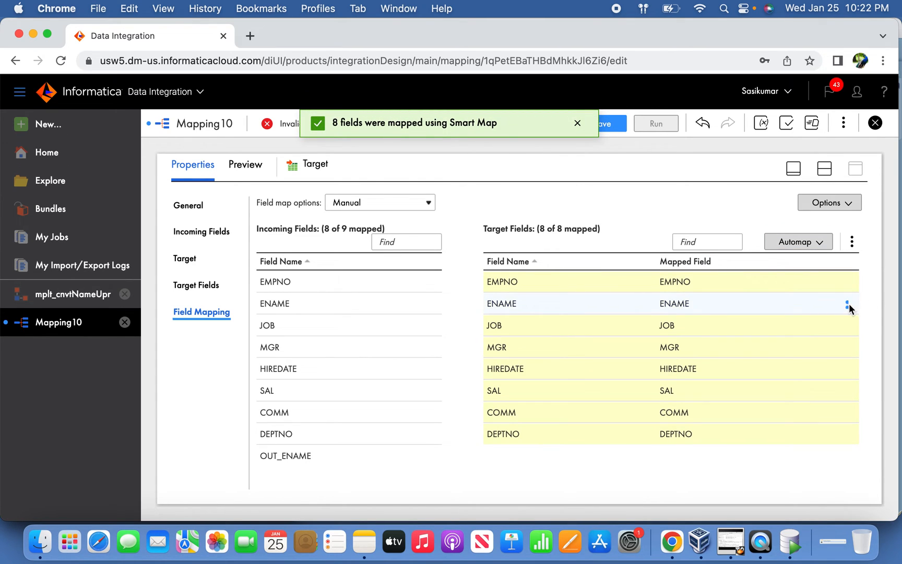
{"action": "left_click", "coordinate": [846, 304]}
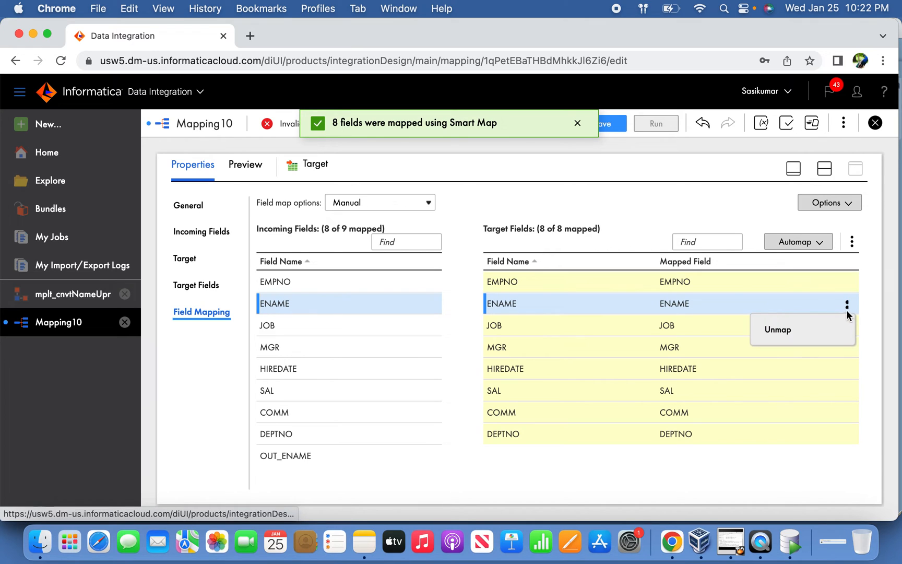
{"action": "left_click", "coordinate": [777, 330]}
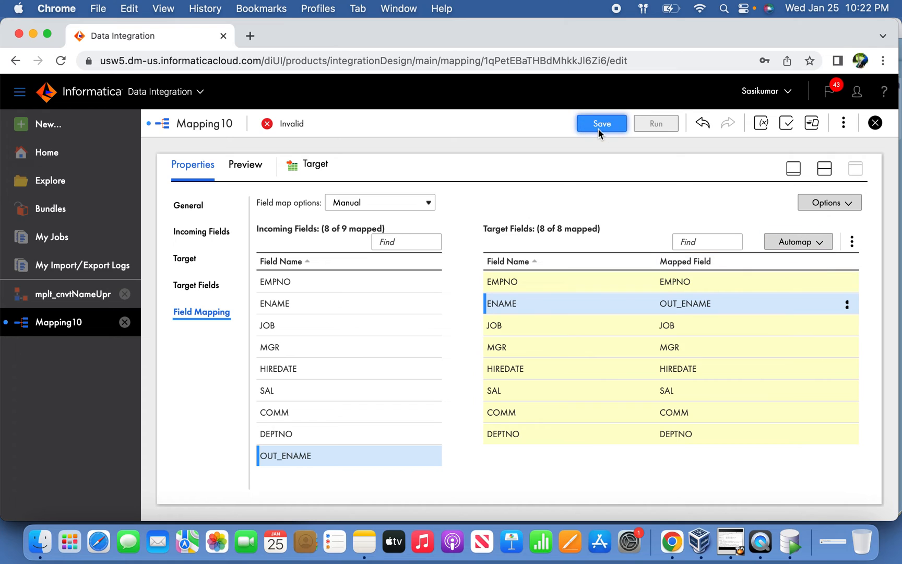
{"action": "left_click", "coordinate": [601, 124]}
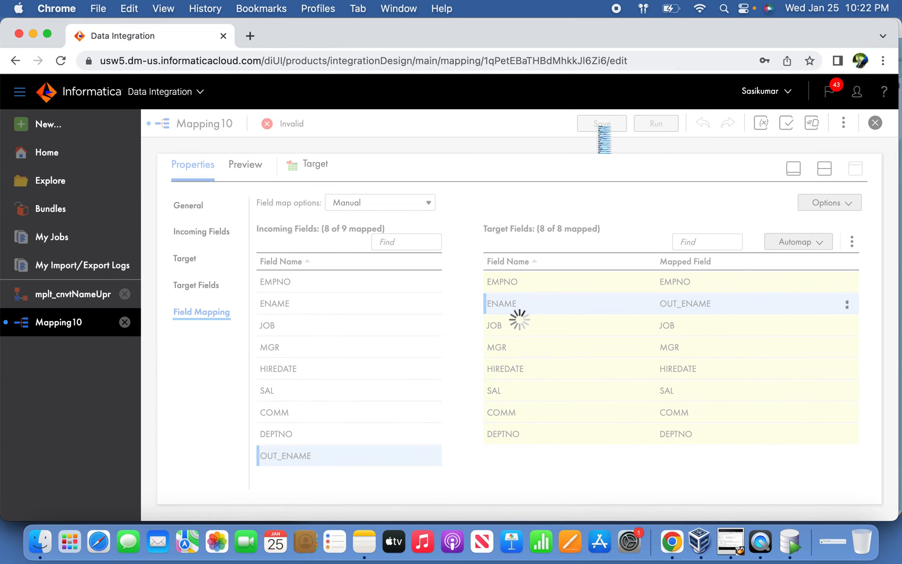
Run Mapping10 on runtime environment RohitsPC and go to My Jobs where Mapping10-1 shows Running
{"action": "left_click", "coordinate": [602, 124]}
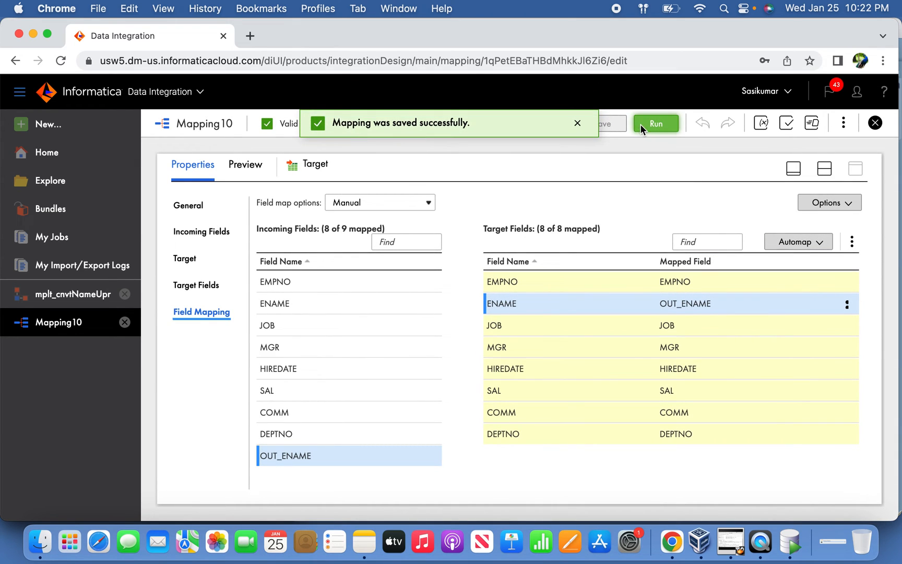
{"action": "left_click", "coordinate": [656, 124]}
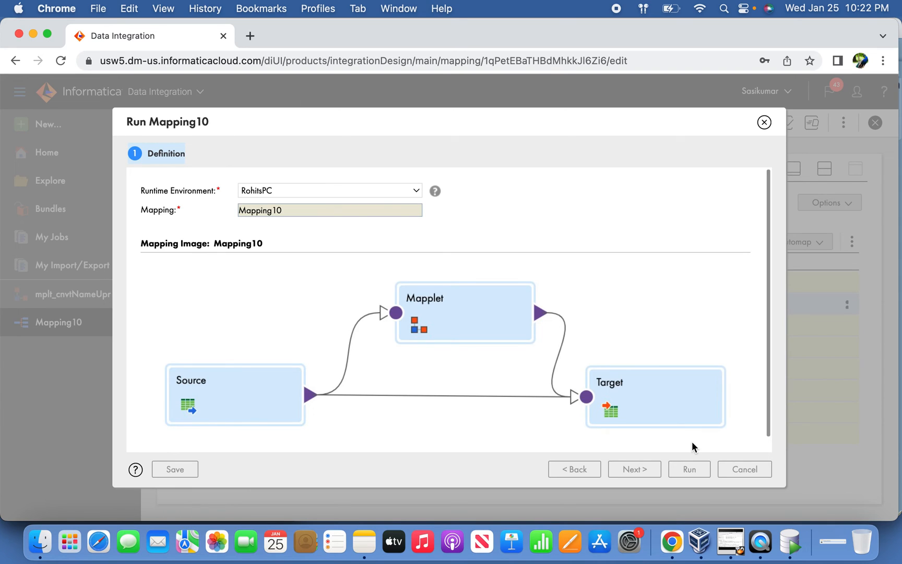
{"action": "mouse_move", "coordinate": [706, 425]}
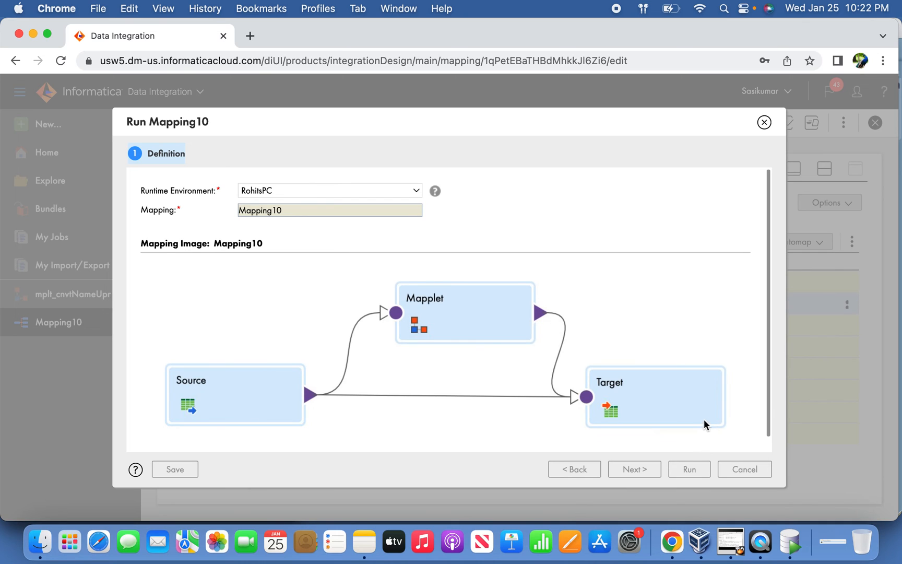
{"action": "mouse_move", "coordinate": [620, 288]}
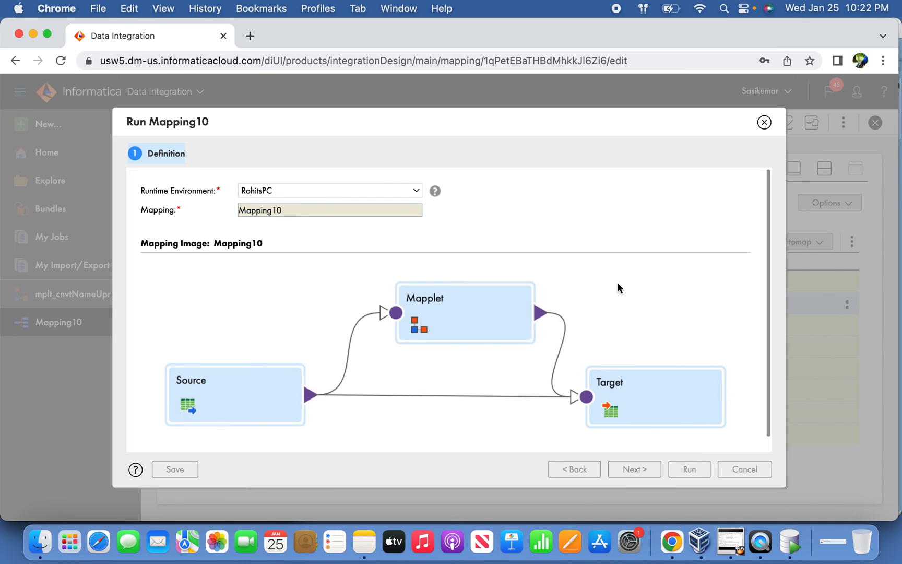
{"action": "left_click", "coordinate": [689, 470]}
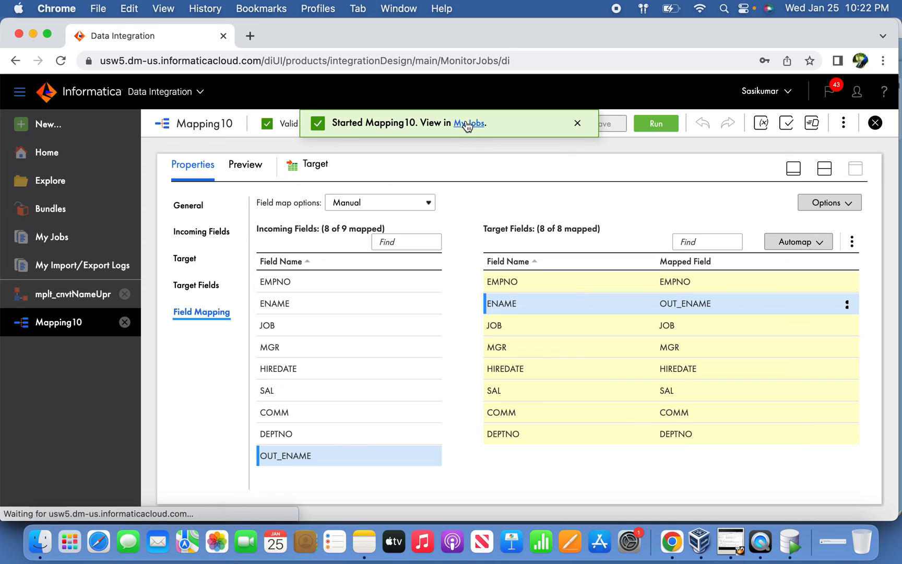
{"action": "left_click", "coordinate": [467, 123]}
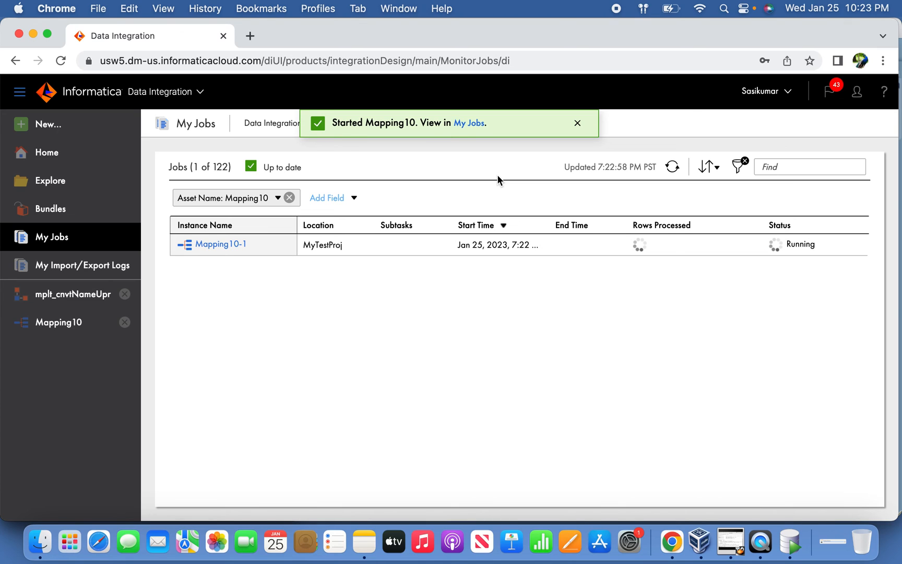
Refresh until Mapping10-1 shows Success with 14 rows written to T_EMP_UPR, and view its job details
{"action": "left_click", "coordinate": [577, 123]}
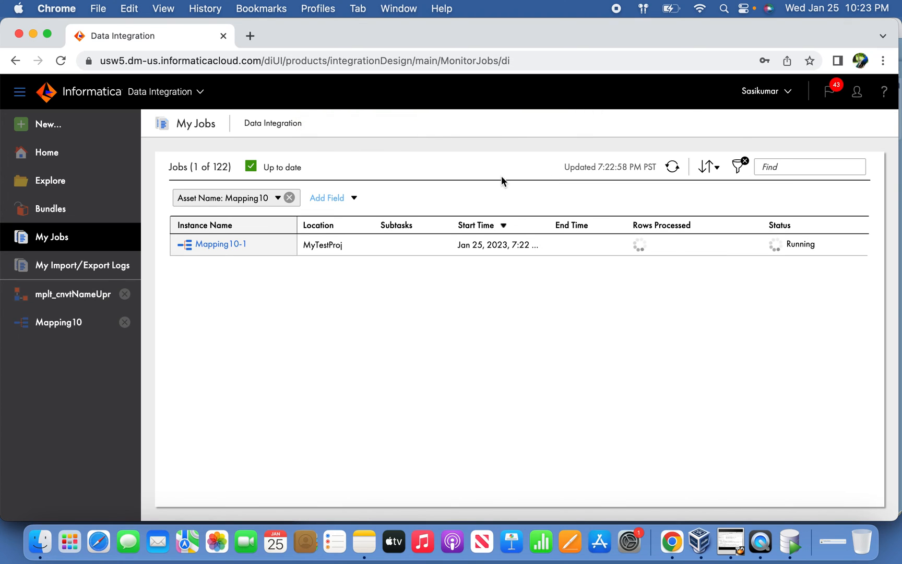
{"action": "left_click", "coordinate": [672, 167]}
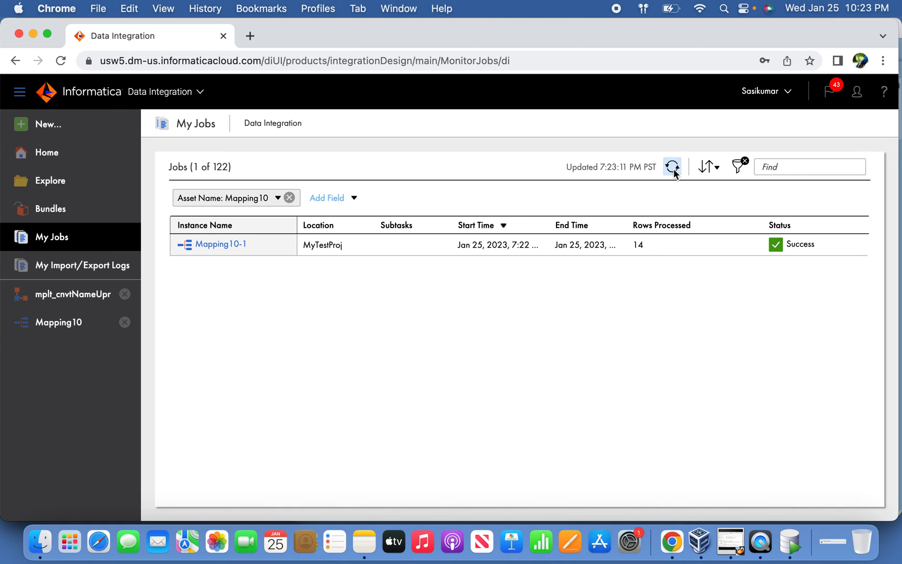
{"action": "mouse_move", "coordinate": [233, 250]}
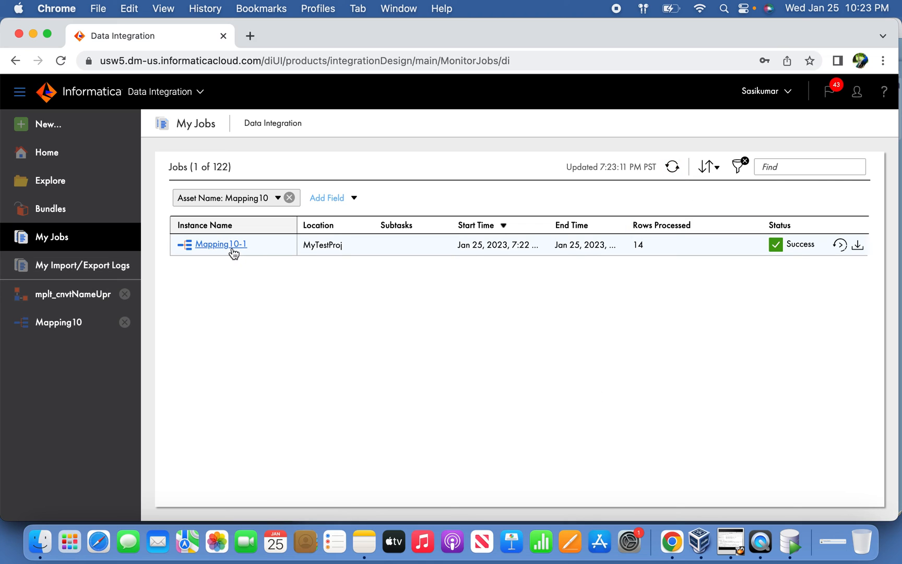
{"action": "left_click", "coordinate": [220, 244]}
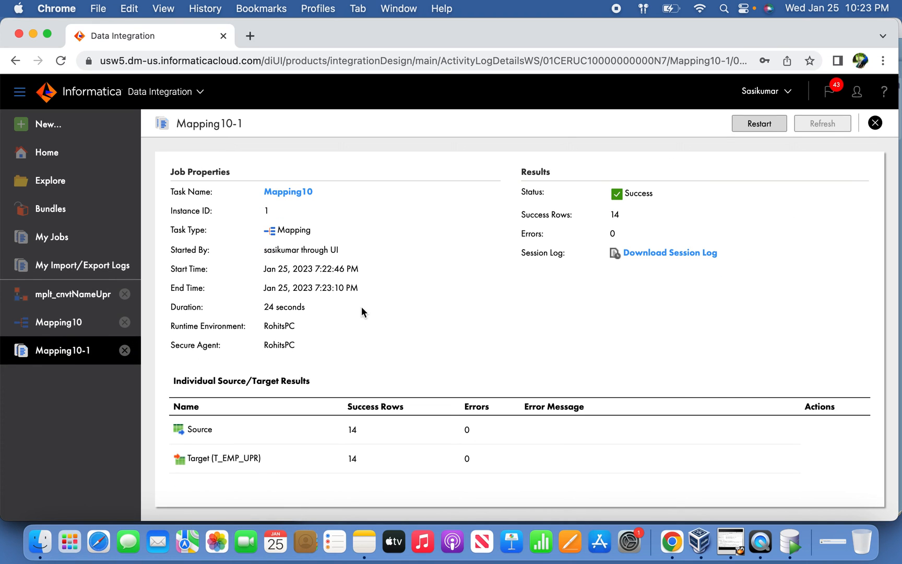
{"action": "double_click", "coordinate": [353, 430]}
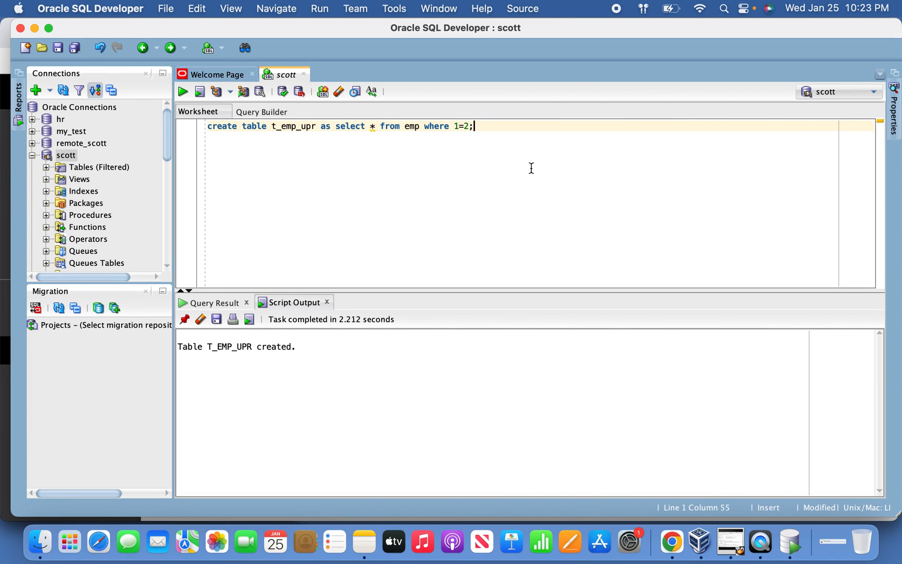
Run 'select * from t_emp_upr;' returning the 14 employee rows with uppercase names
{"action": "type", "text": "select * from"}
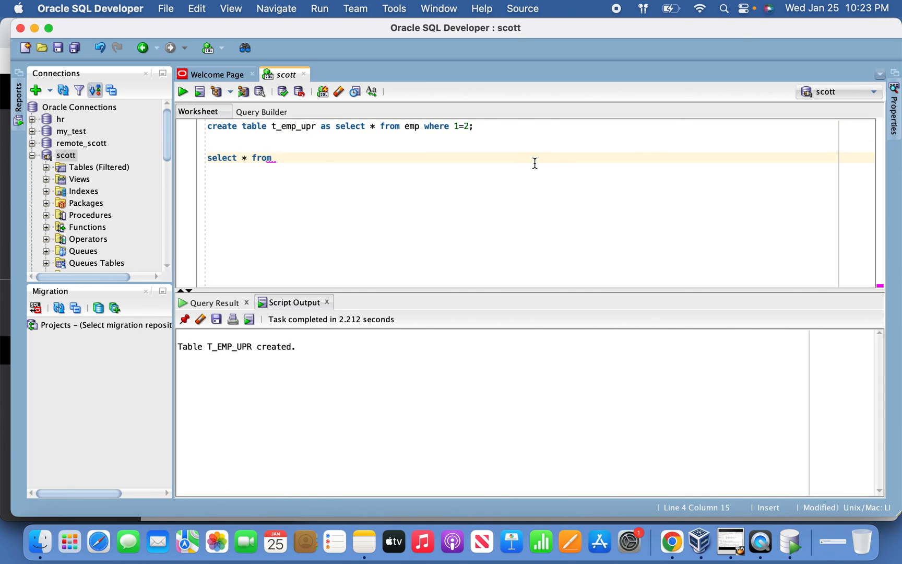
{"action": "type", "text": "t_"}
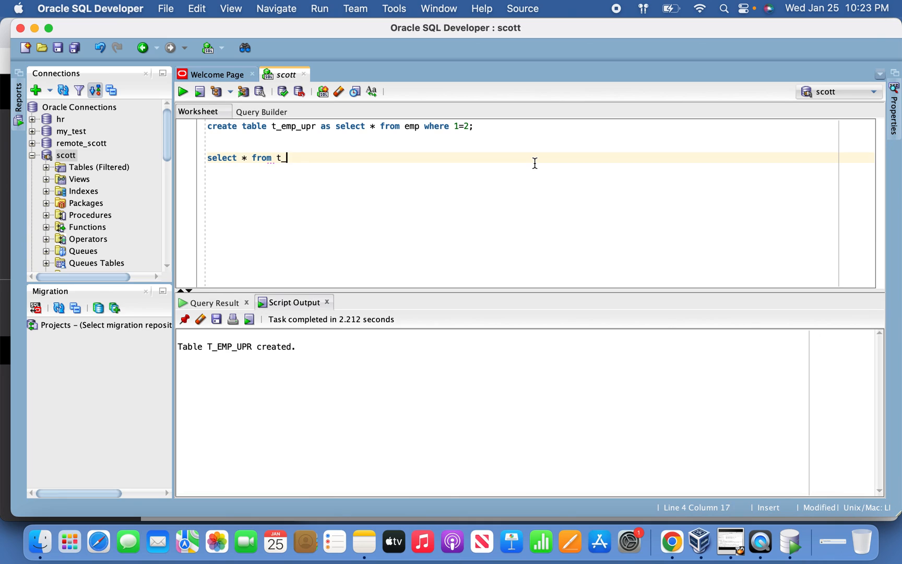
{"action": "type", "text": "emp_upr;"}
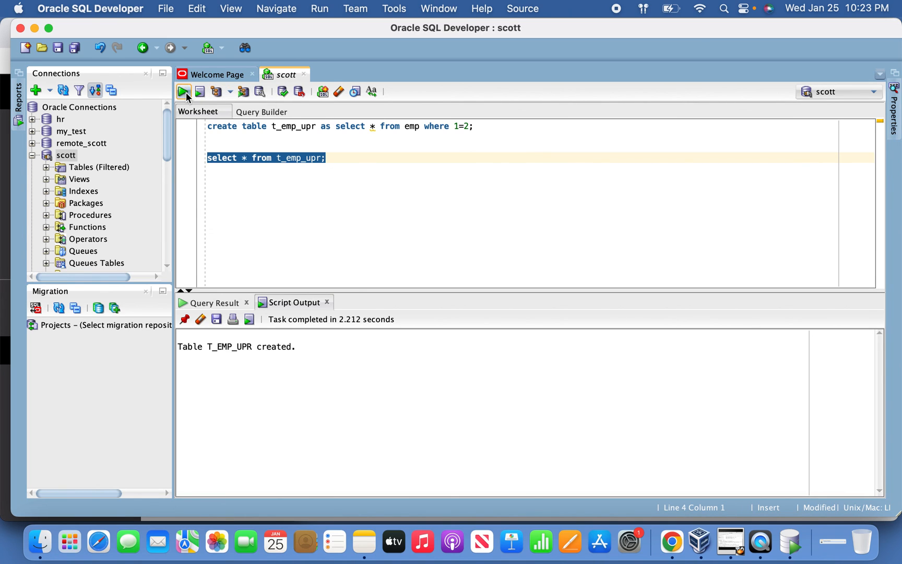
{"action": "left_click", "coordinate": [183, 92]}
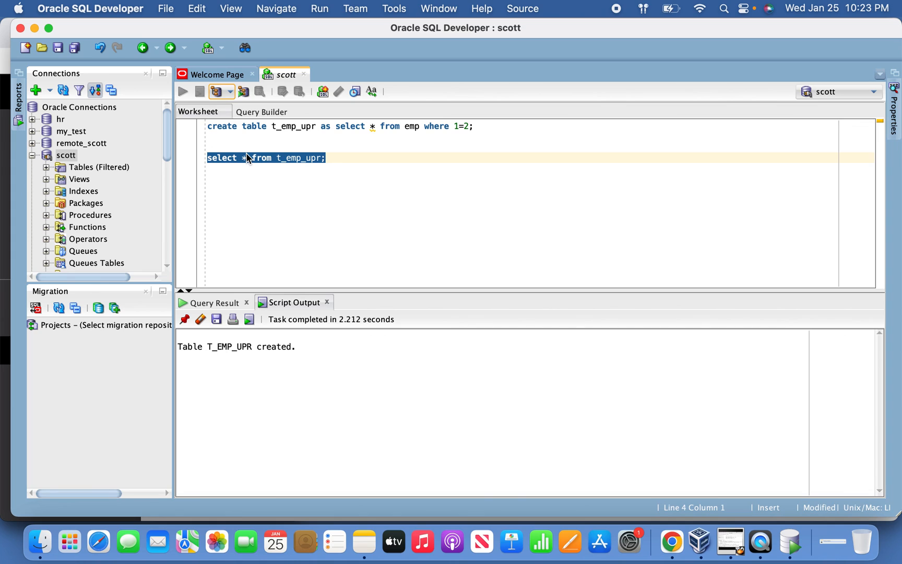
{"action": "mouse_move", "coordinate": [278, 159]}
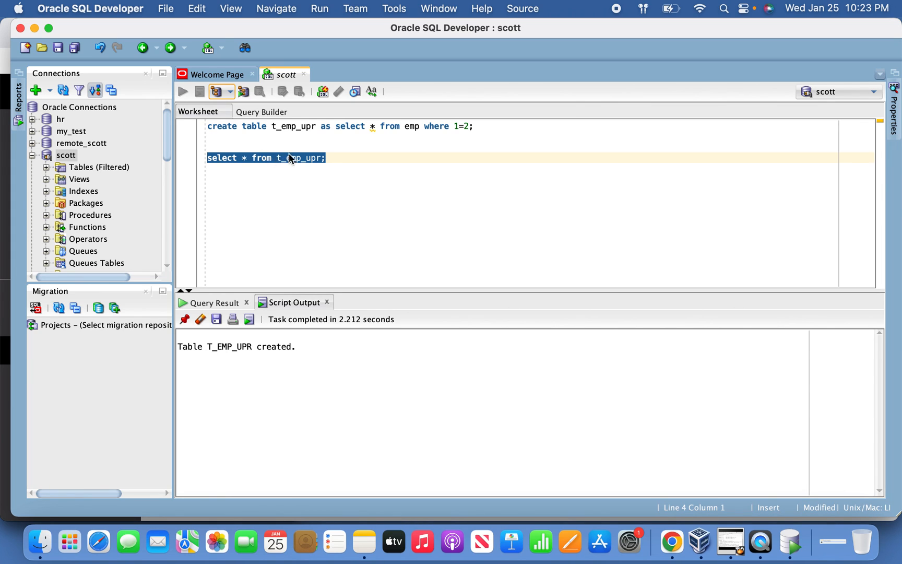
{"action": "mouse_move", "coordinate": [255, 171]}
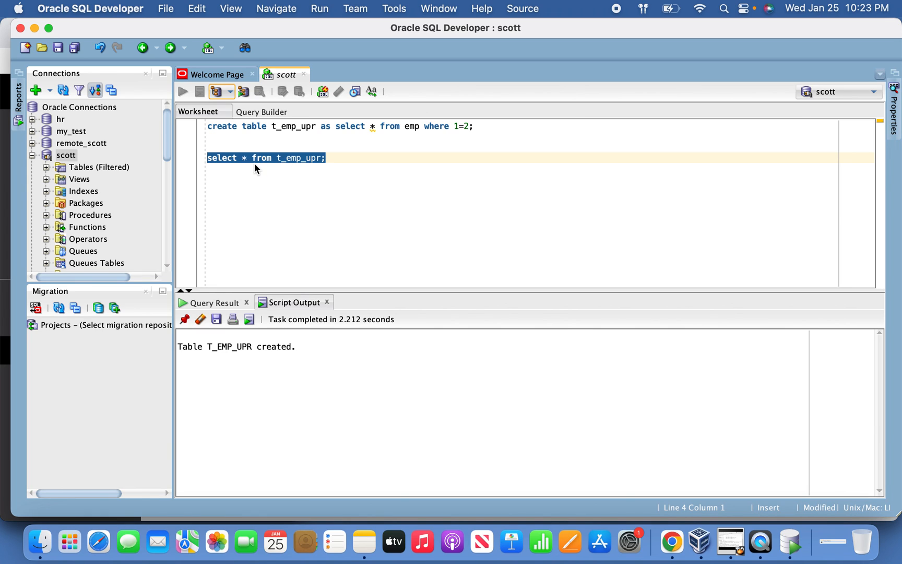
{"action": "mouse_move", "coordinate": [228, 146]}
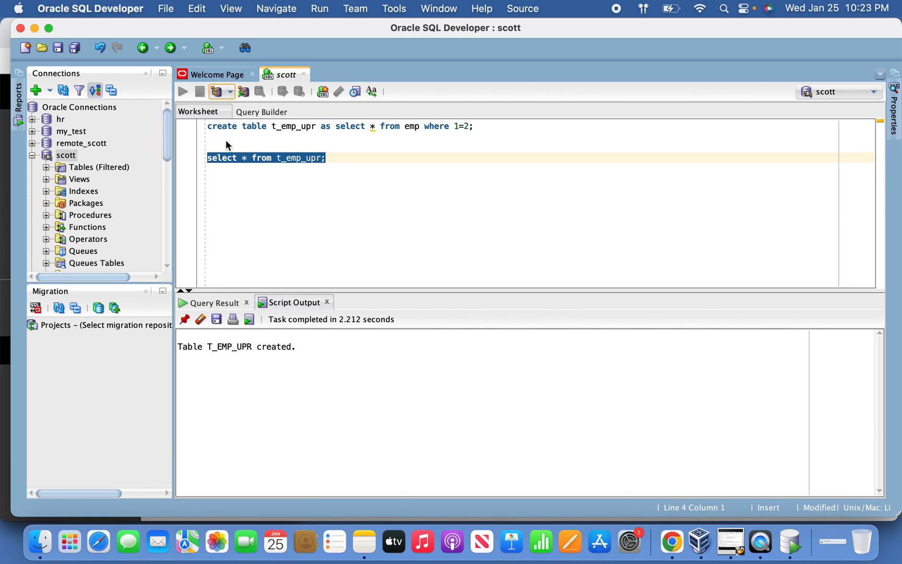
{"action": "left_click", "coordinate": [183, 92]}
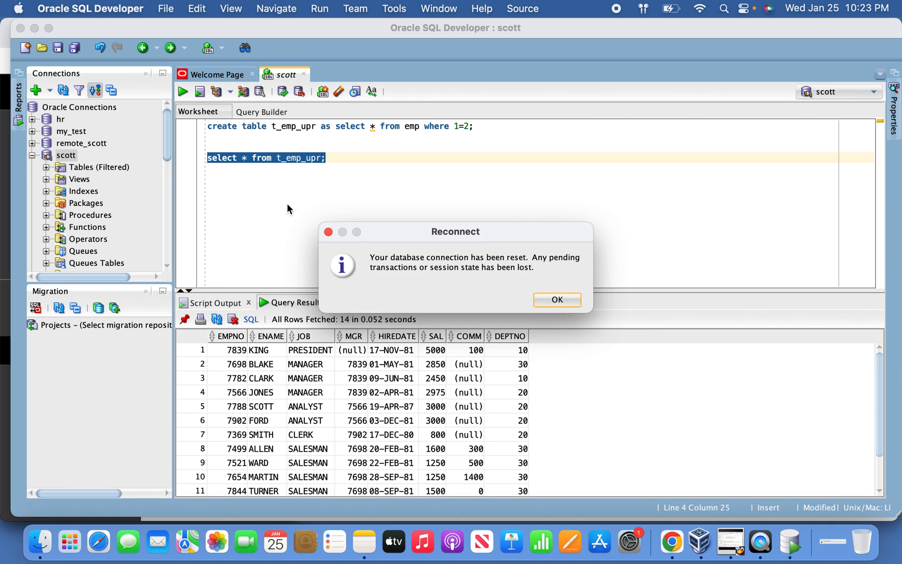
Dismiss the connection-reset notice to view T_EMP_UPR's 14 uppercase ENAME rows
{"action": "left_click", "coordinate": [557, 299]}
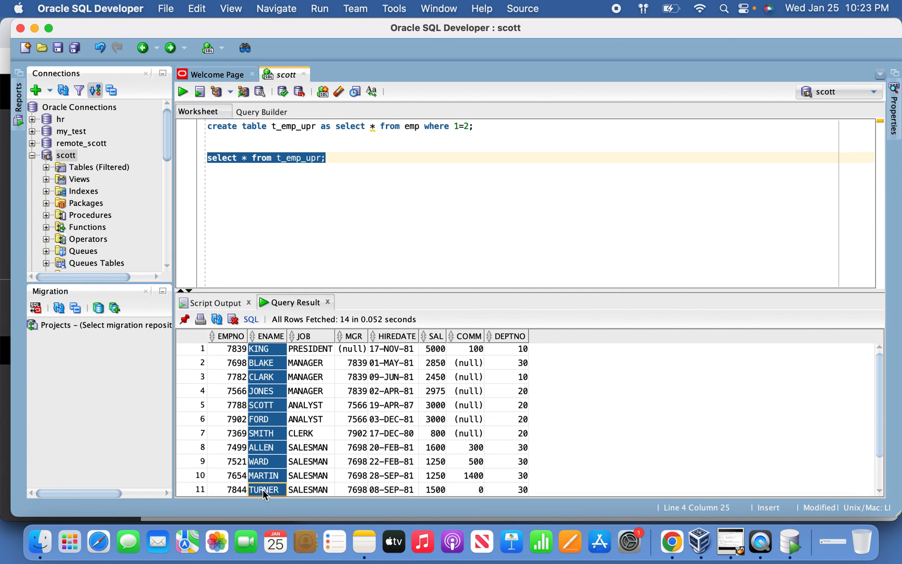
{"action": "mouse_move", "coordinate": [709, 410]}
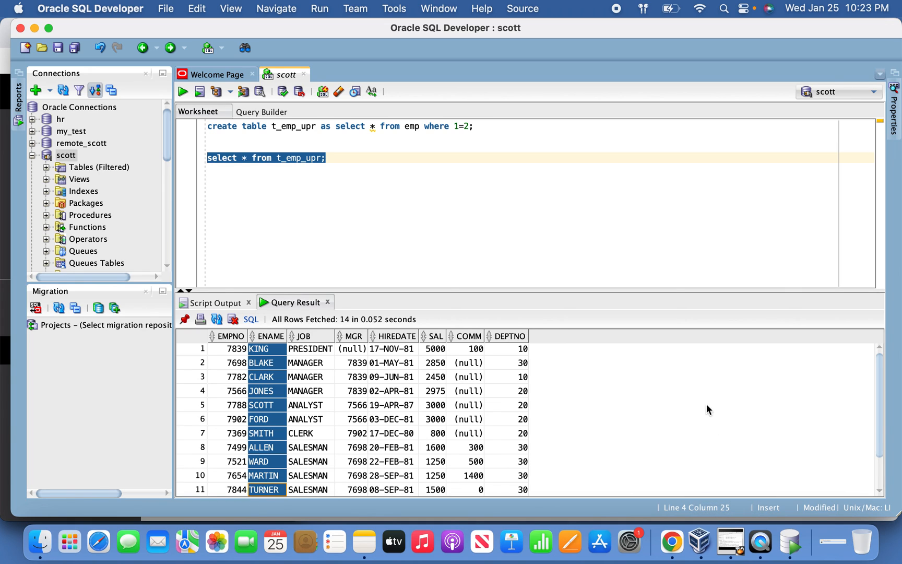
{"action": "mouse_move", "coordinate": [282, 386]}
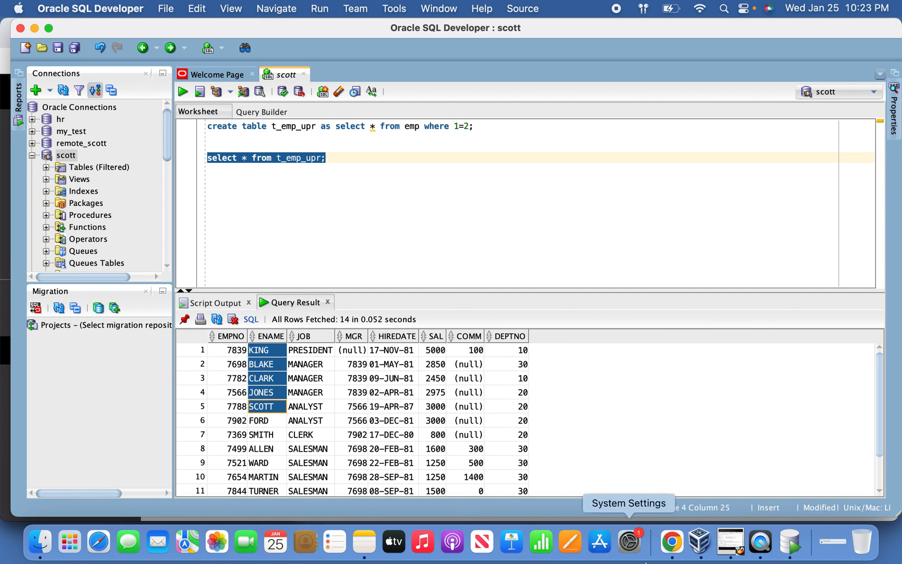
{"action": "mouse_move", "coordinate": [626, 25]}
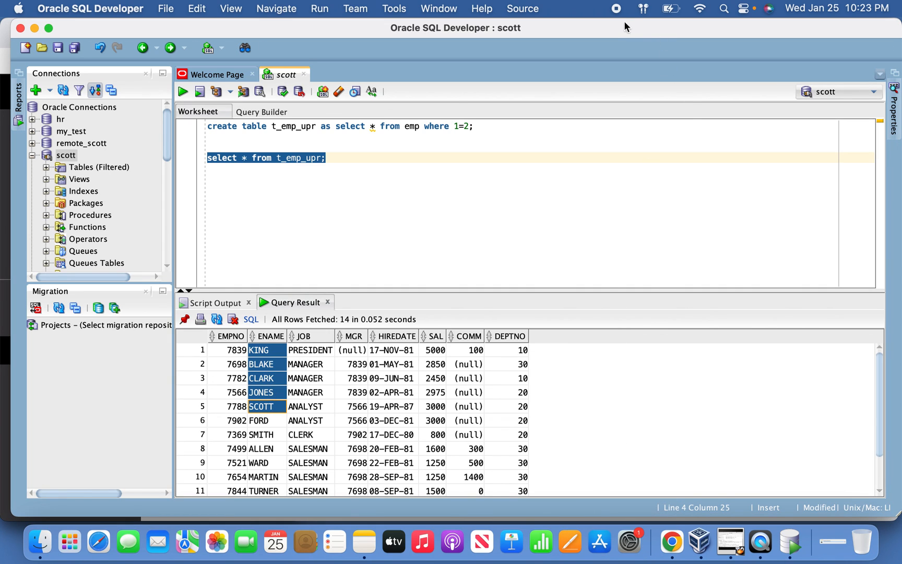